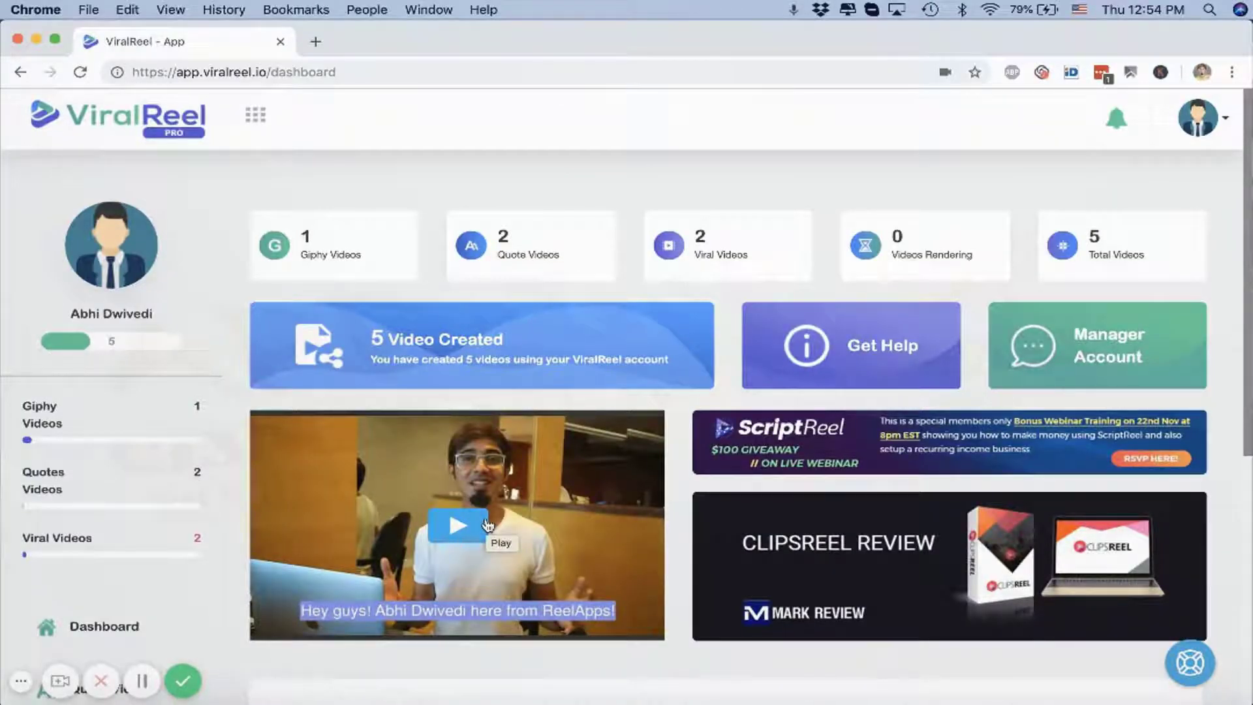
mouse_move(640, 321)
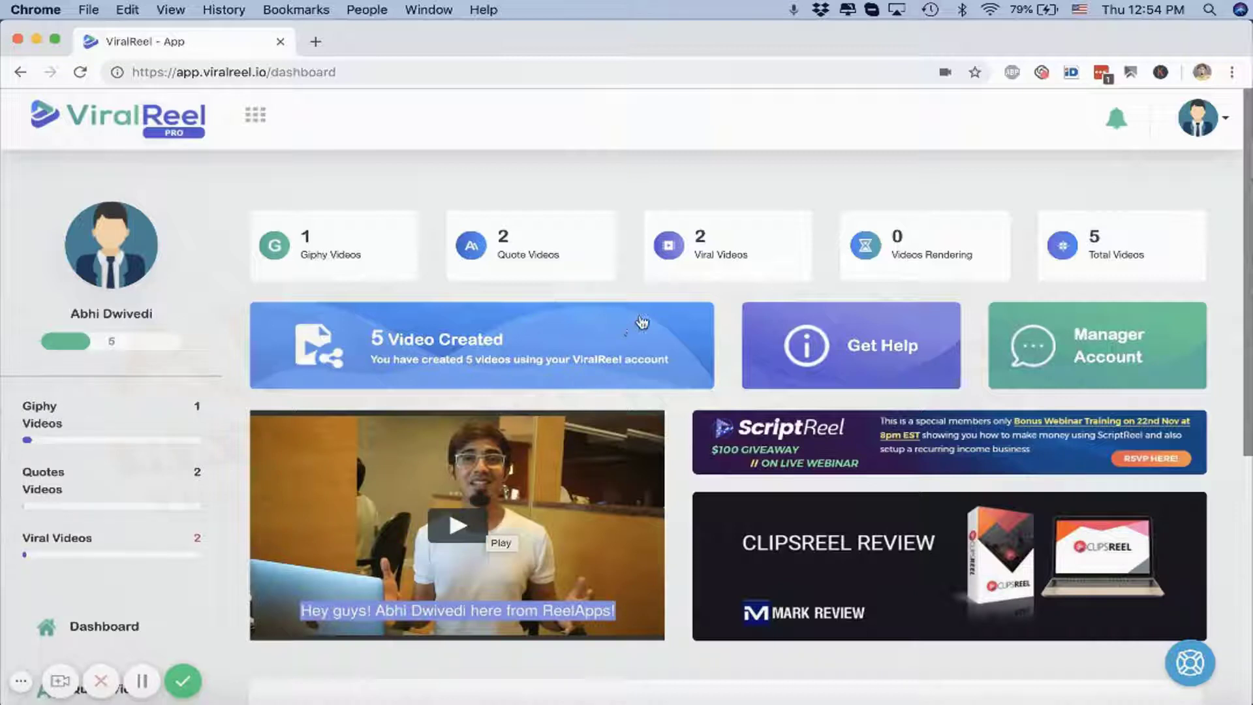
mouse_move(629, 273)
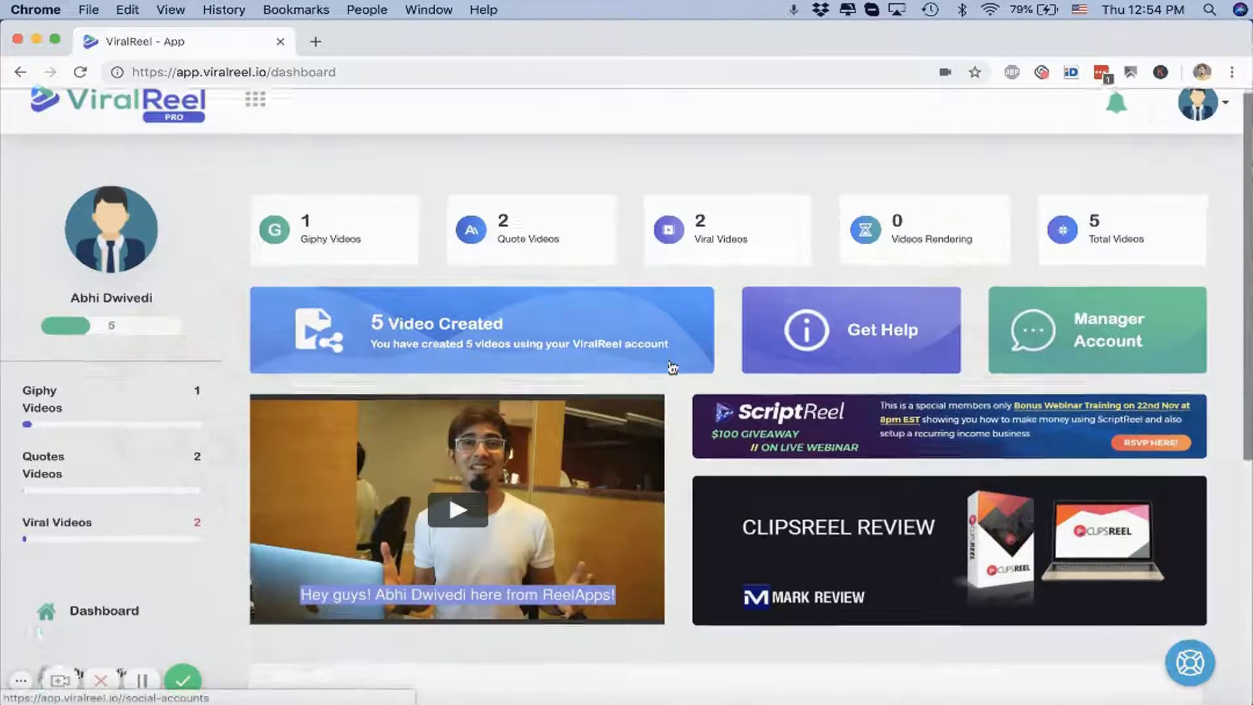
Review the dashboard's Campaign Data table, then start a new quote video from the sidebar
scroll("down", 3)
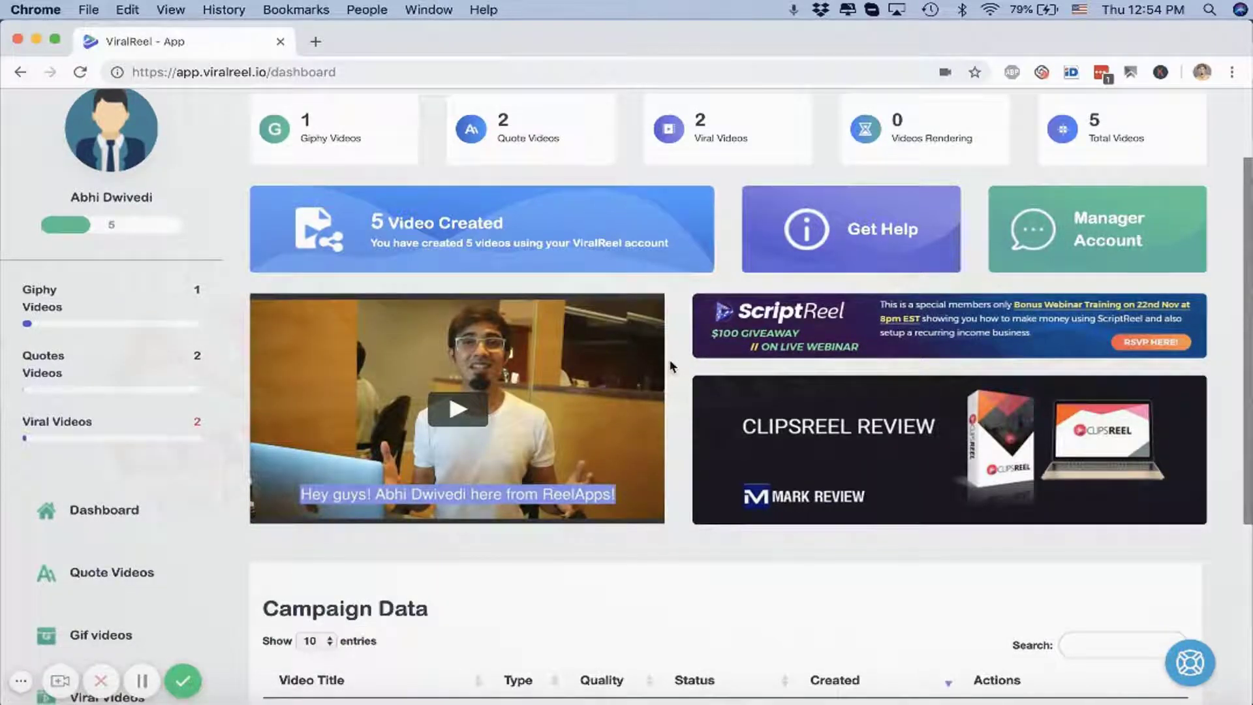
scroll("down", 3)
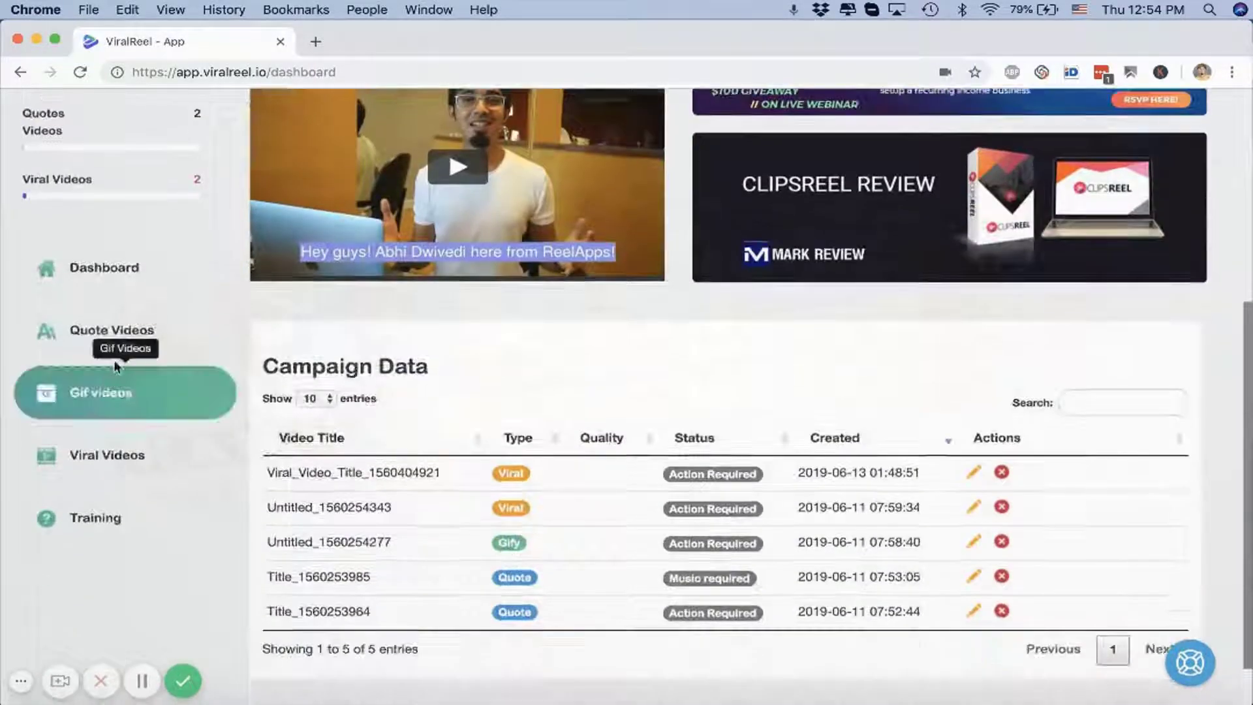
left_click(99, 392)
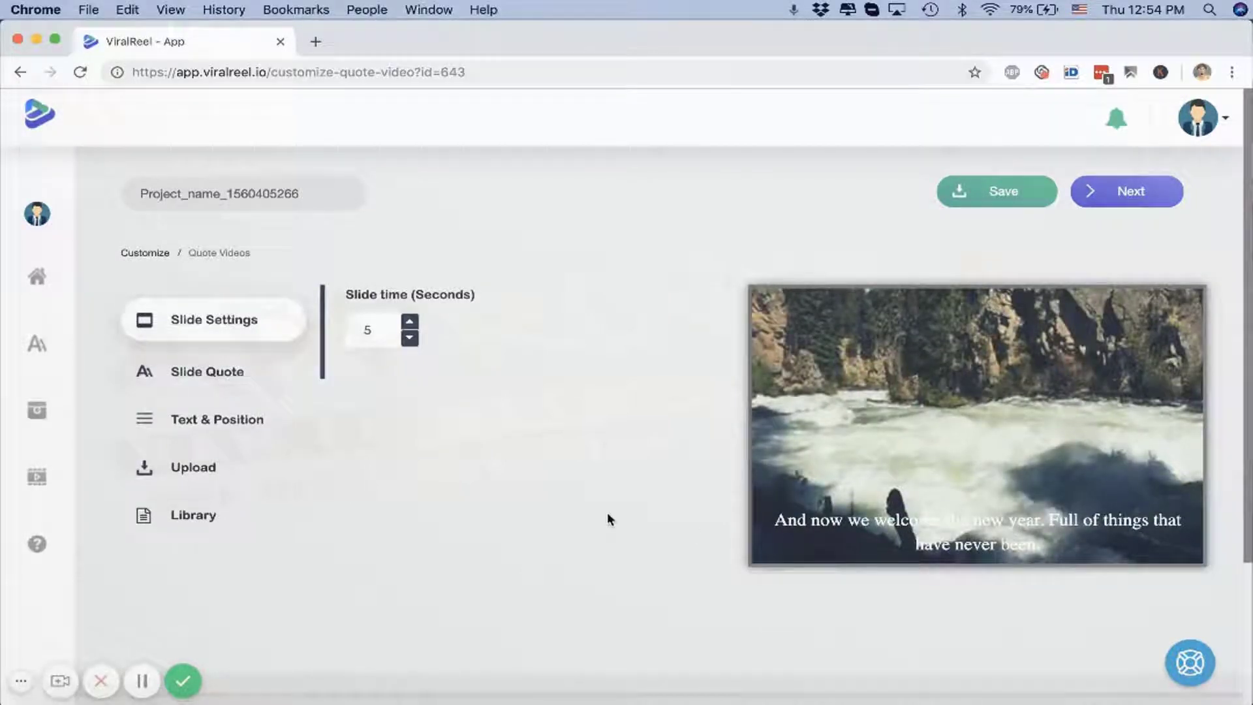
Add a second slide and swap the first slide's river background for a pier at sunset
scroll("down", 3)
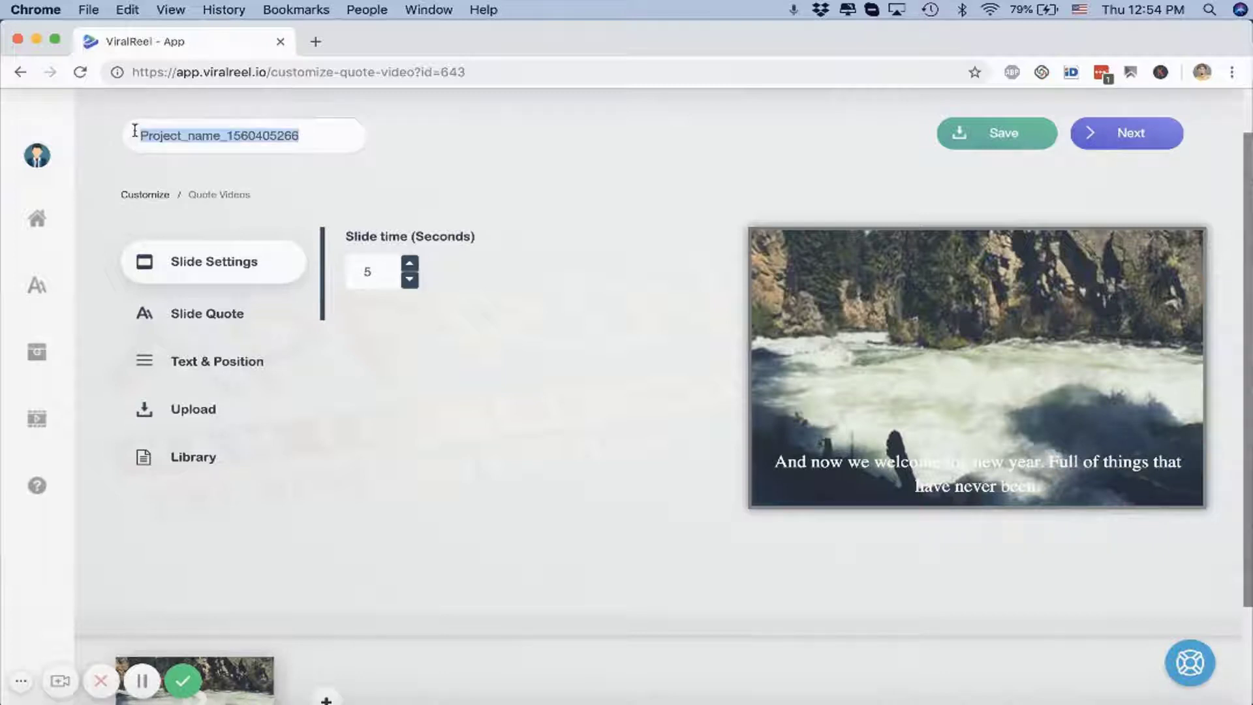
scroll("down", 3)
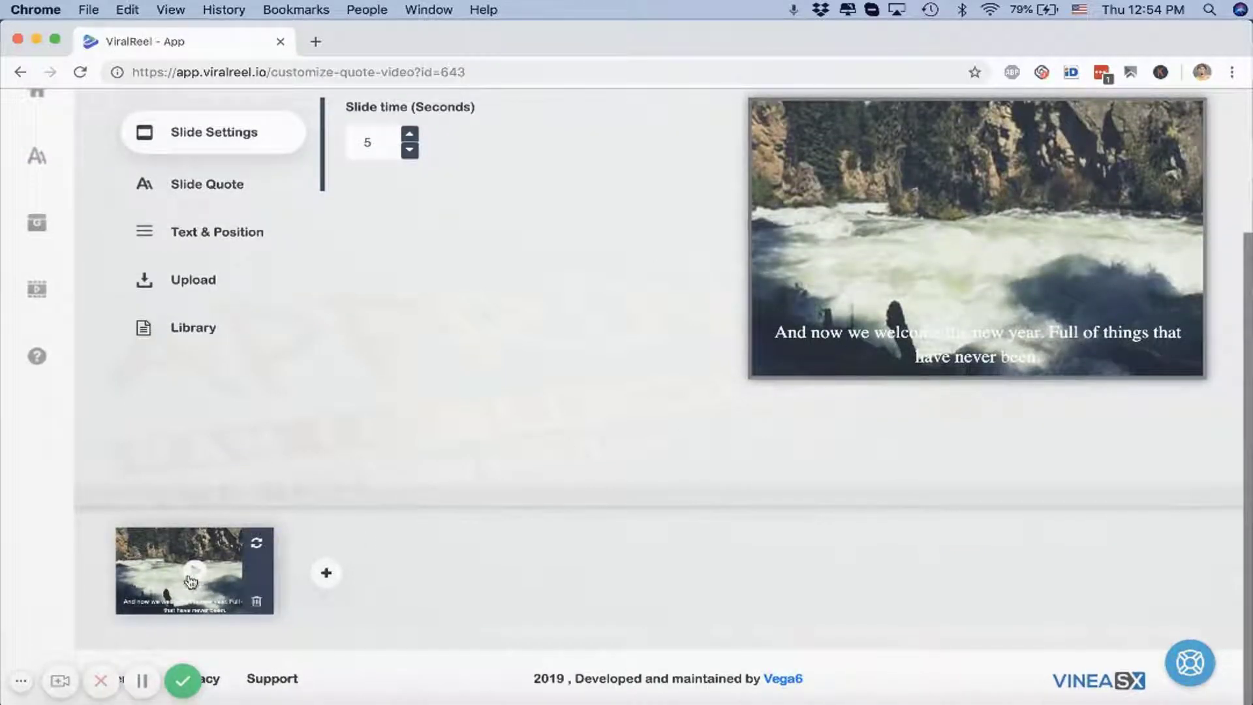
mouse_move(325, 574)
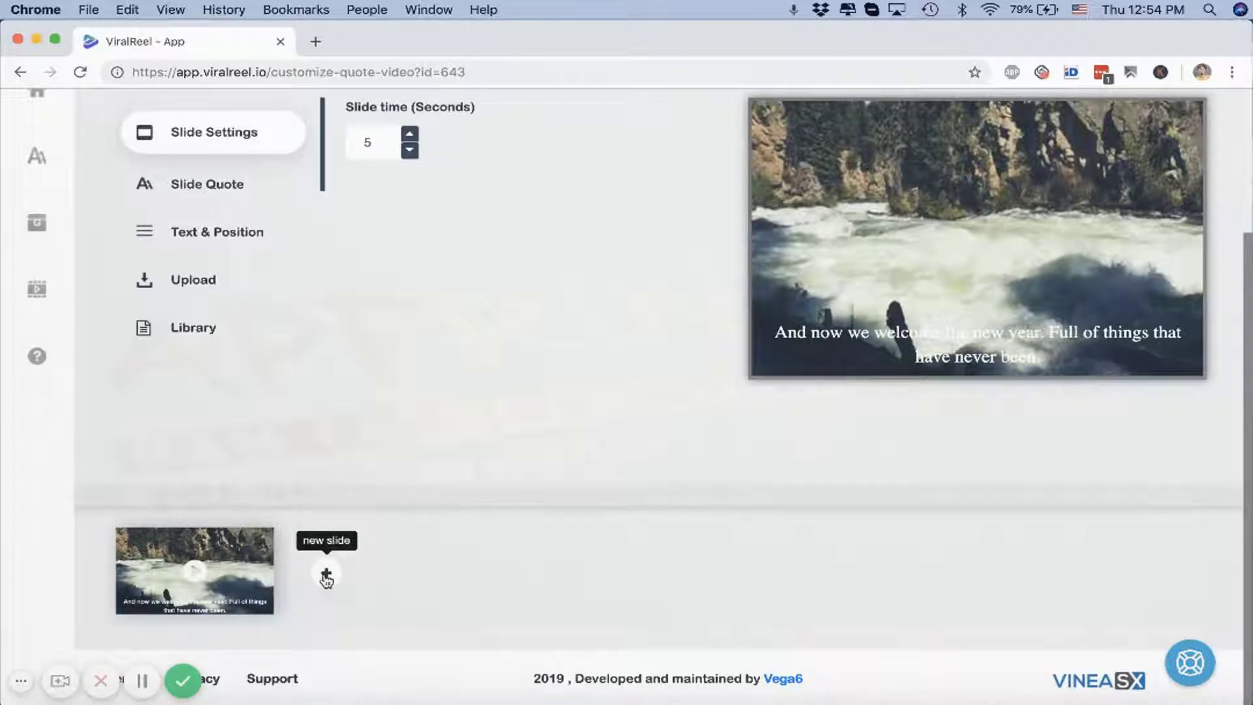
mouse_move(355, 594)
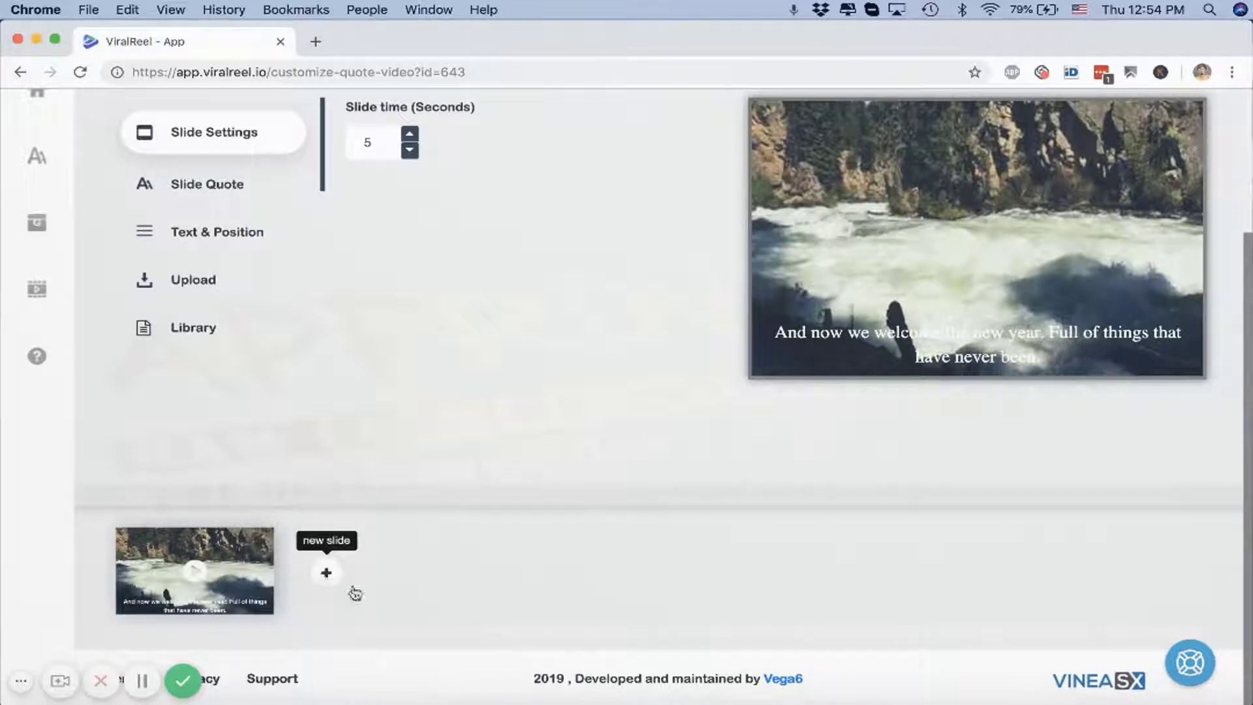
left_click(325, 572)
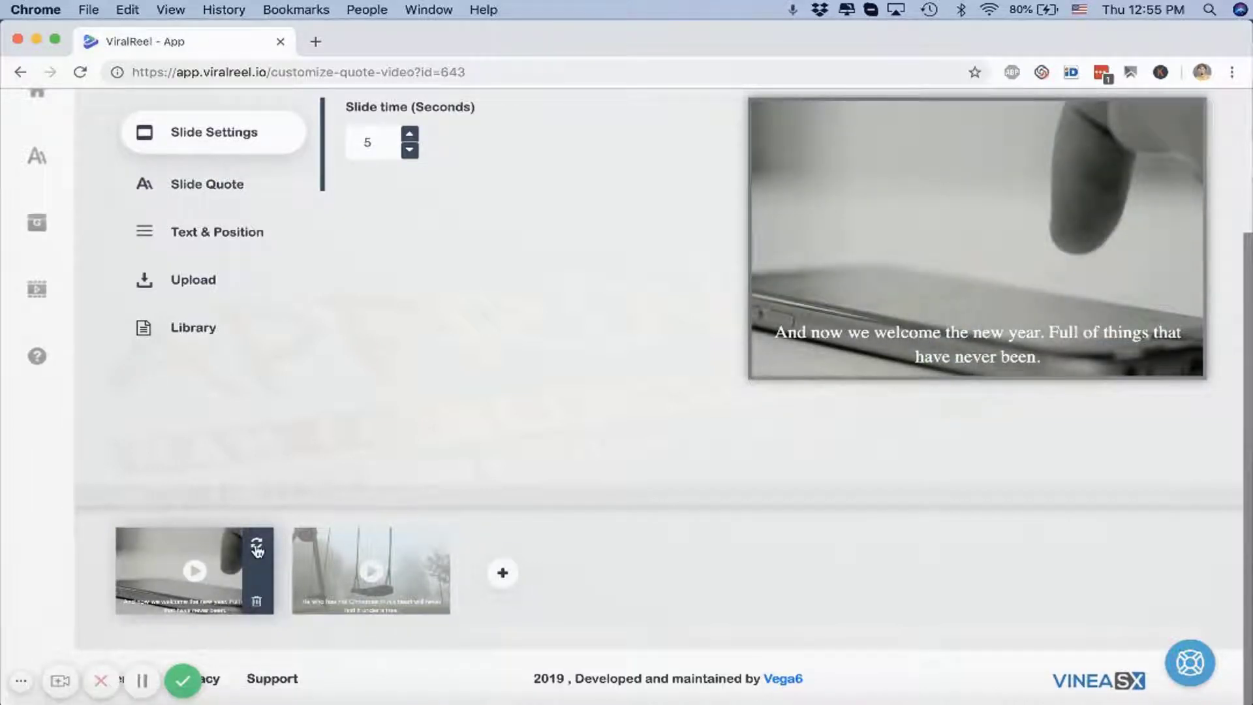
left_click(257, 547)
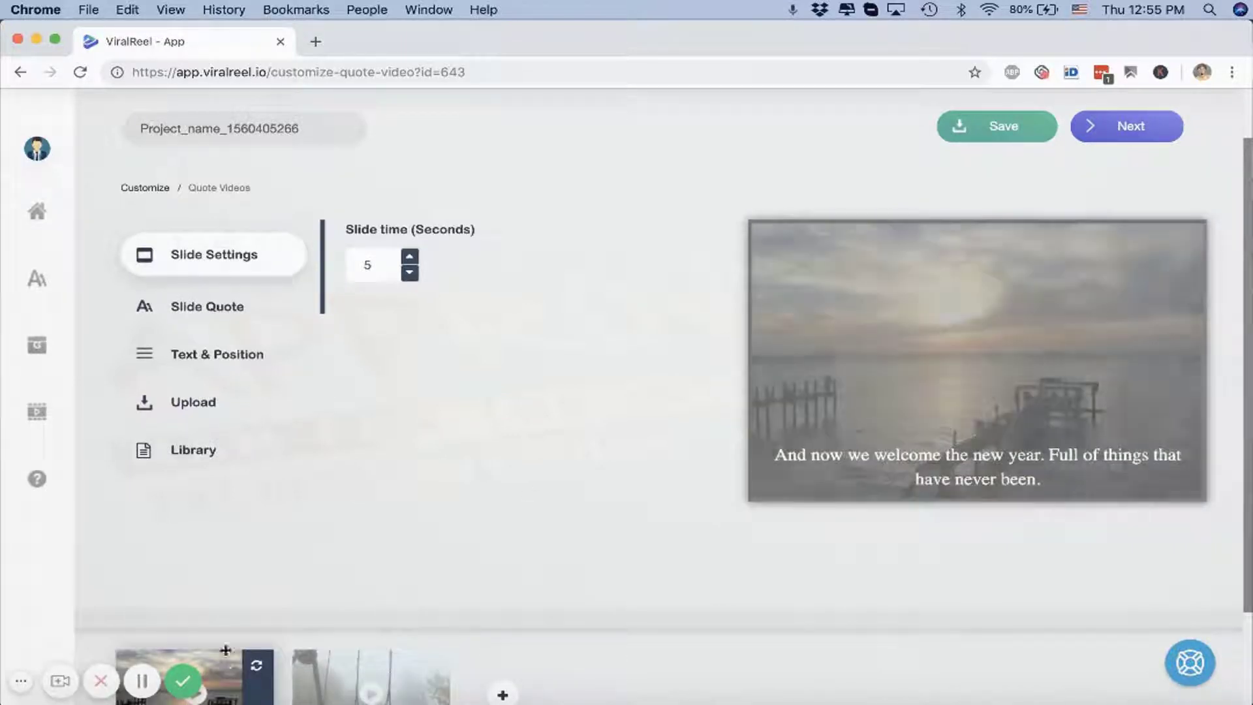
Apply the 'Music is love' quote to the slide and centre it on the image
left_click(208, 305)
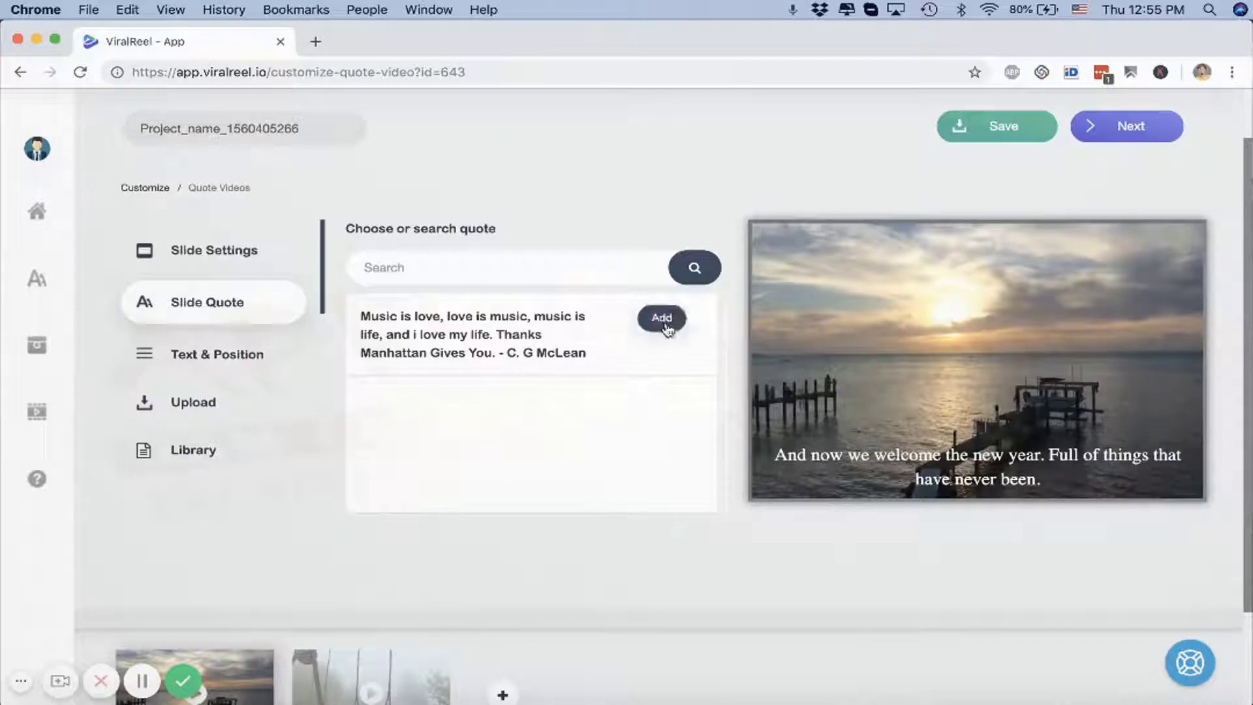
left_click(661, 317)
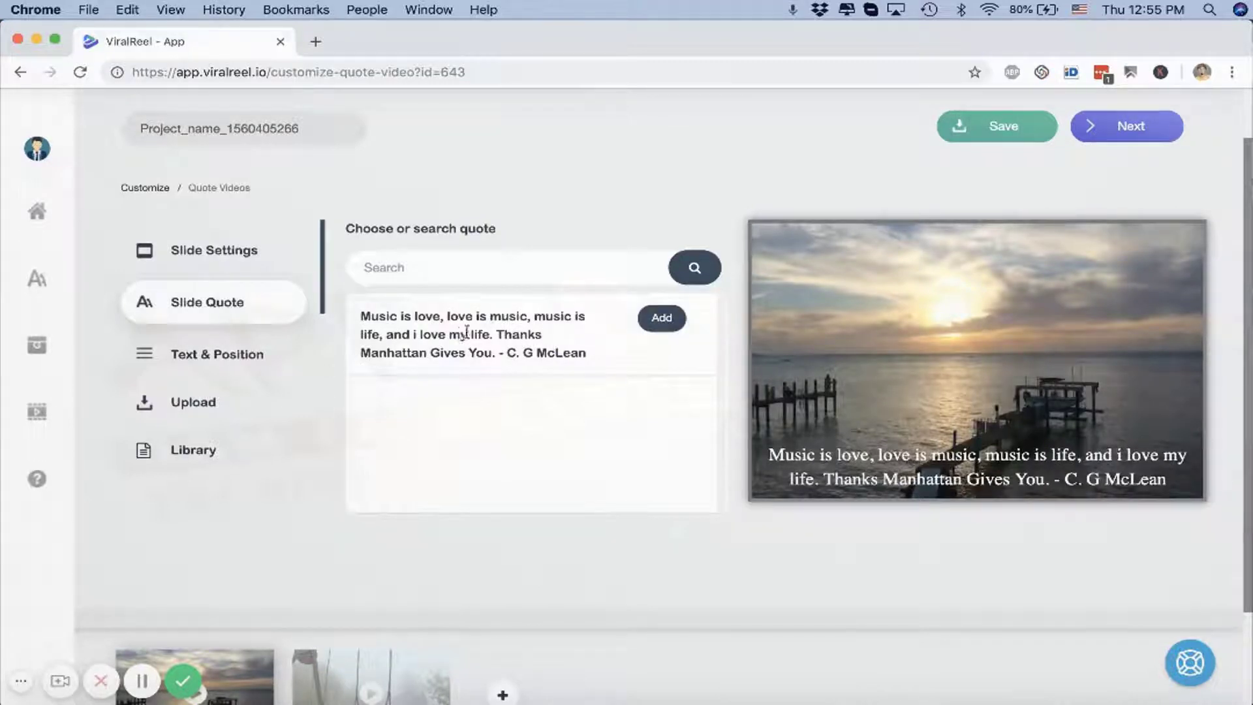
left_click(216, 350)
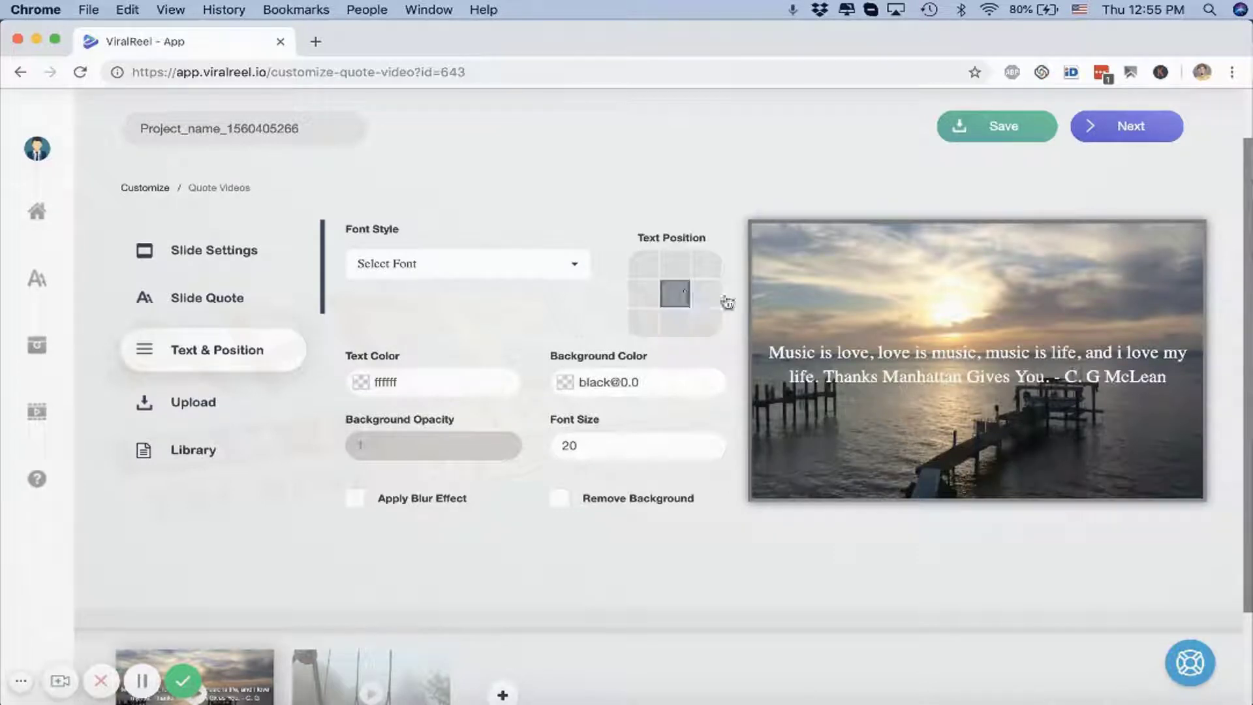
left_click(675, 294)
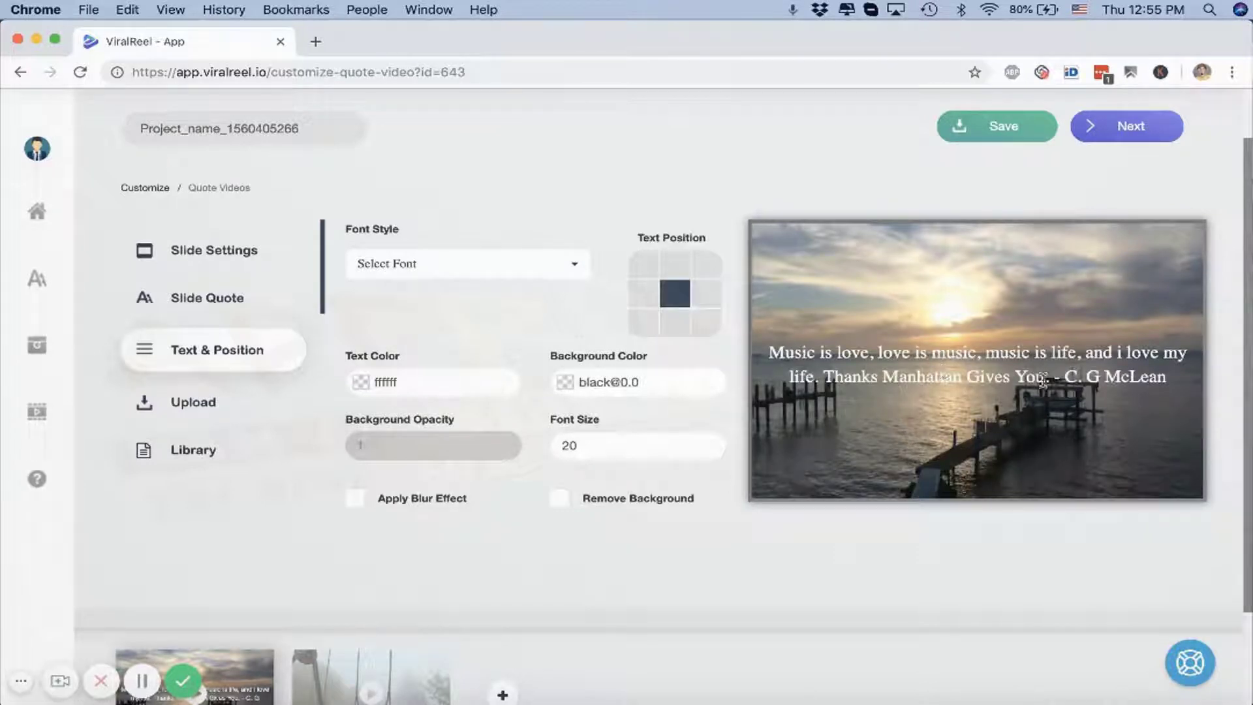
left_click(208, 301)
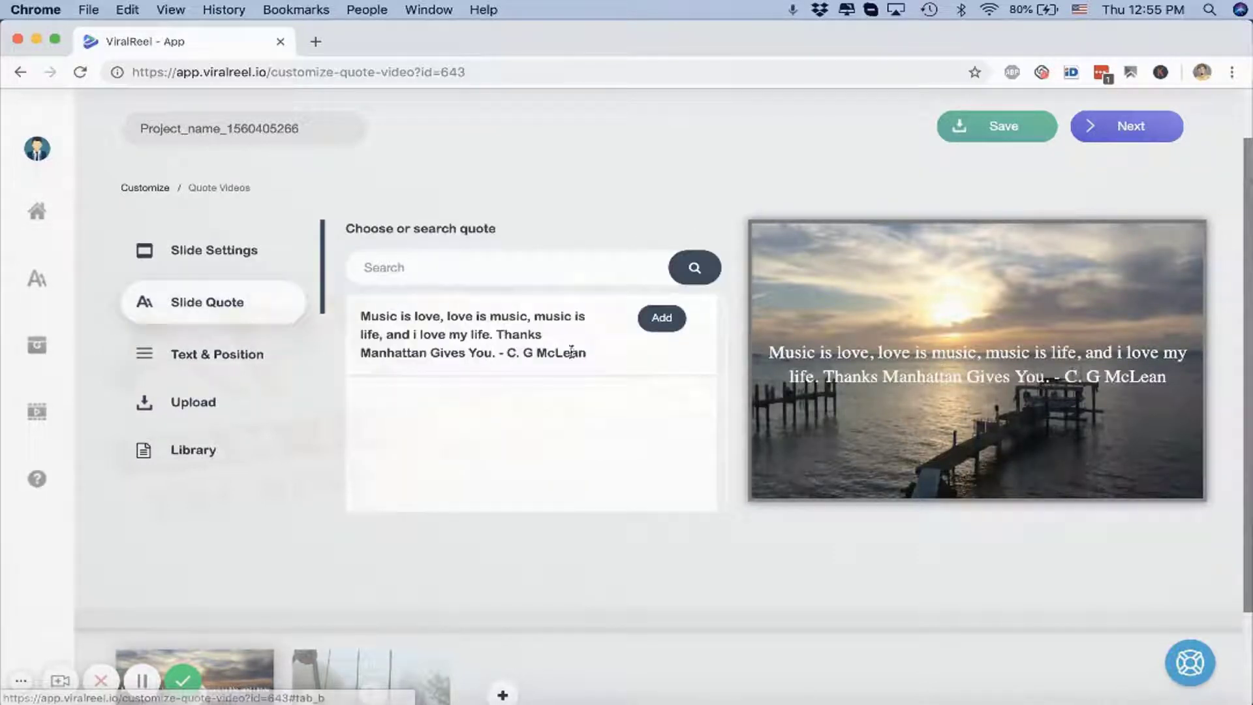
left_click(218, 354)
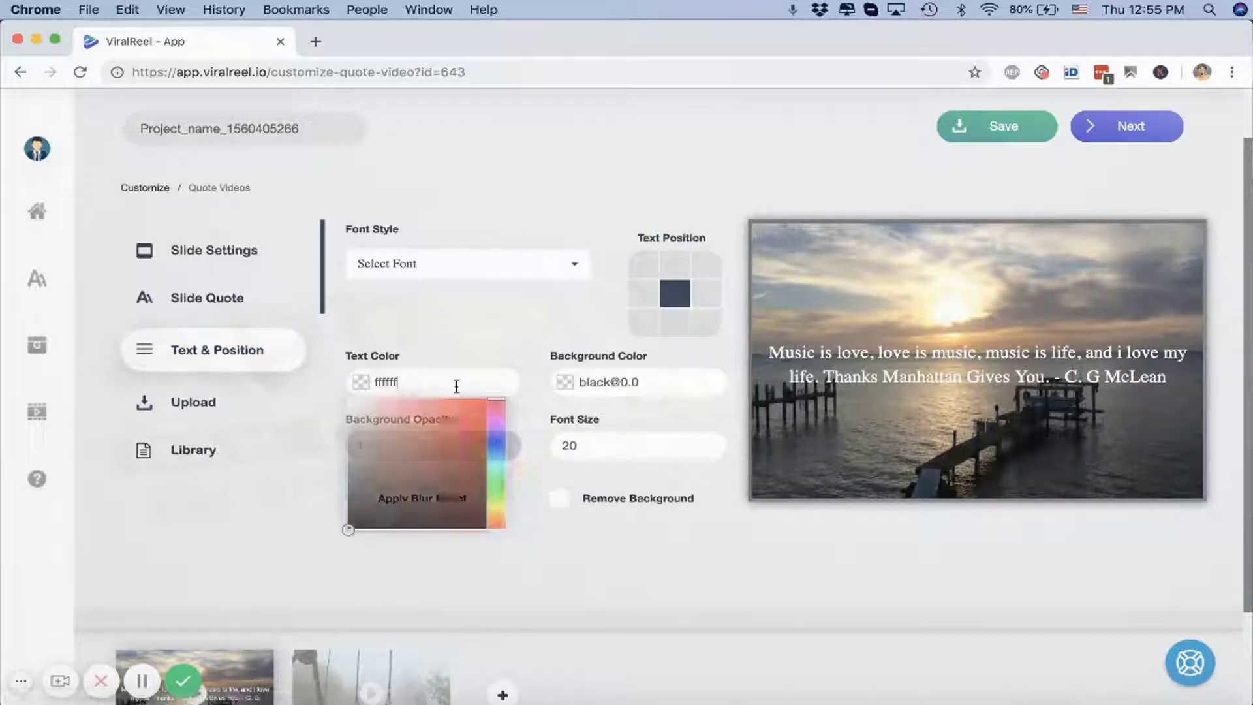
Colour the quote text green on a reddish-brown #ad6666 band at font size 21
left_click(448, 410)
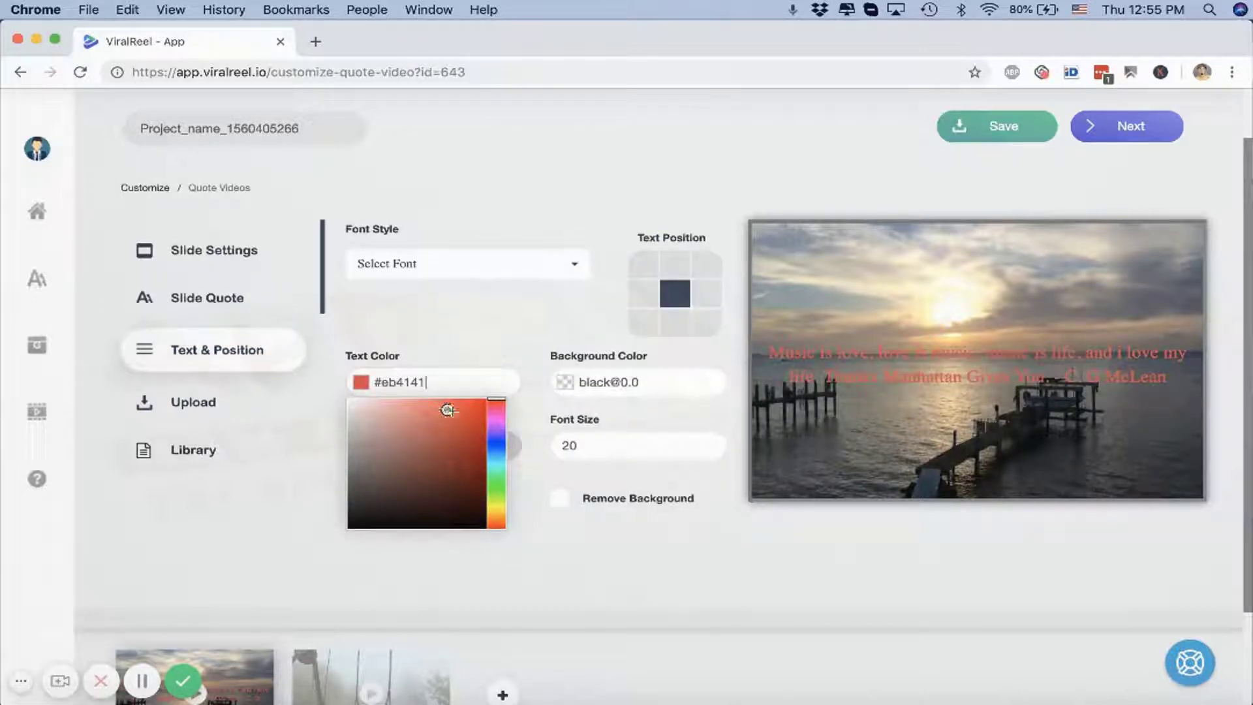
left_click(448, 410)
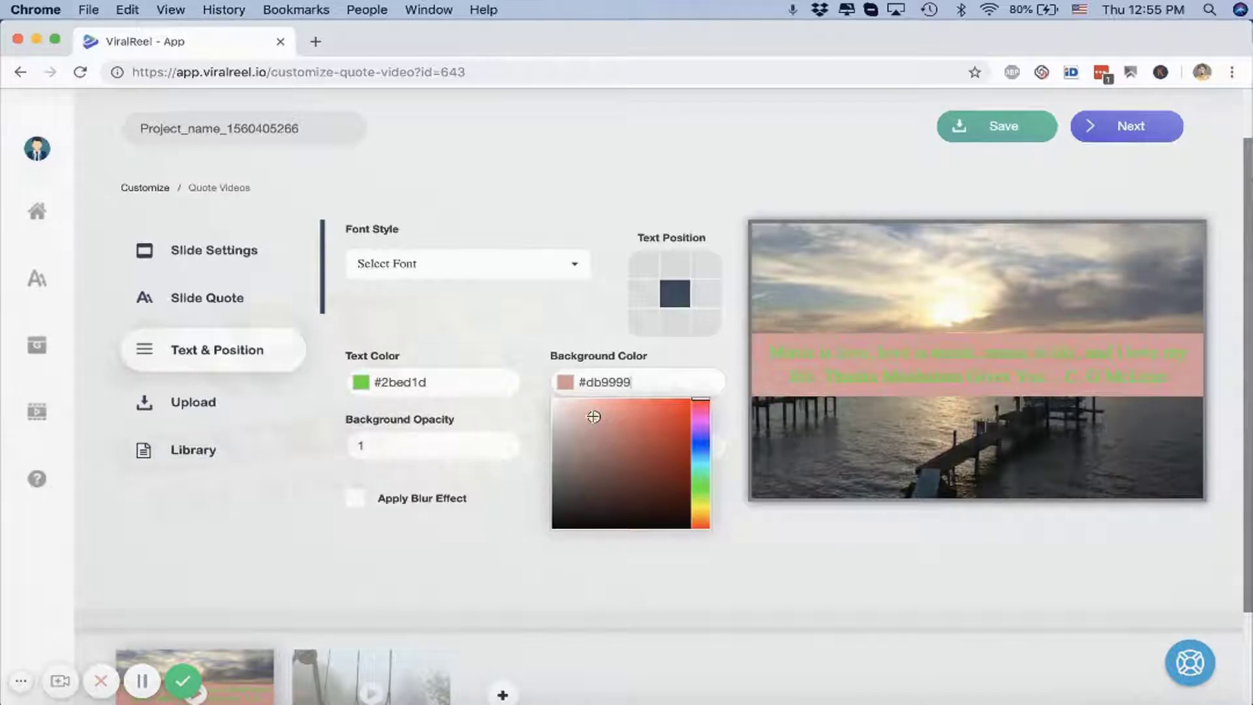
left_click(610, 440)
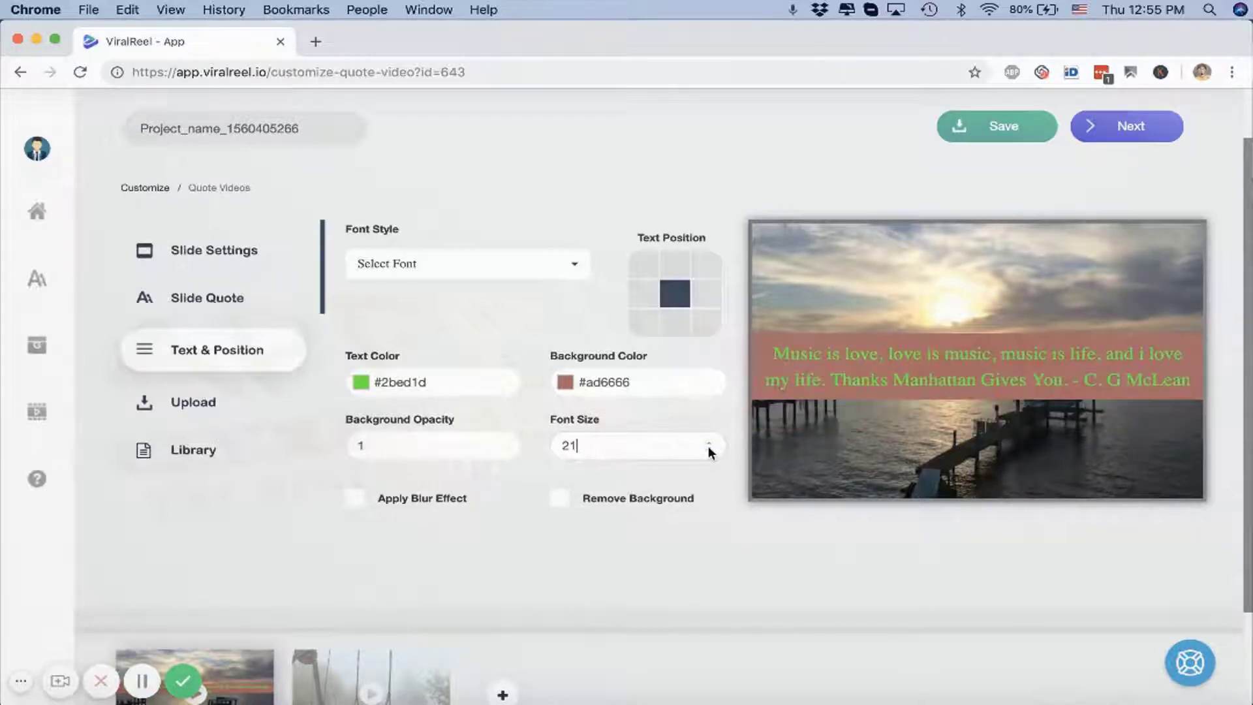
Remove the quote's band, blur the background image and set the font to Alfa Slab One
left_click(561, 497)
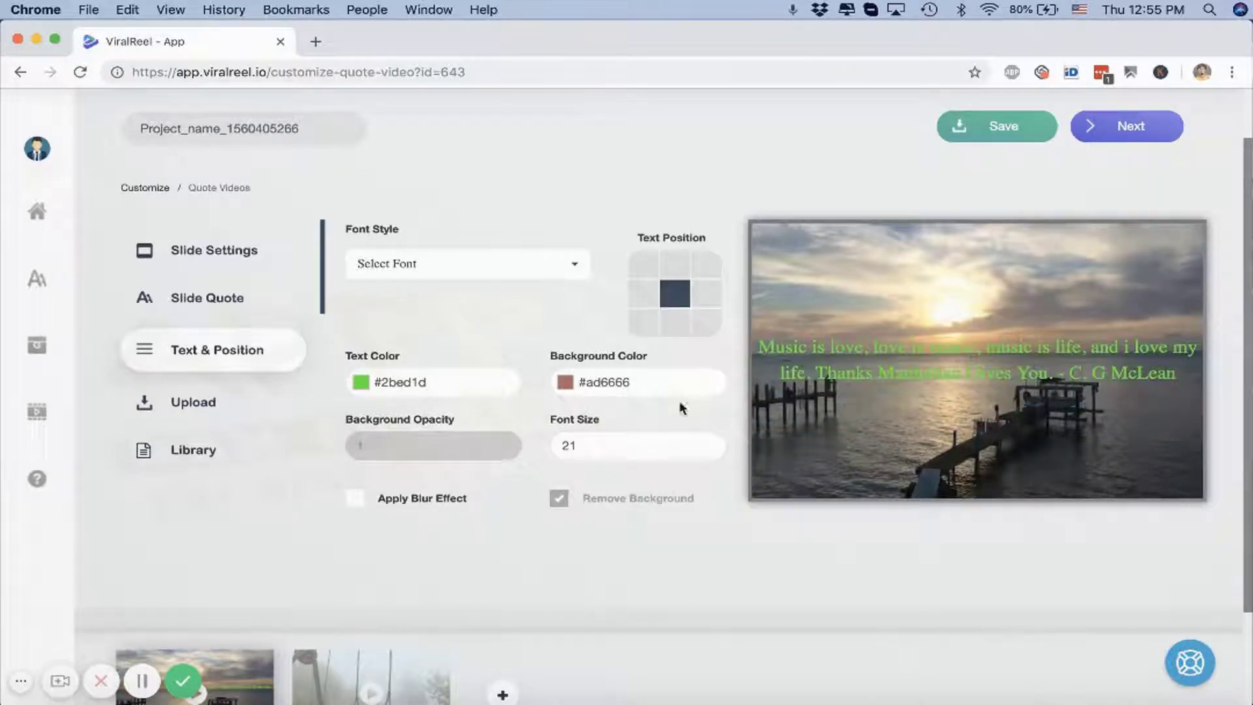
left_click(355, 498)
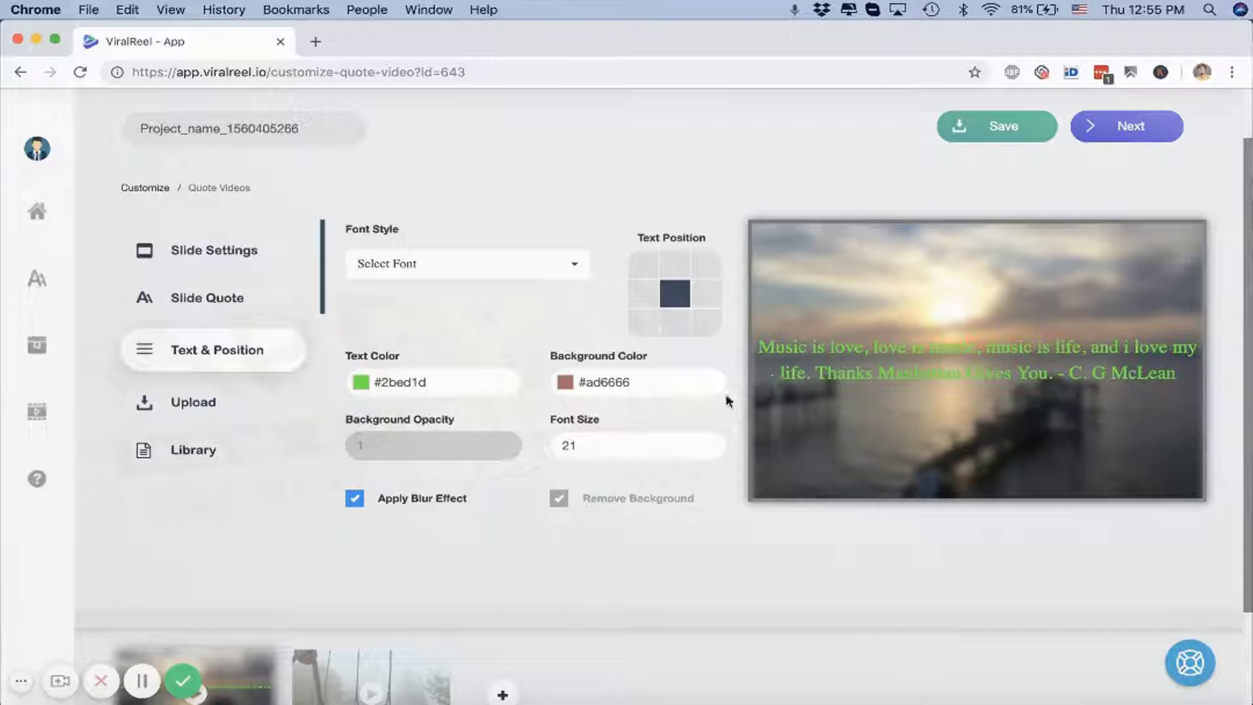
left_click(465, 264)
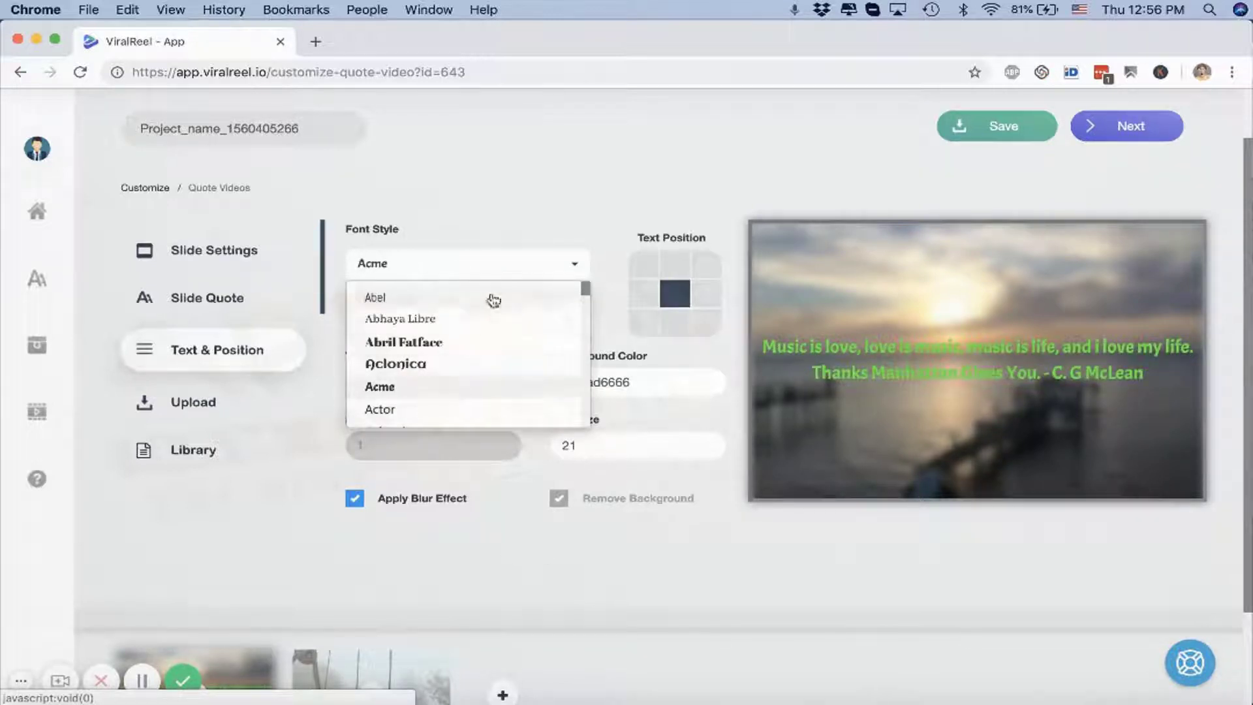
left_click(394, 364)
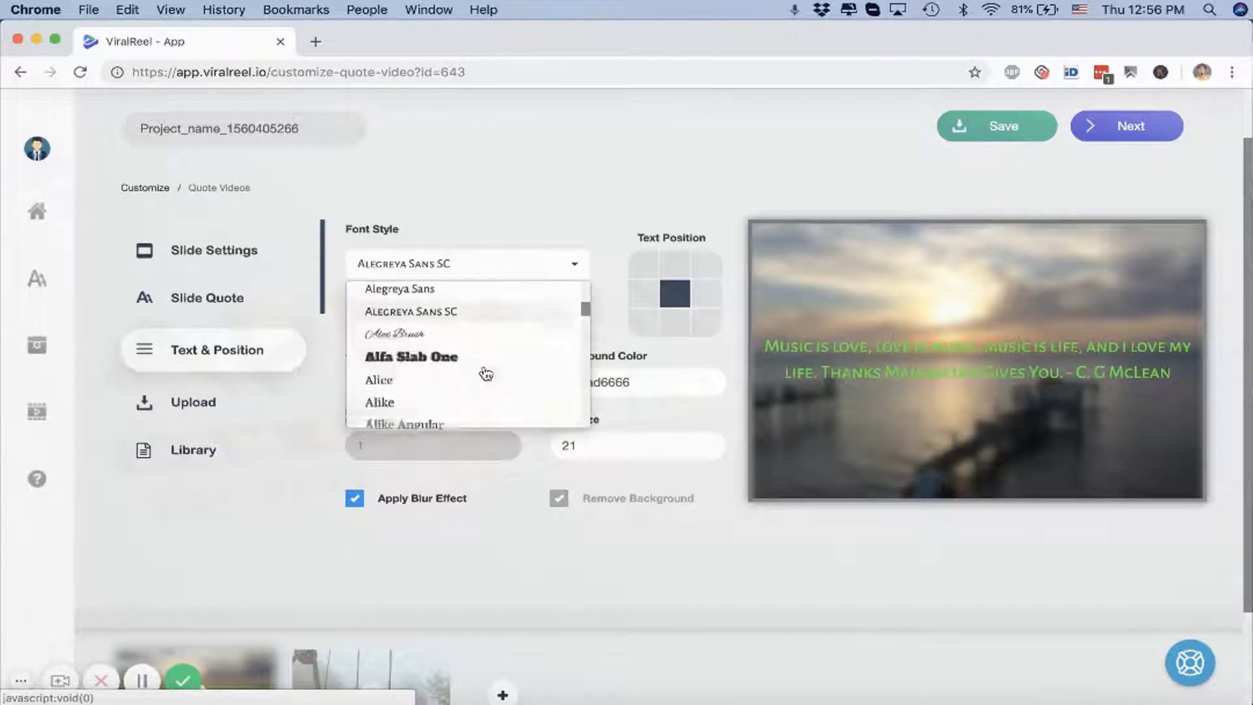
left_click(412, 355)
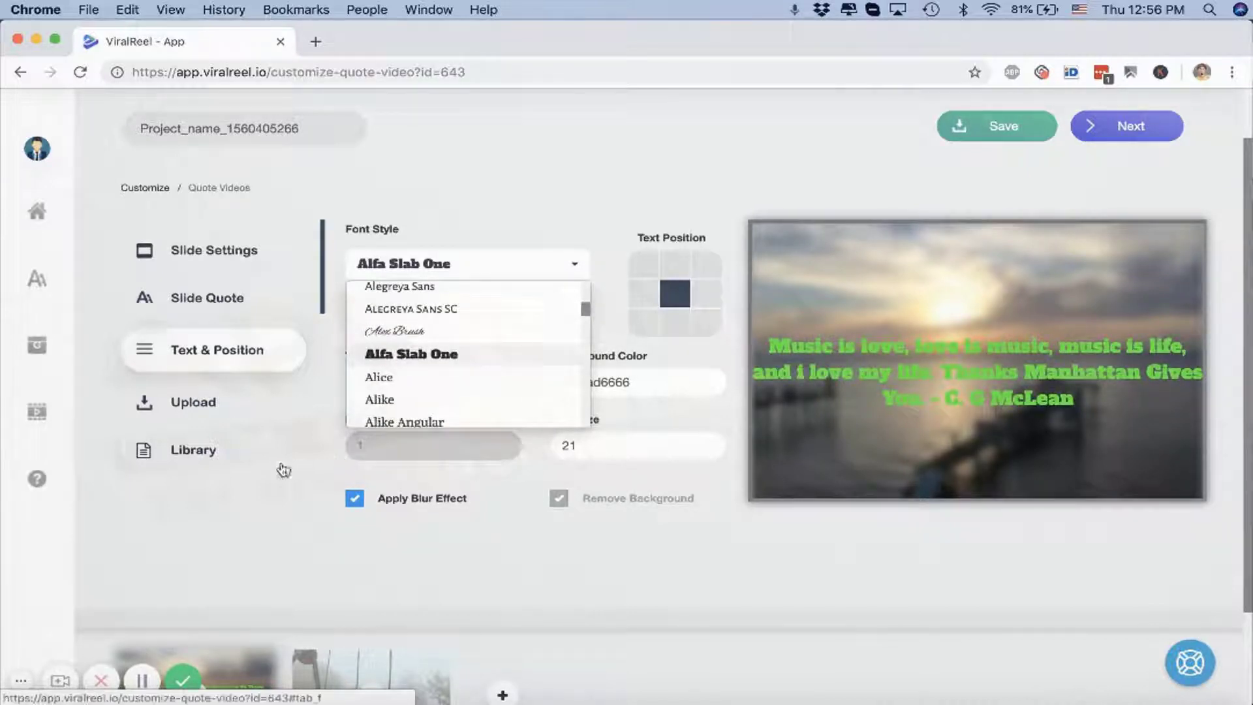
left_click(194, 399)
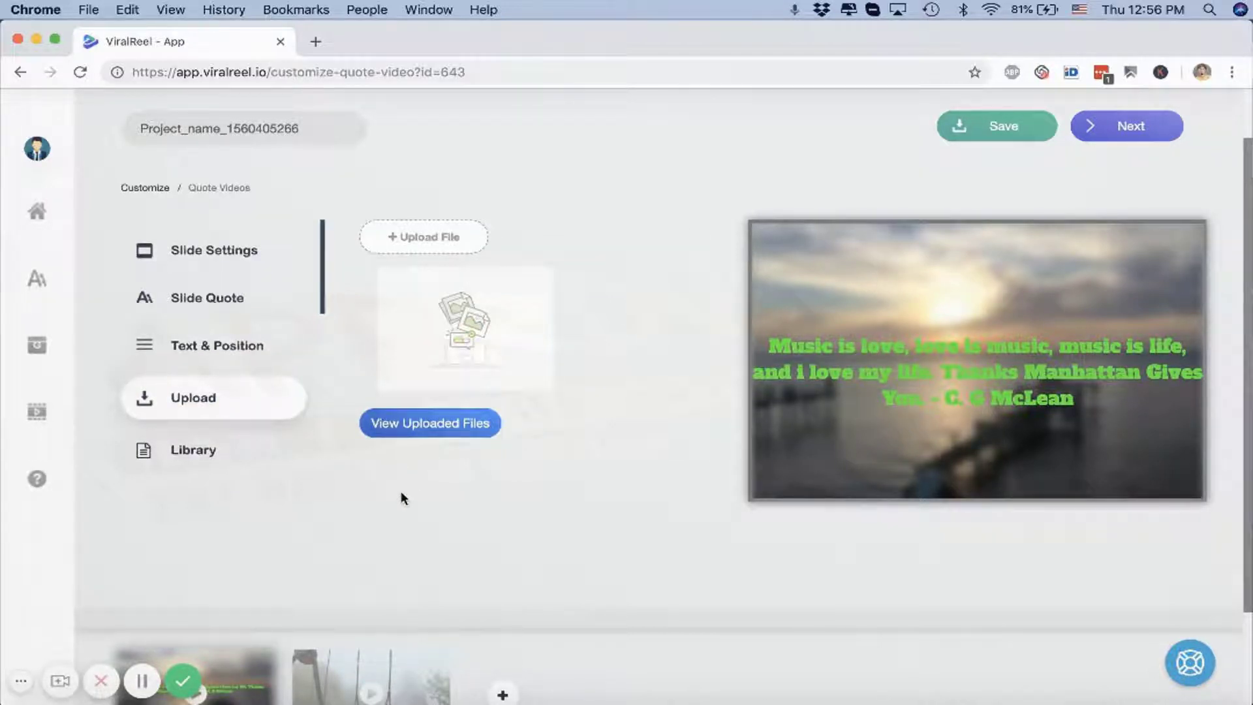
Search the stock media library for 'nature' images and browse the loaded results
scroll("down", 3)
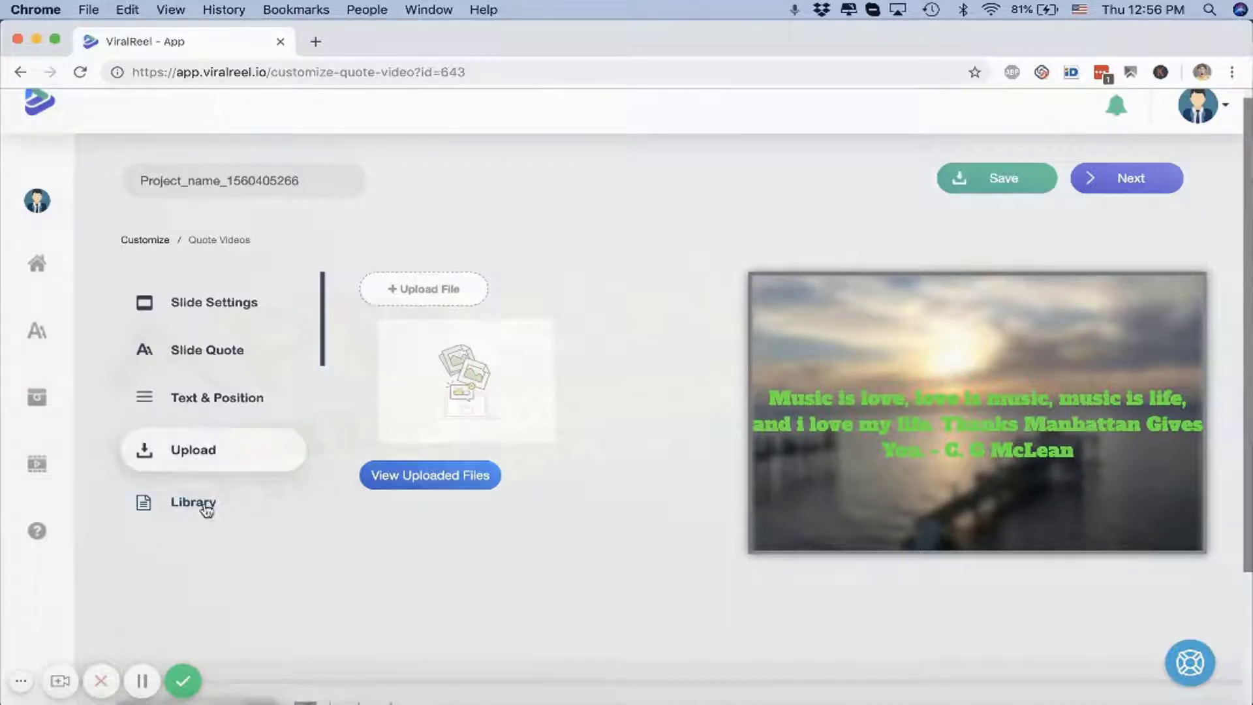
left_click(193, 502)
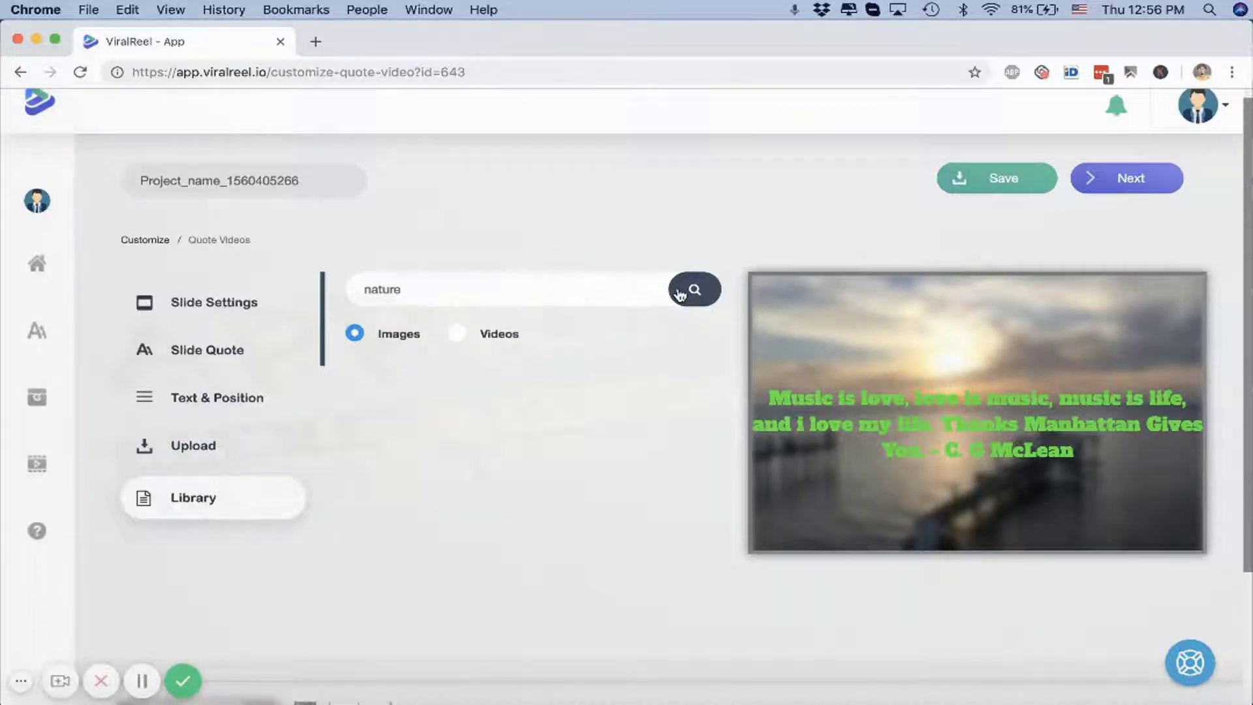
left_click(693, 290)
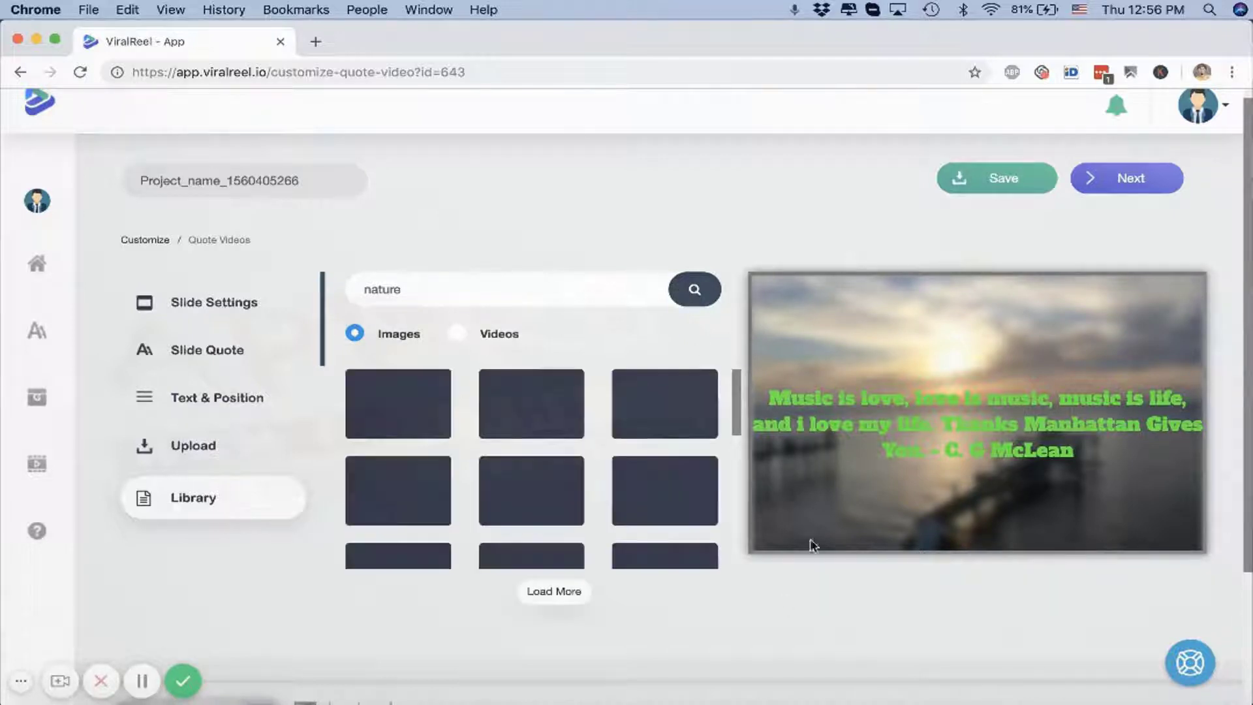
left_click(692, 290)
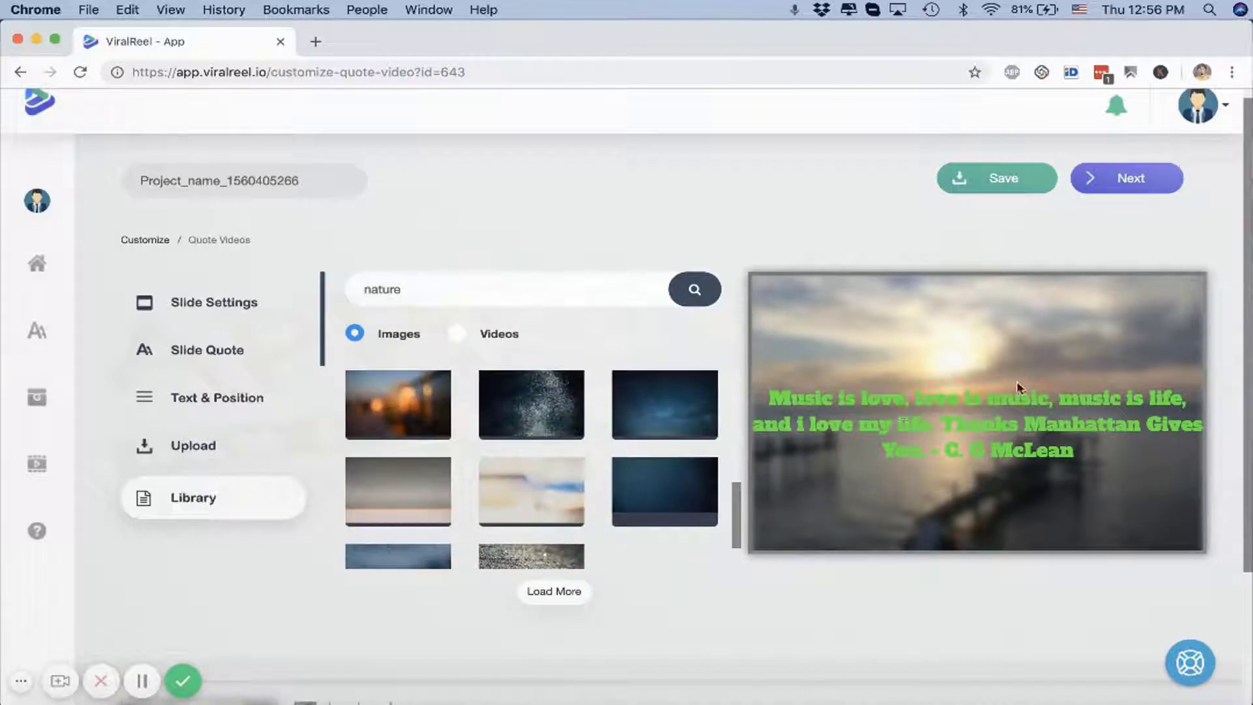
scroll("down", 3)
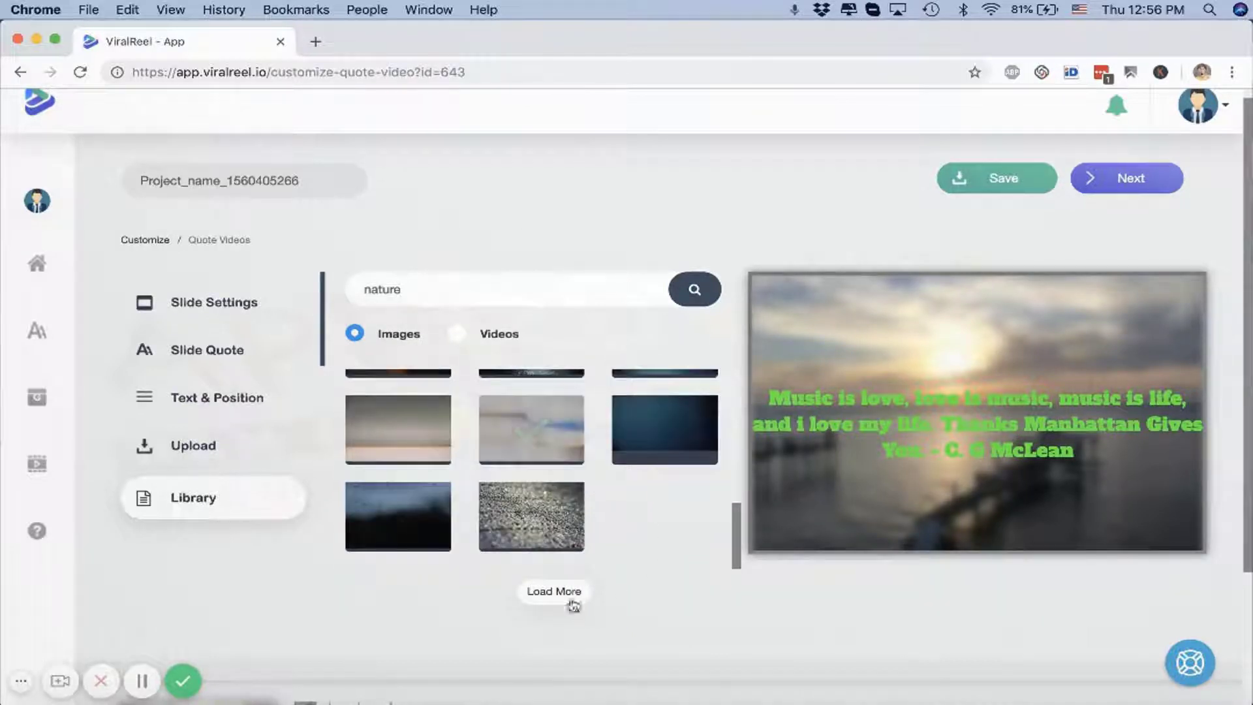
scroll("down", 3)
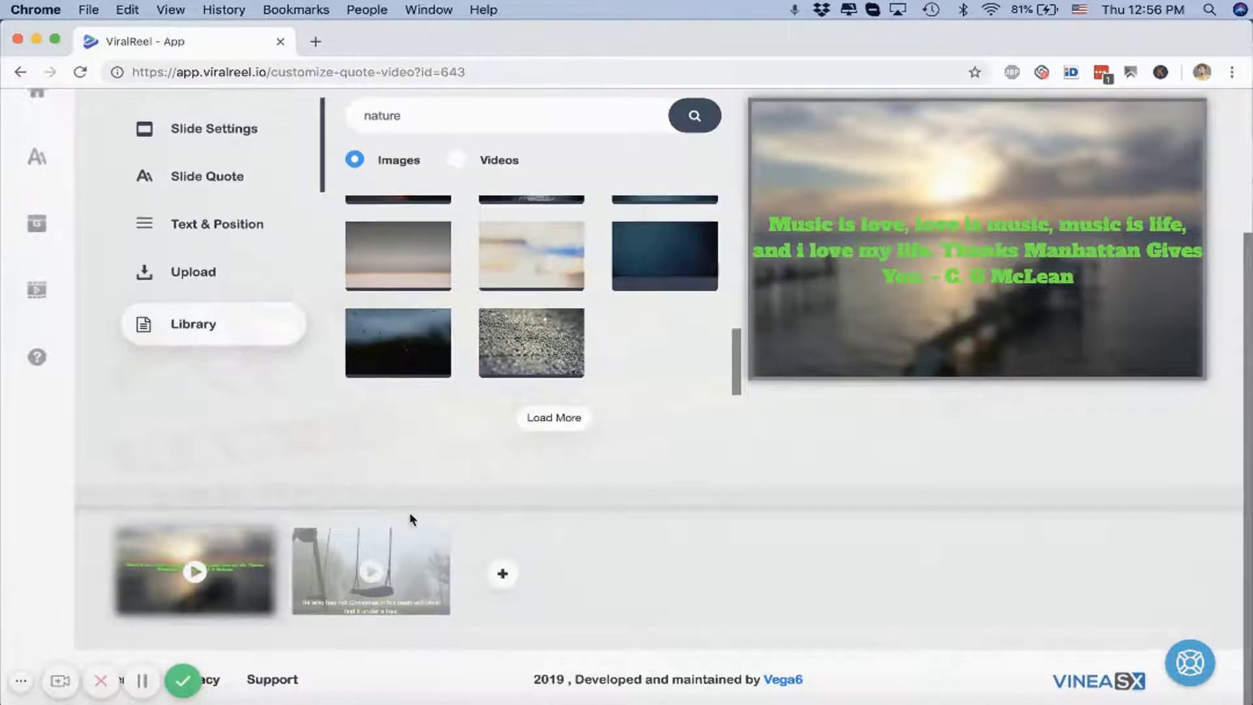
mouse_move(503, 573)
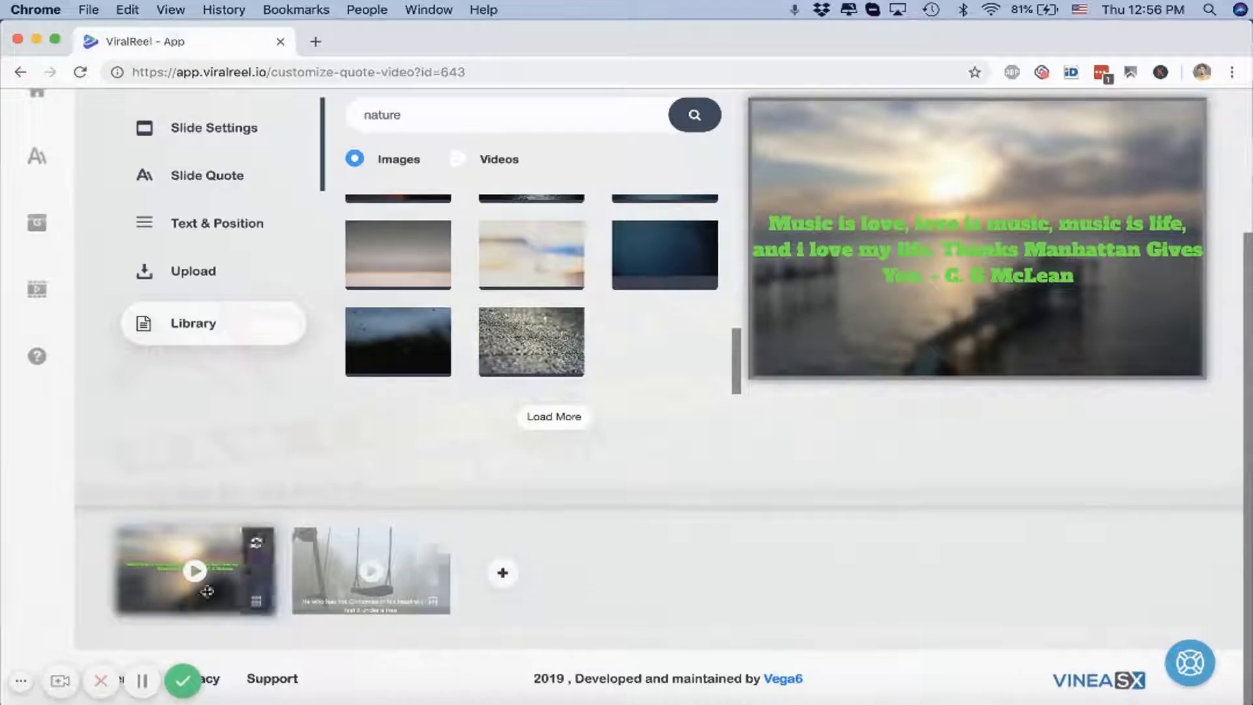
Move the second slide's green quote to the centre of the foggy swing image
left_click(369, 570)
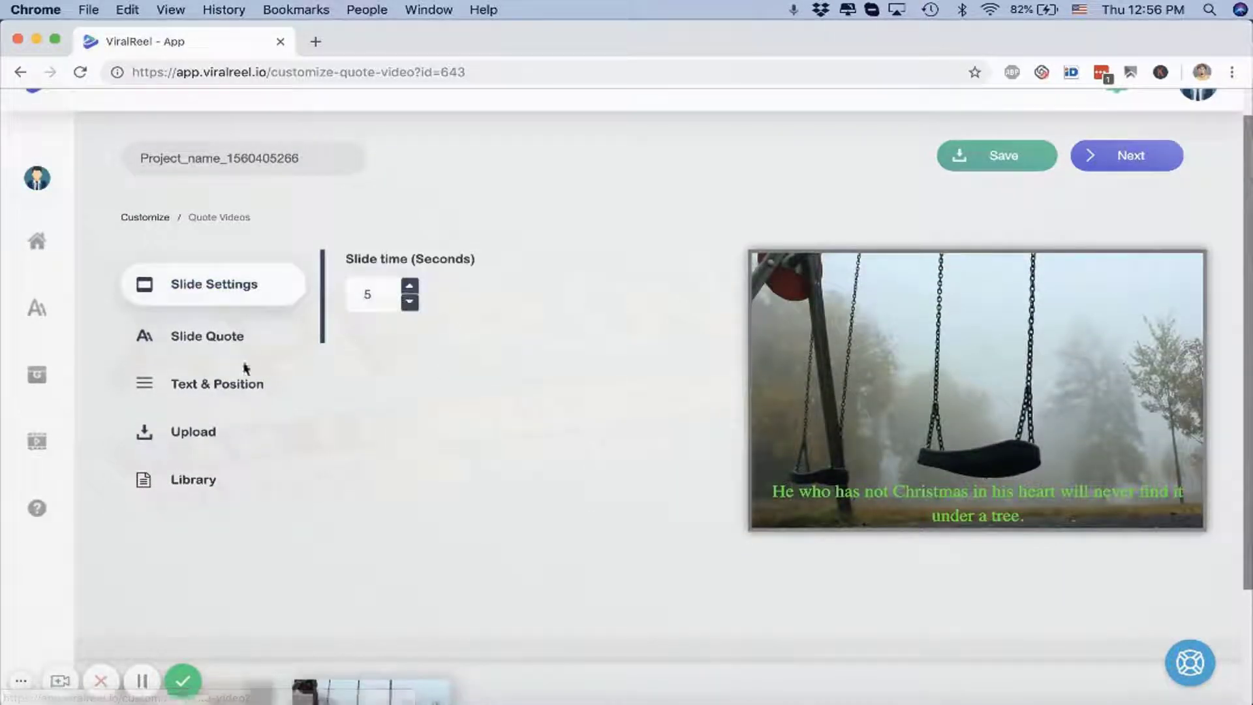
left_click(217, 384)
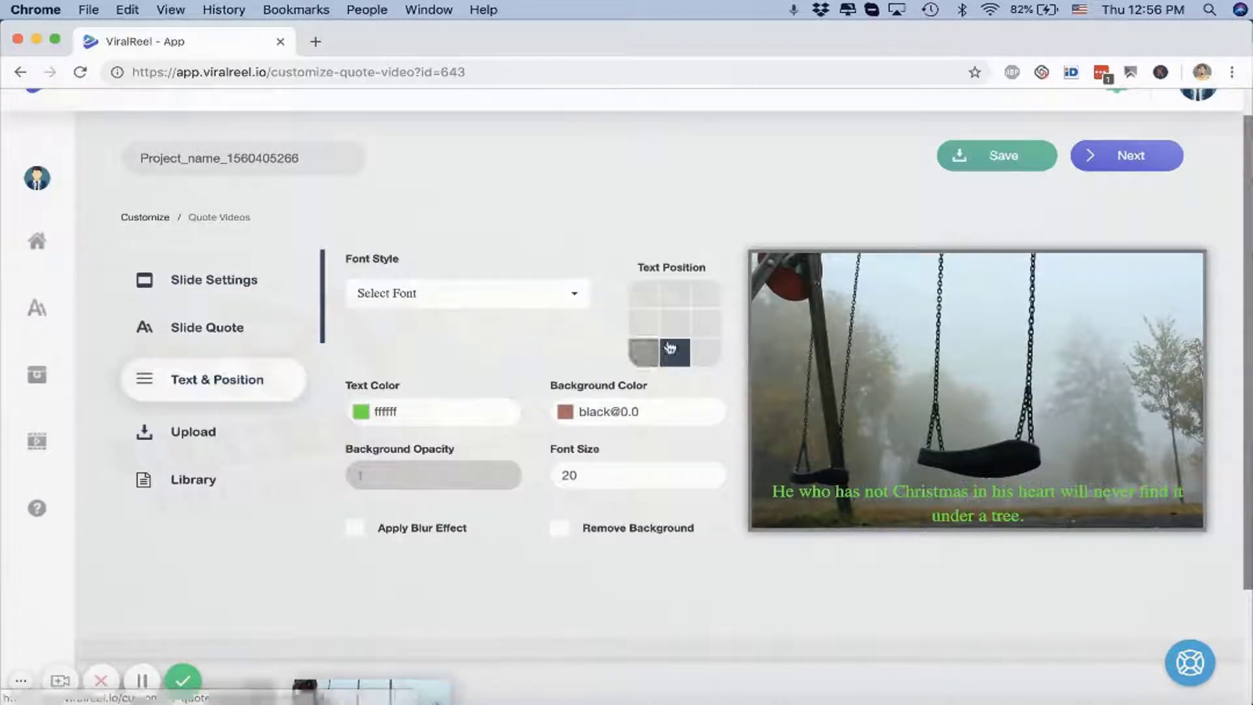
left_click(207, 327)
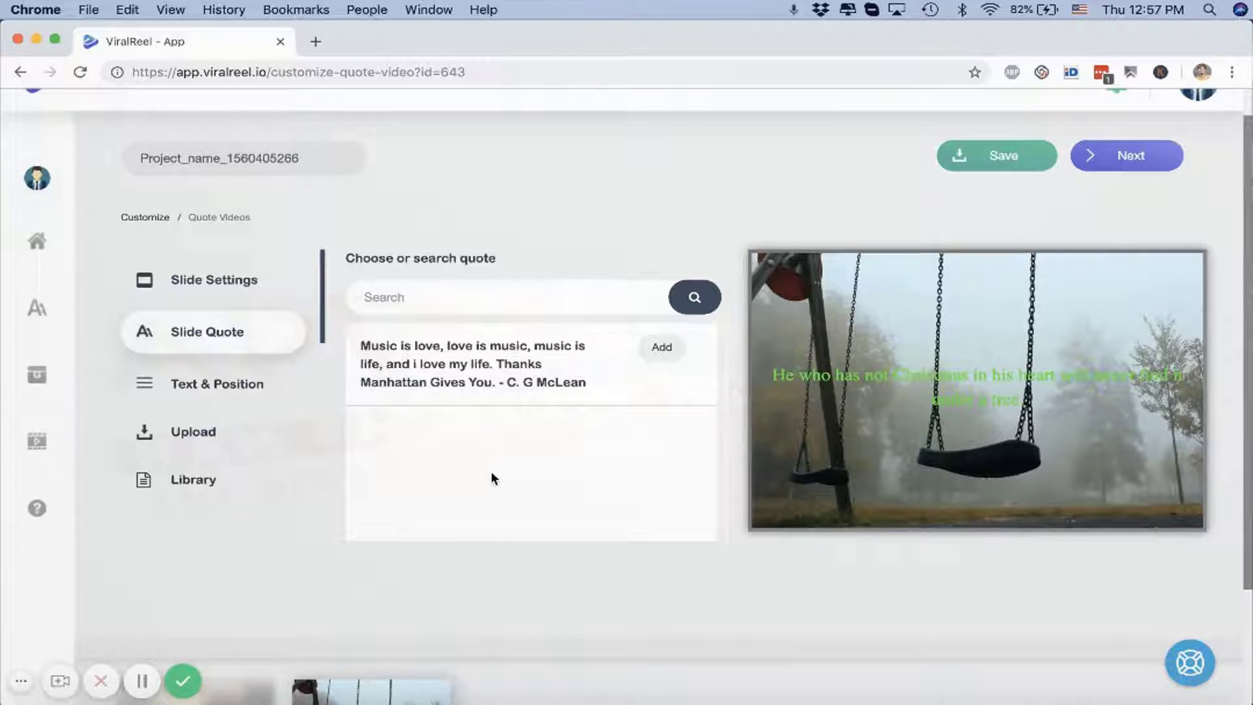
mouse_move(558, 461)
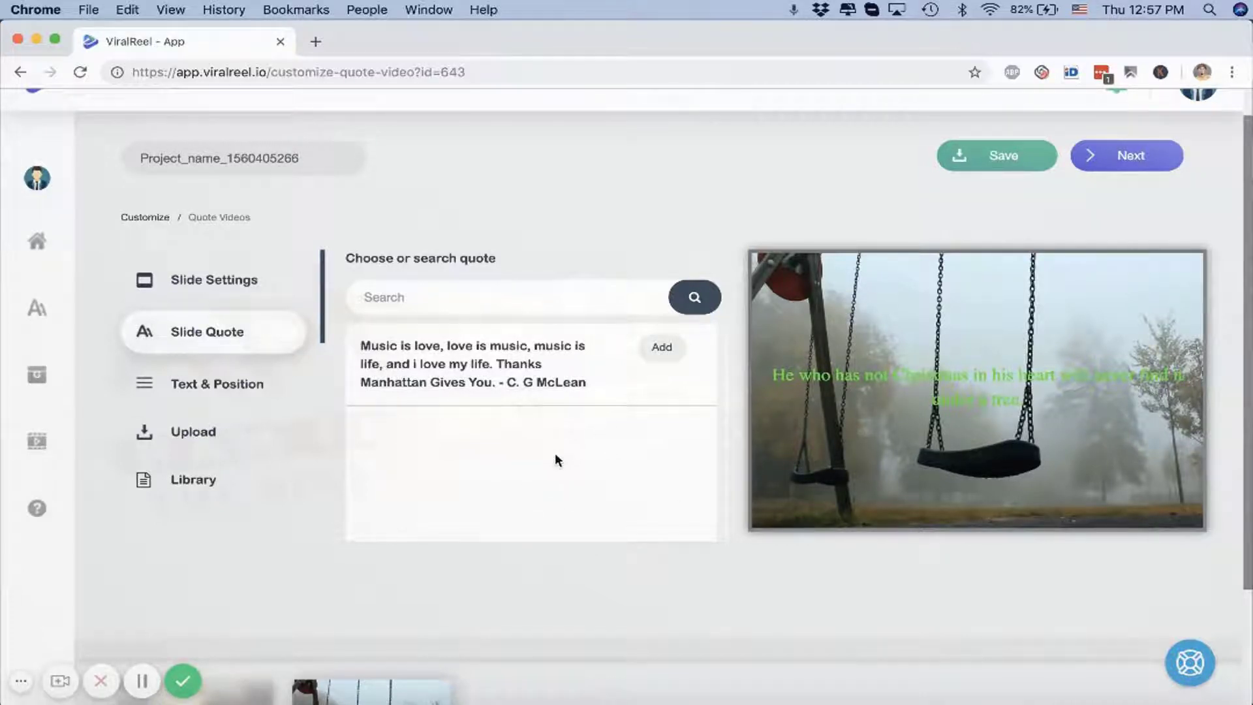
scroll("down", 3)
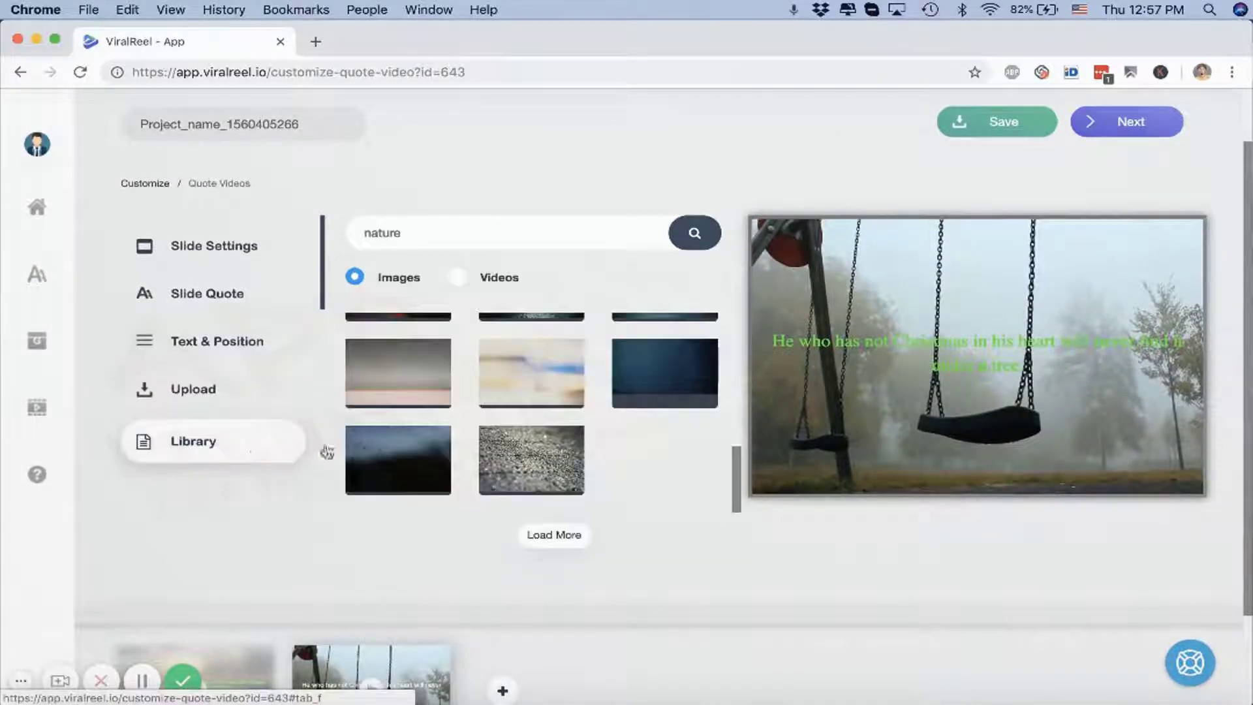
scroll("down", 3)
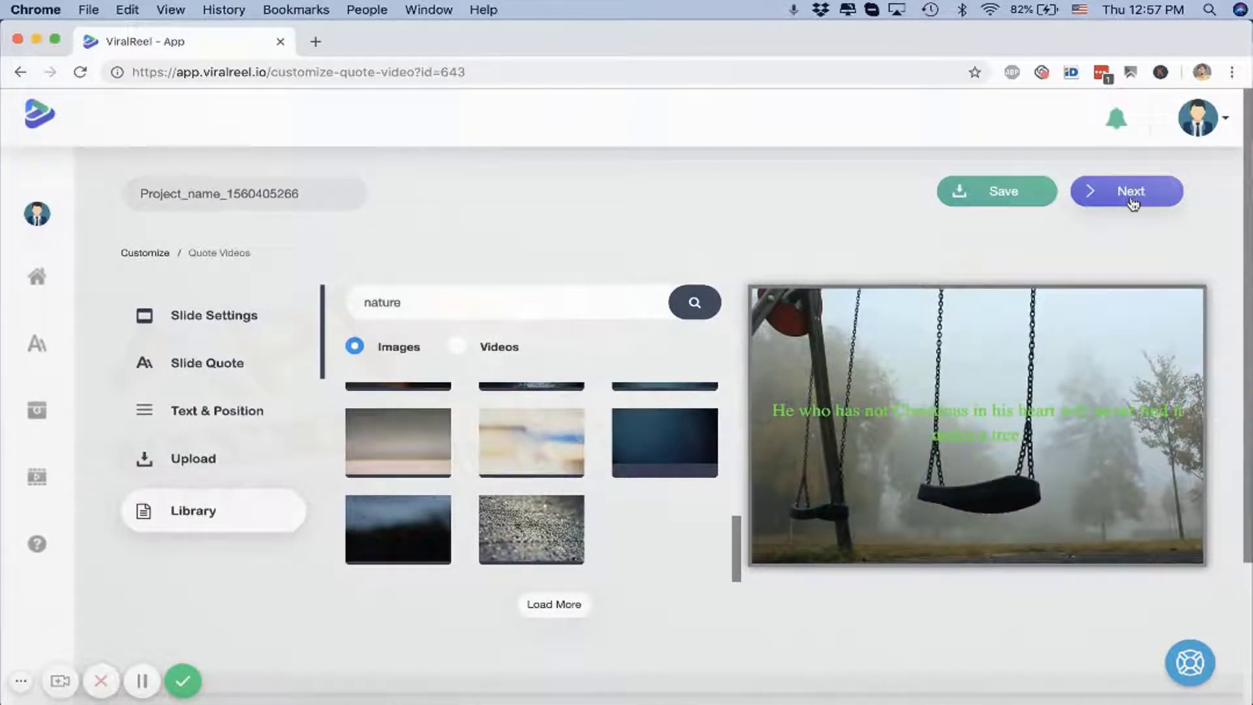
Save the campaign, set the watermark to the bottom-right corner and continue to the audio step
left_click(1127, 191)
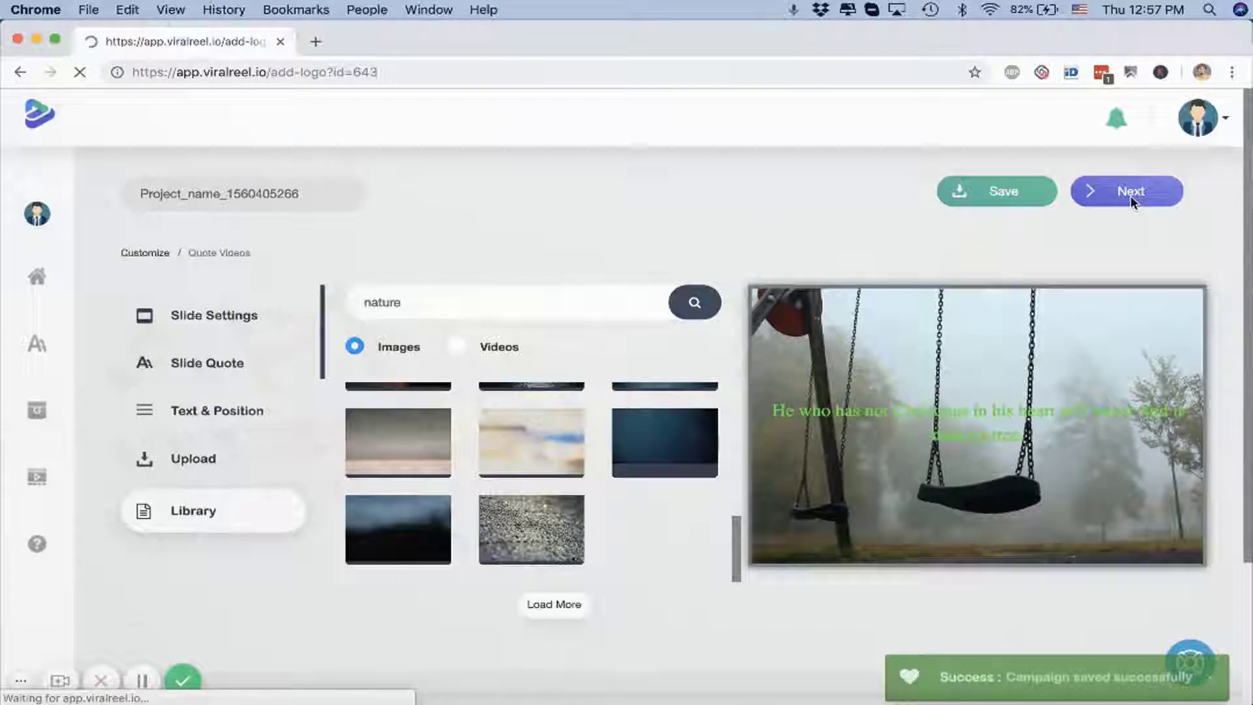
left_click(1128, 191)
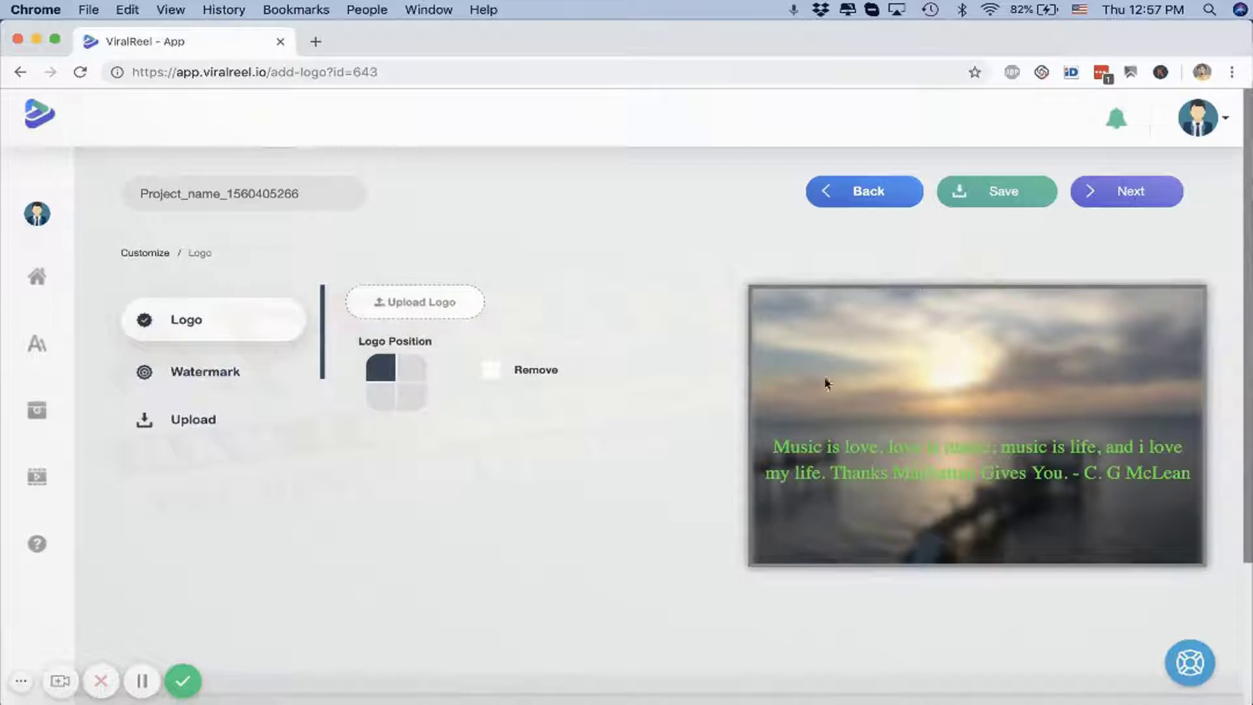
left_click(205, 367)
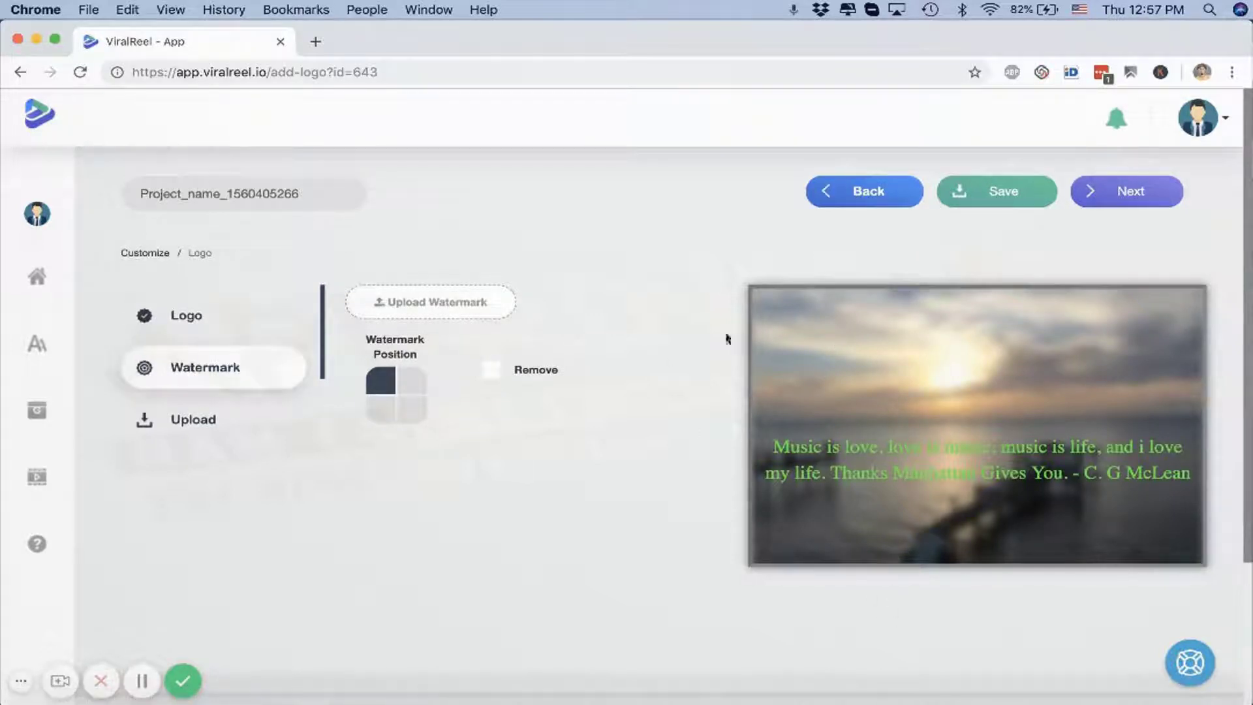
left_click(380, 406)
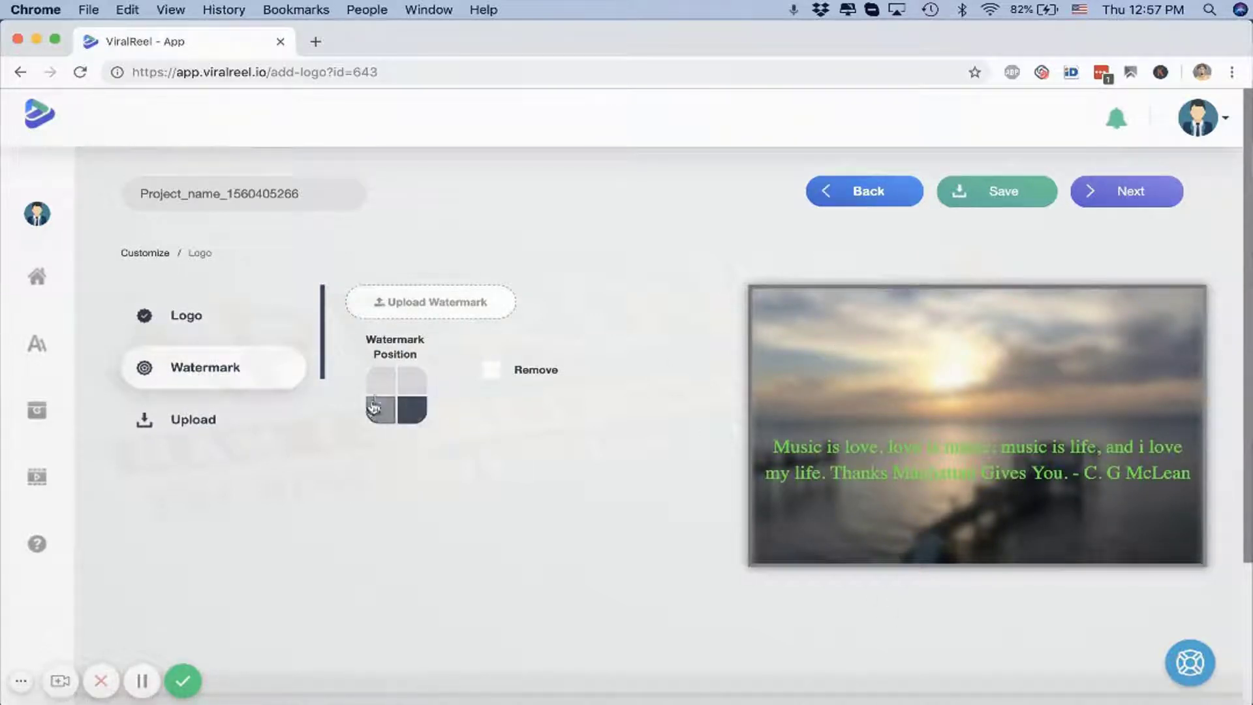
left_click(194, 419)
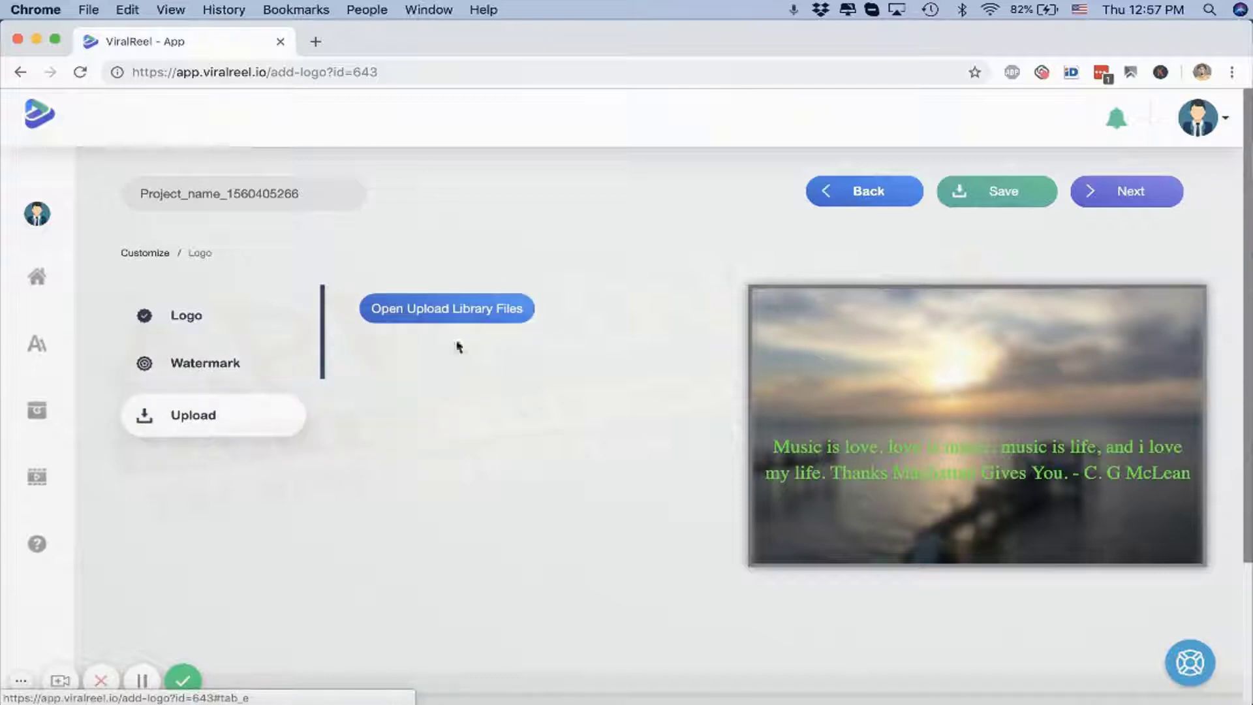
mouse_move(479, 333)
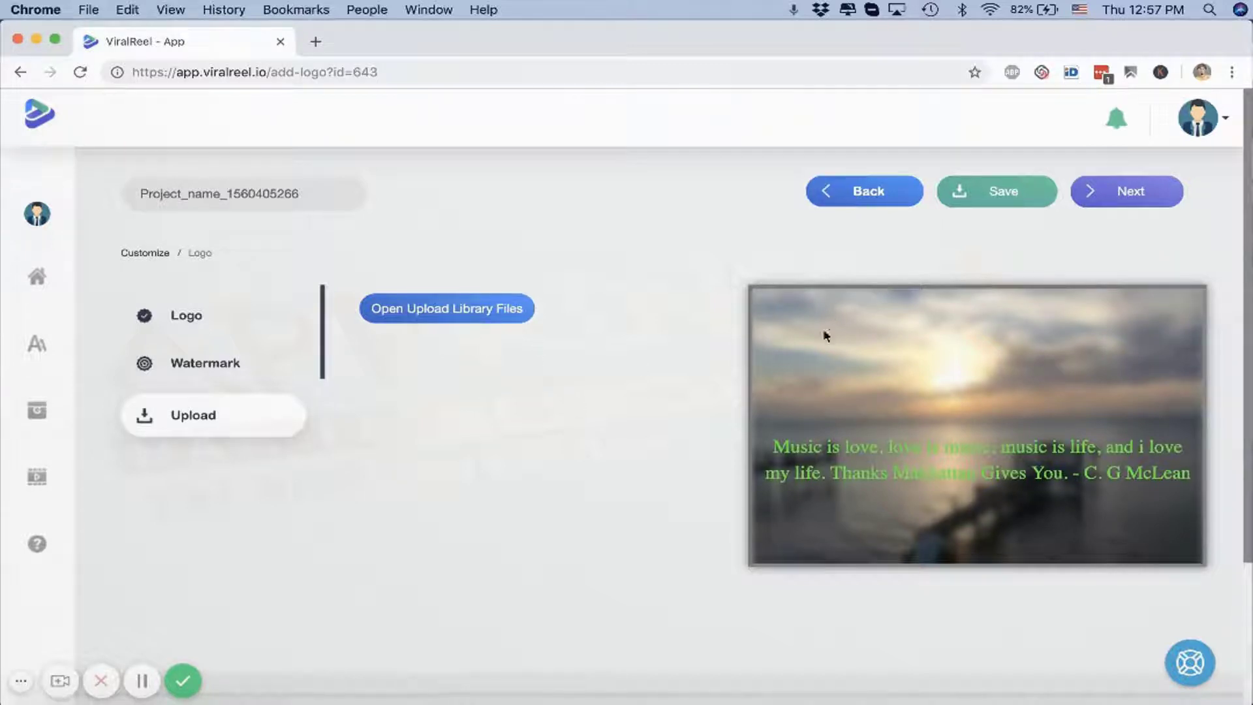
left_click(1127, 190)
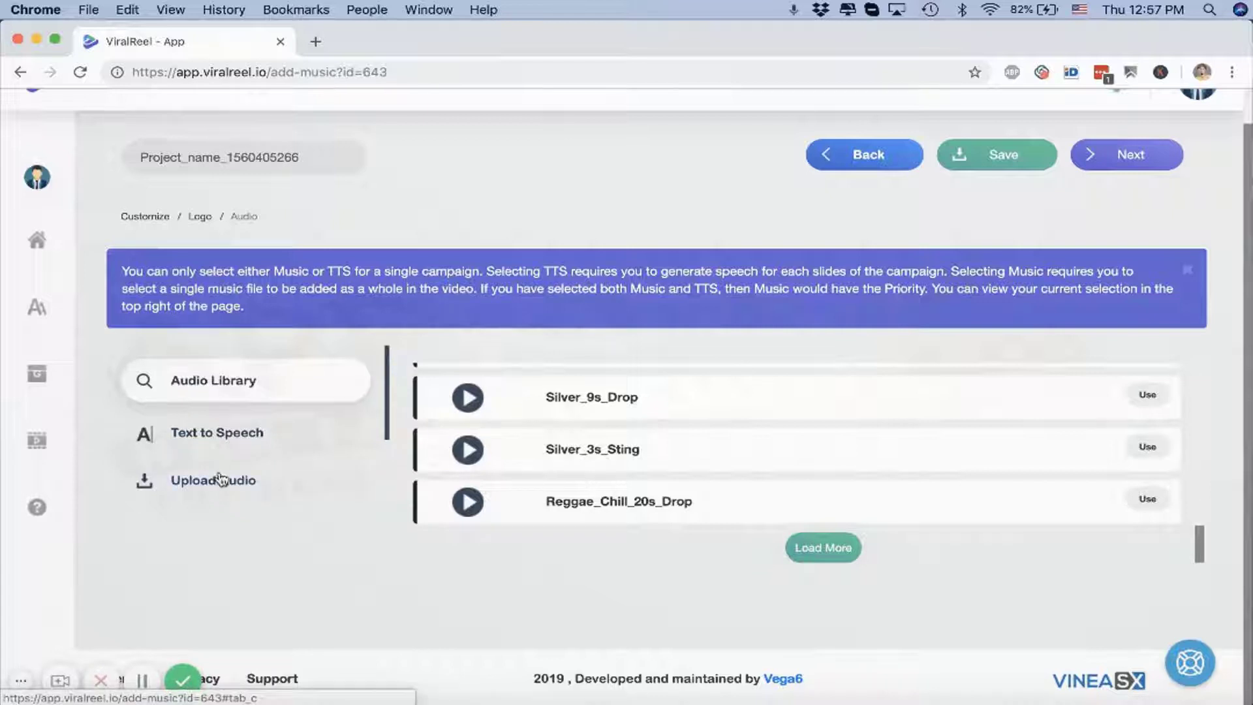
Check the uploaded audio, then bring up the text-to-speech settings for slide 1
left_click(212, 479)
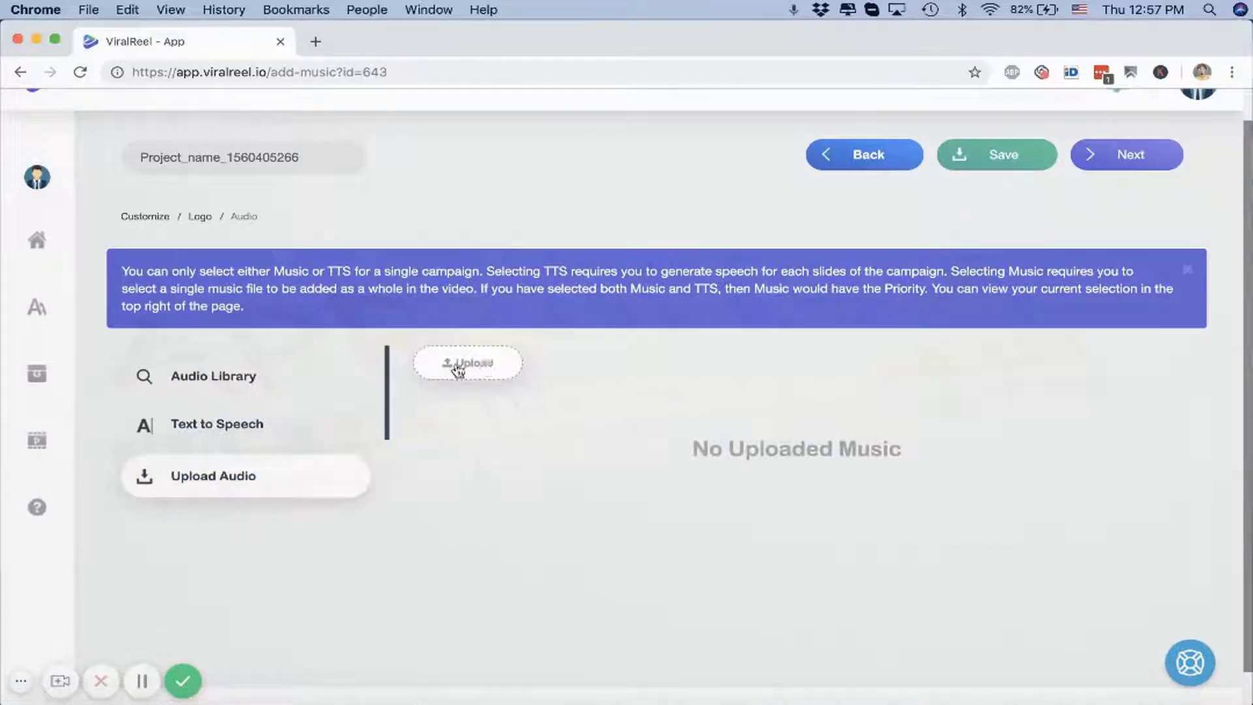
left_click(216, 423)
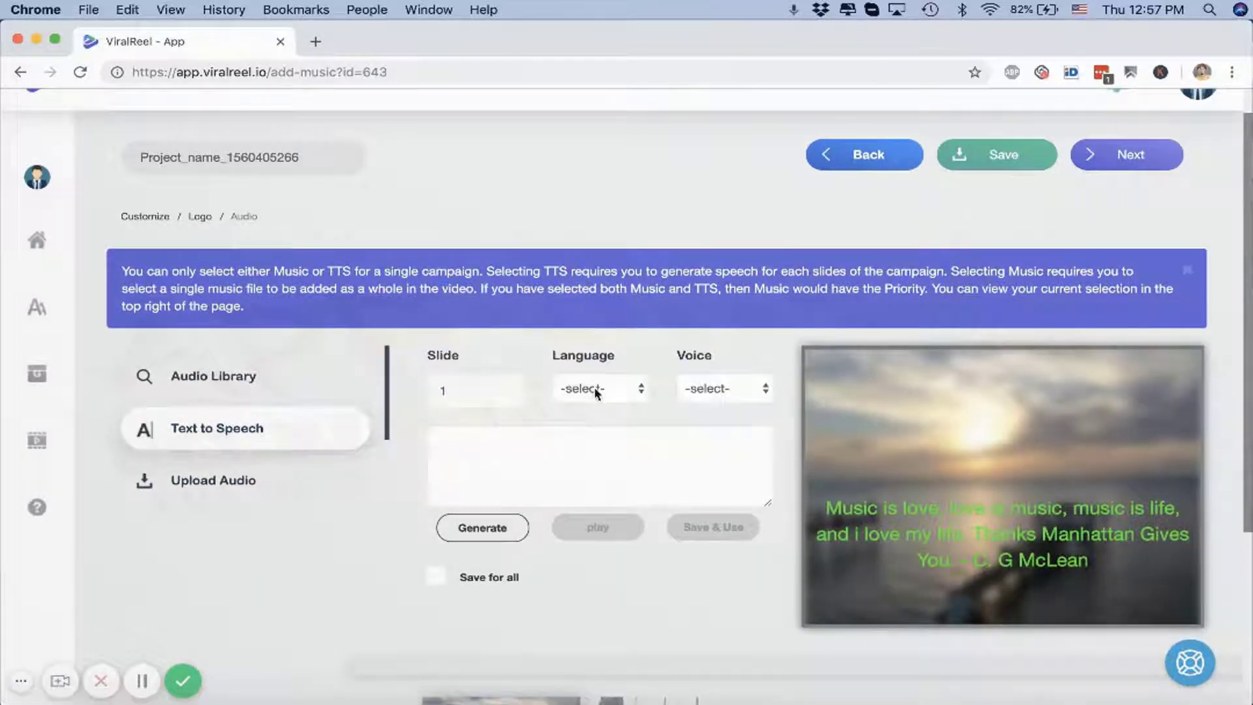
left_click(596, 389)
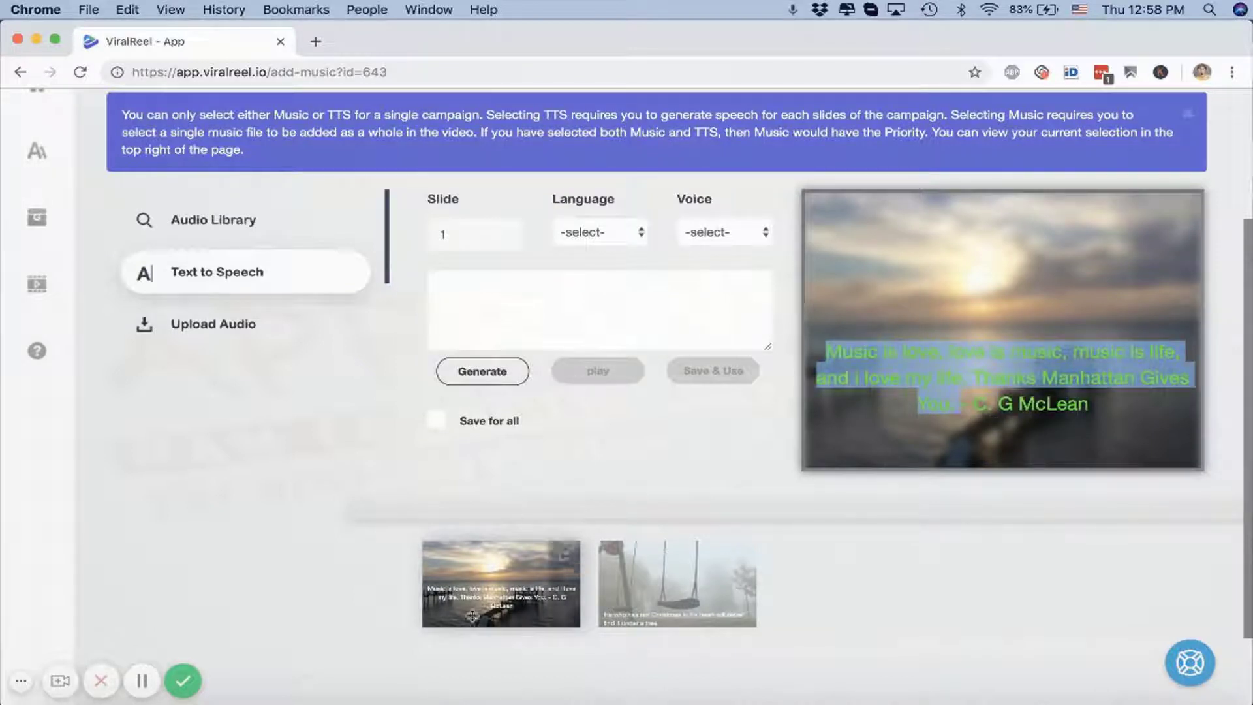
Switch text-to-speech to slide 2 and choose English, Indian as its language
left_click(599, 311)
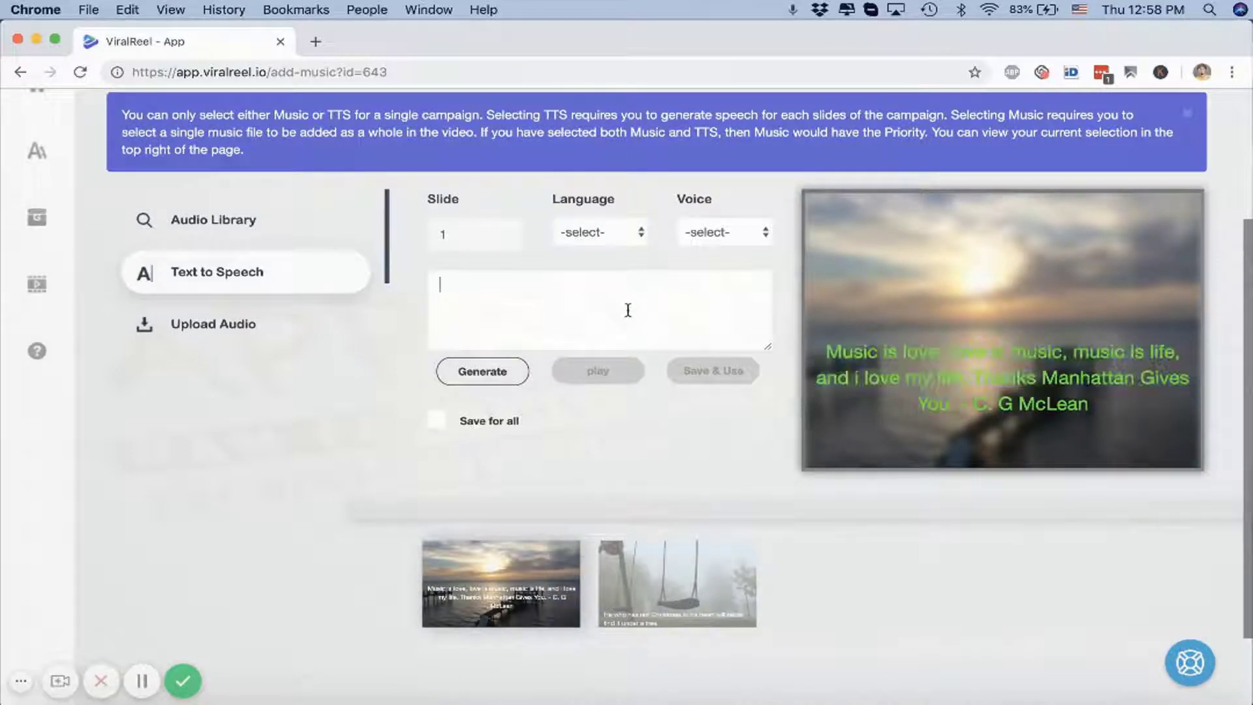
left_click(676, 585)
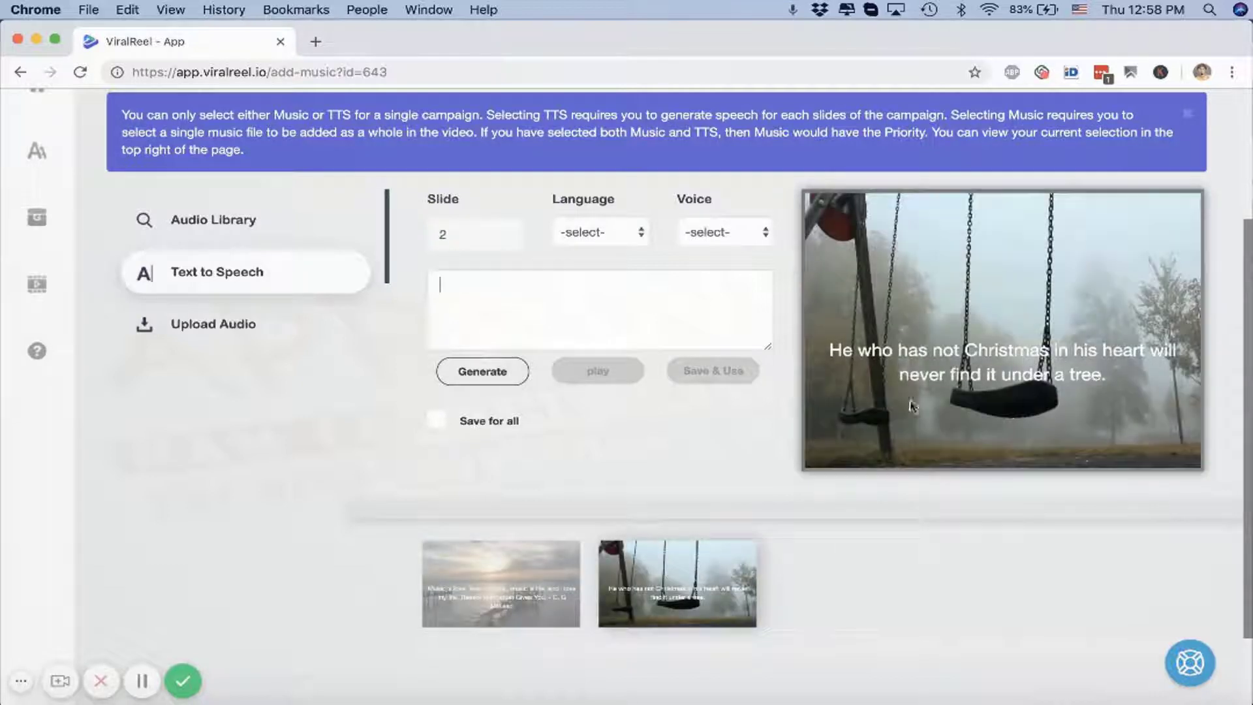
mouse_move(615, 254)
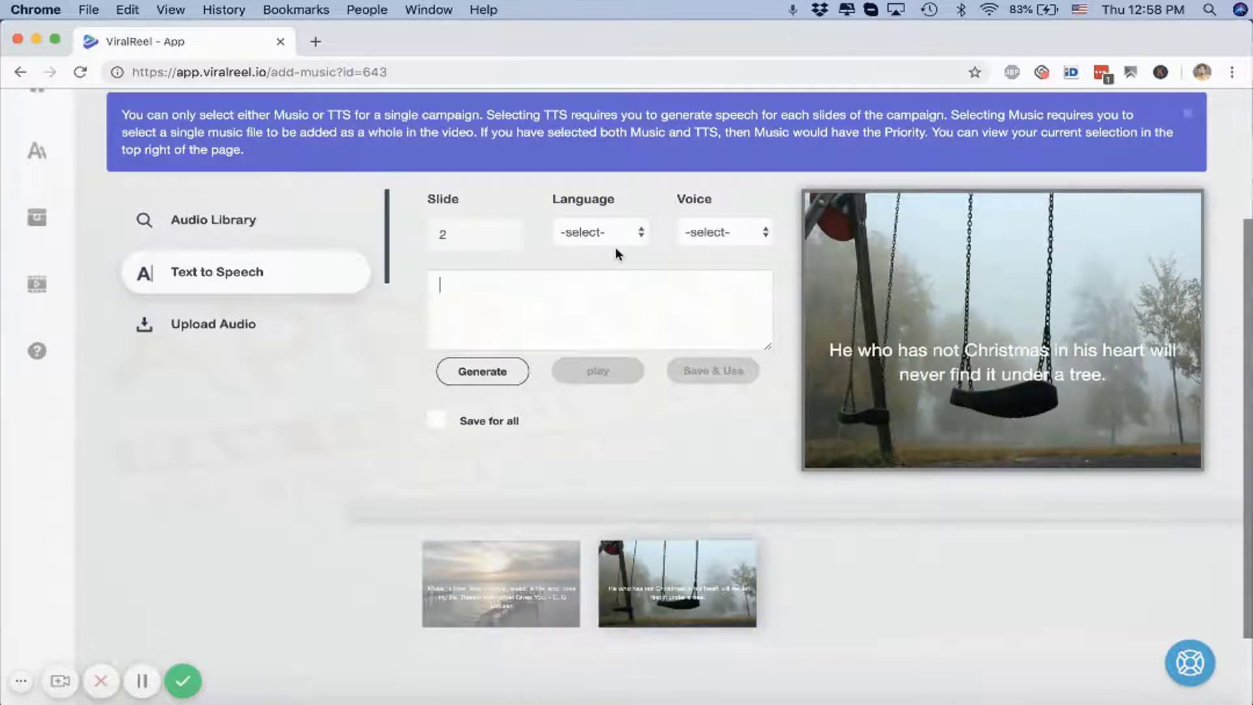
left_click(599, 232)
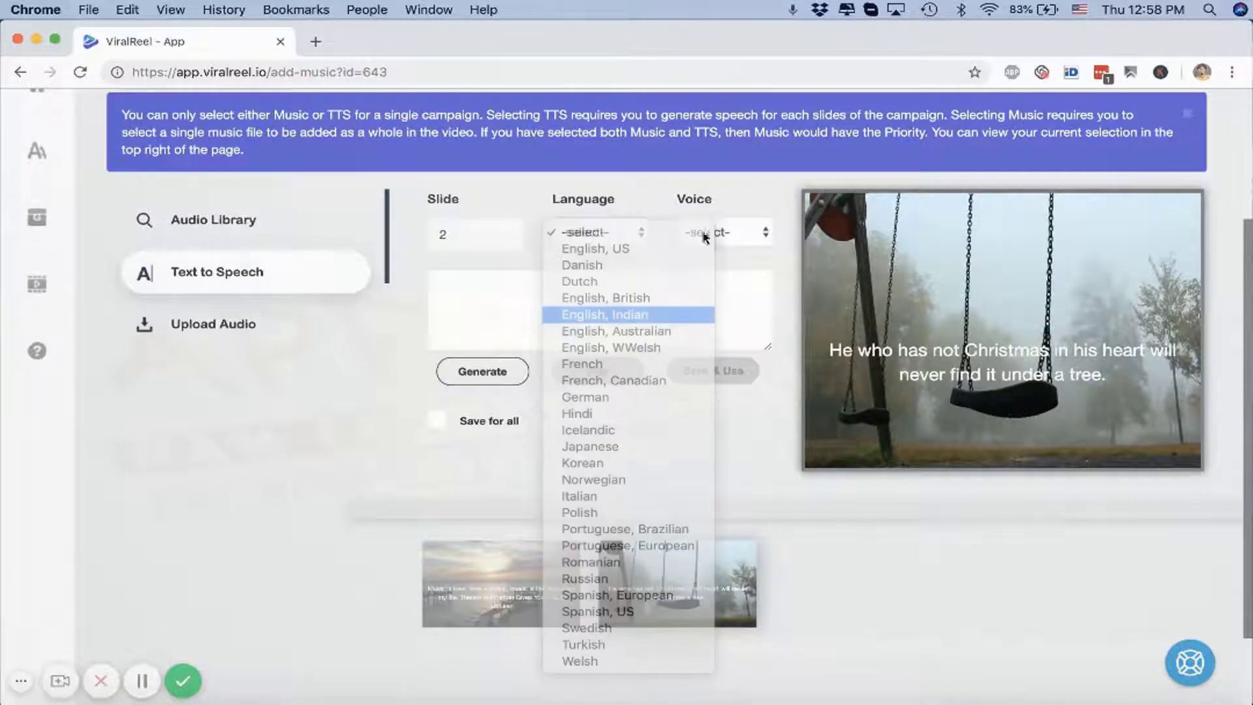
left_click(605, 315)
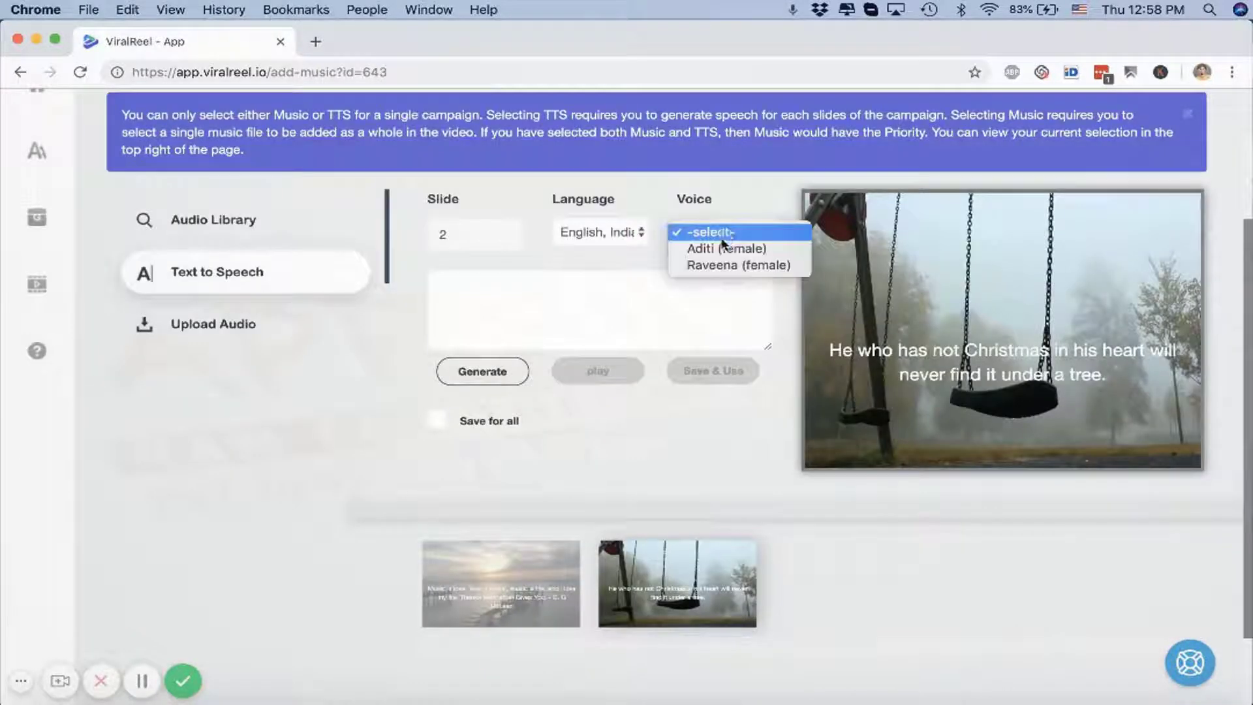
left_click(600, 232)
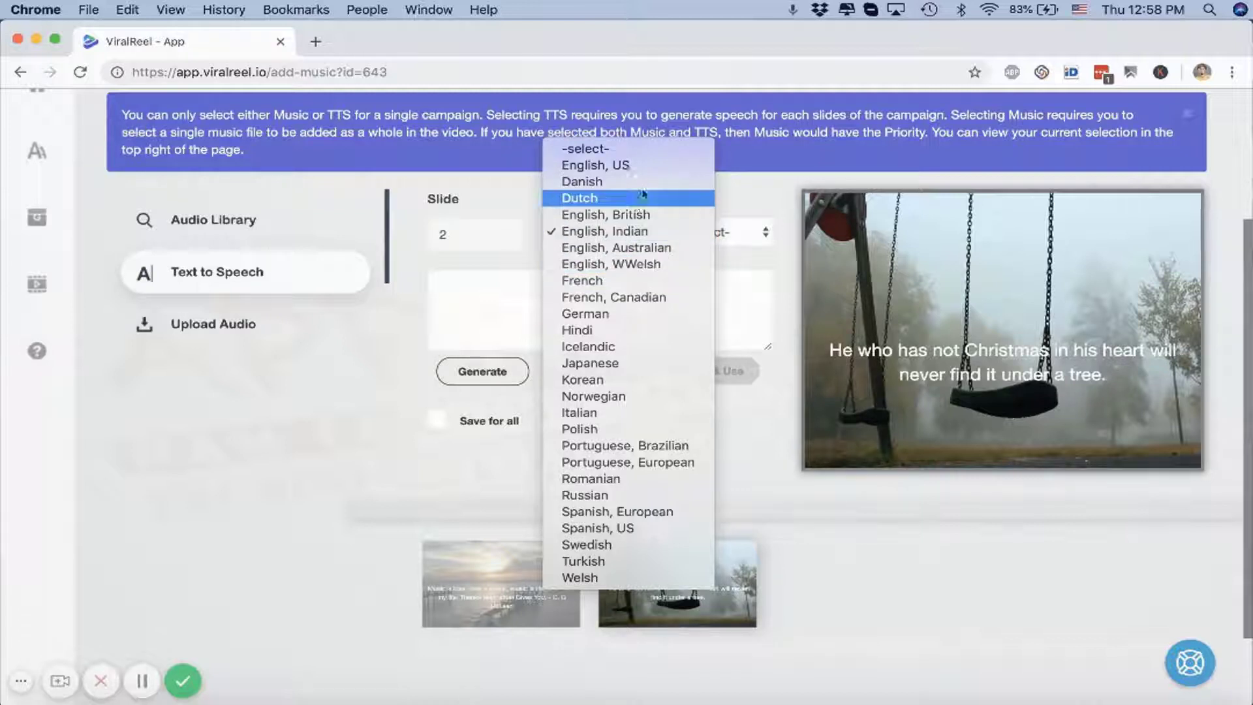
mouse_move(630, 265)
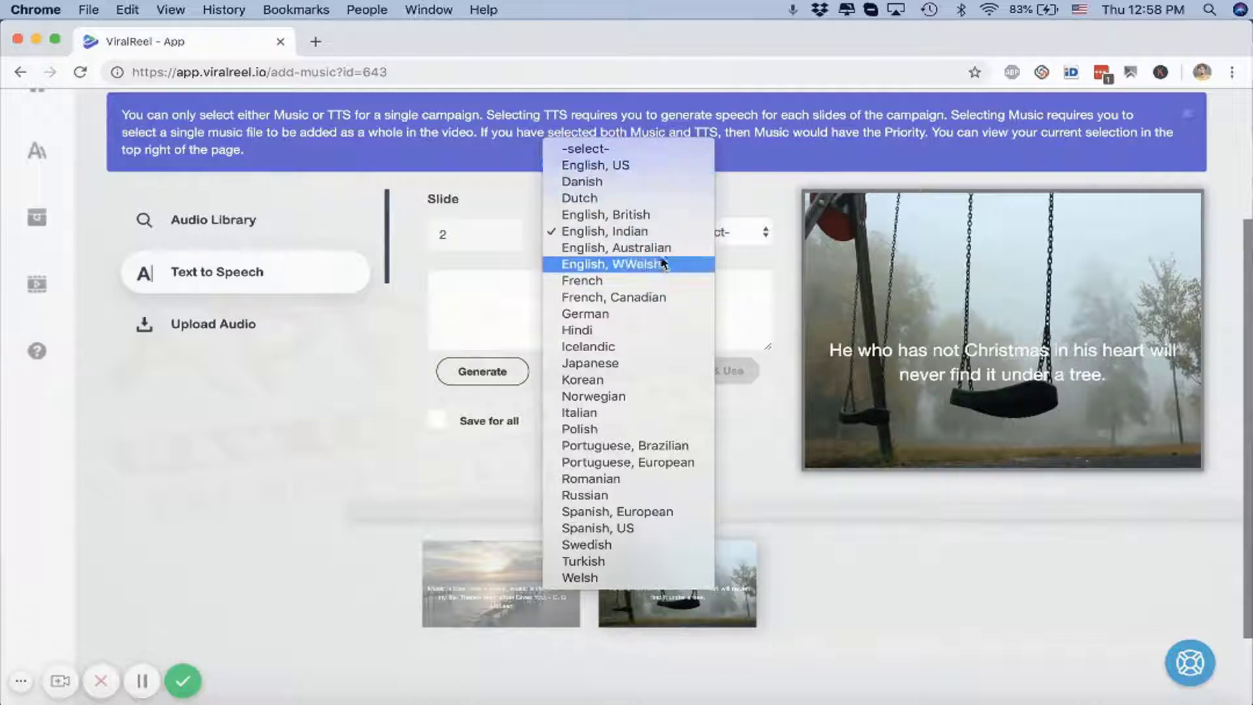
mouse_move(392, 342)
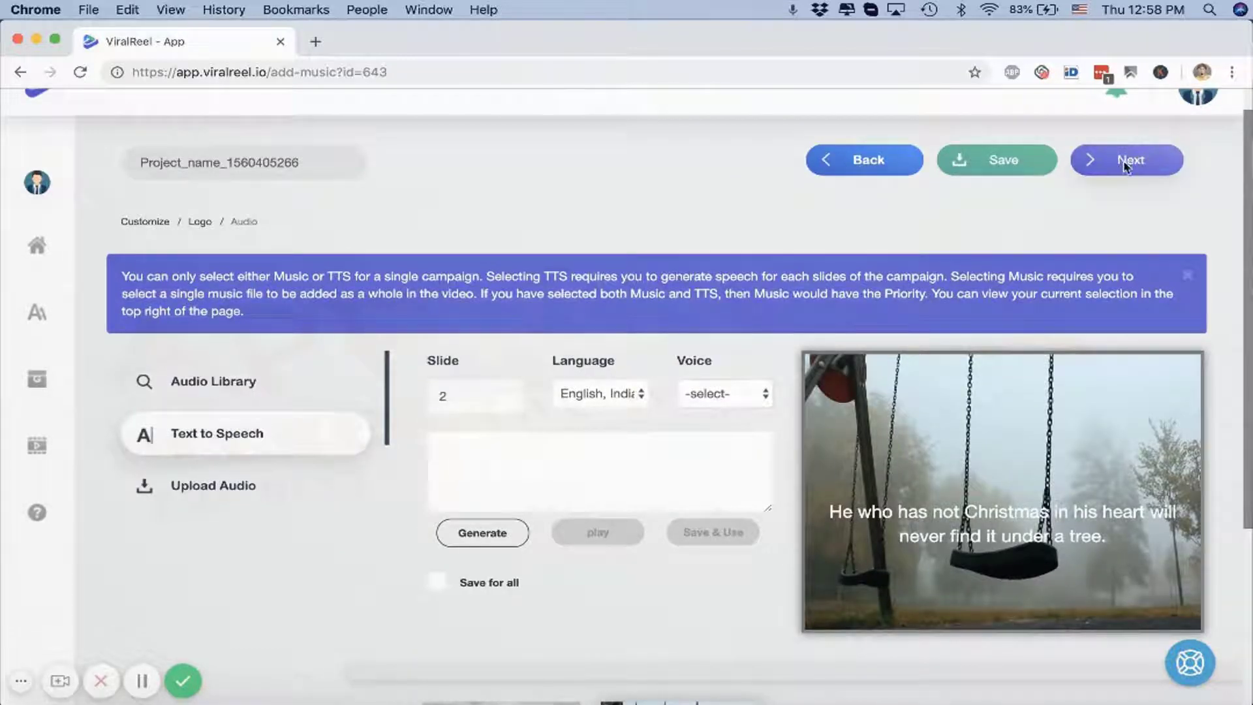
Review the render output formats, close without rendering and start a new GIF video campaign
left_click(1127, 159)
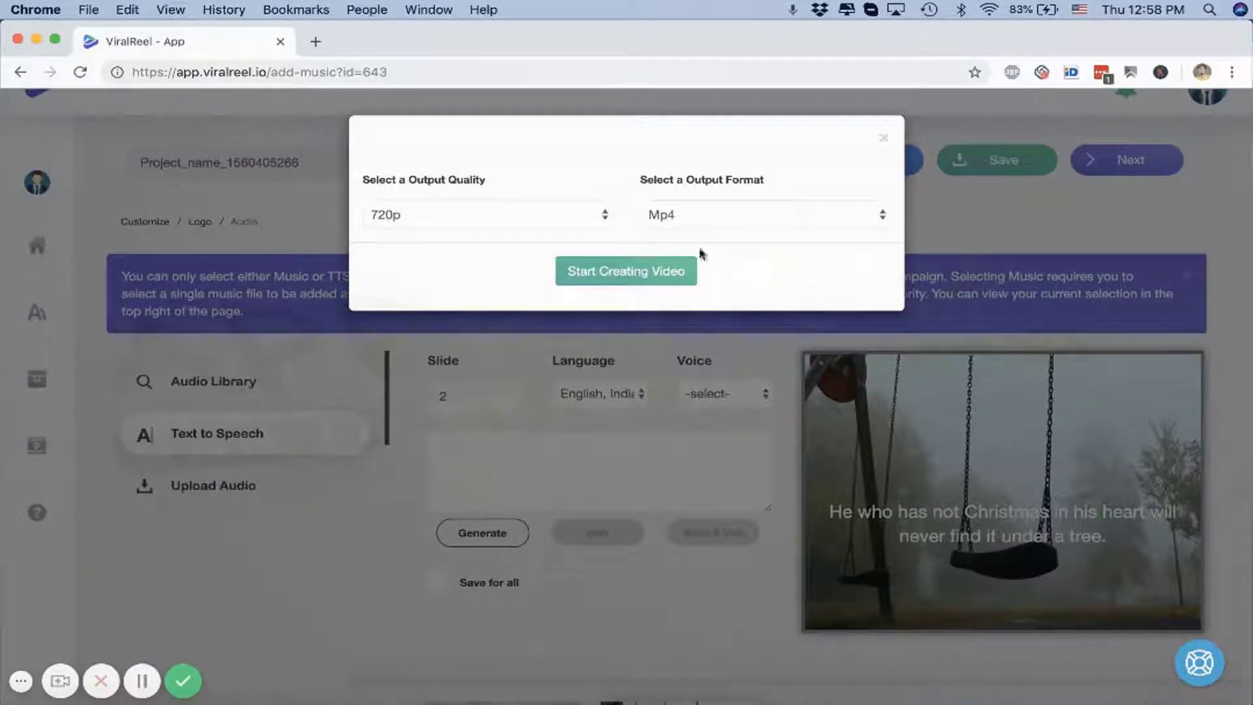
left_click(761, 214)
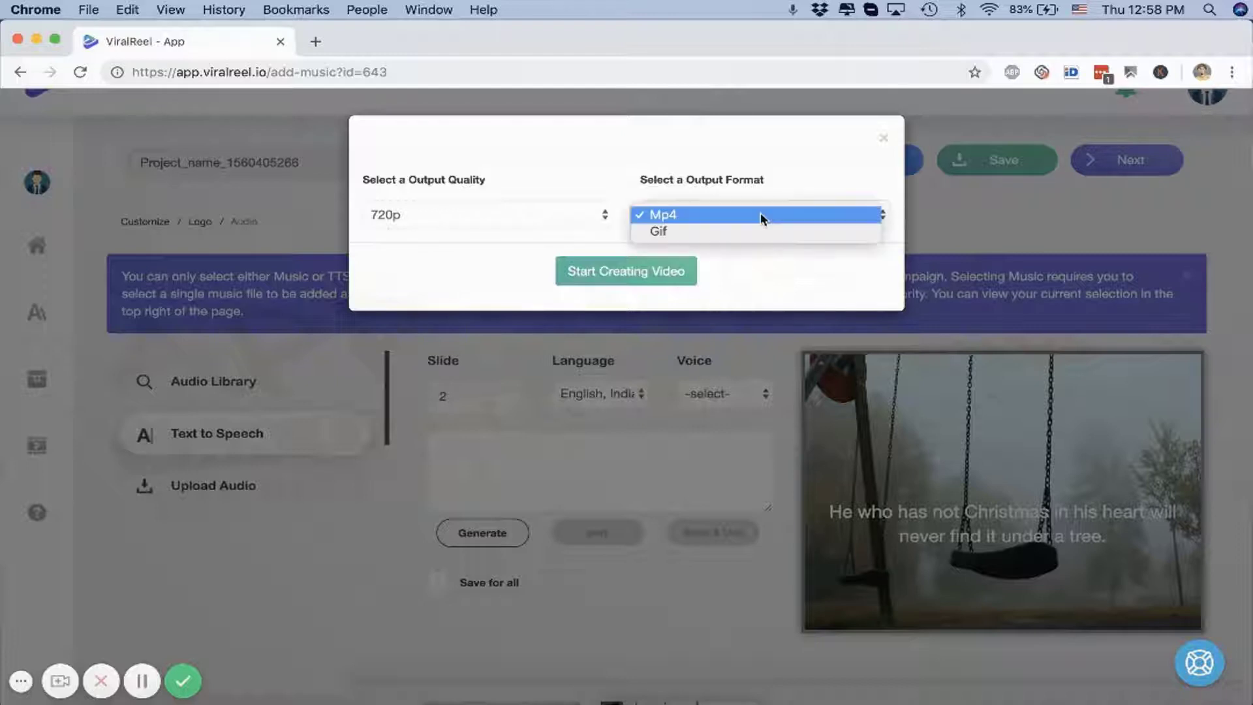
mouse_move(756, 232)
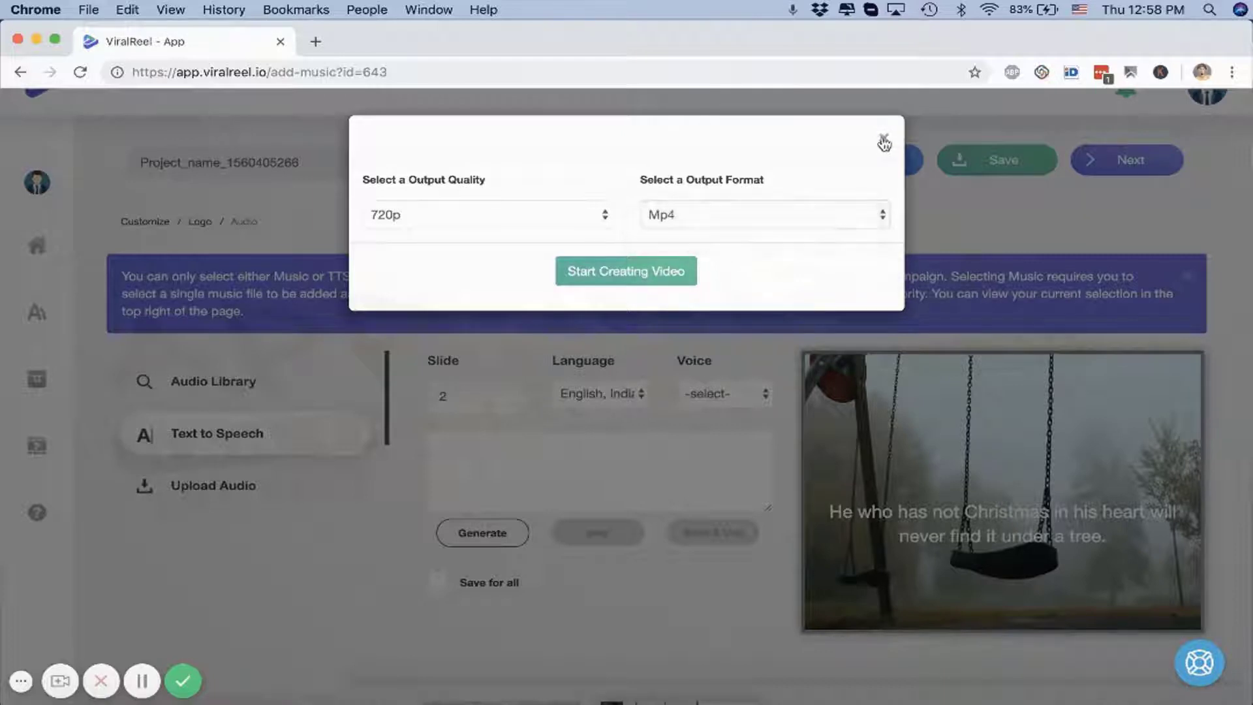
left_click(884, 143)
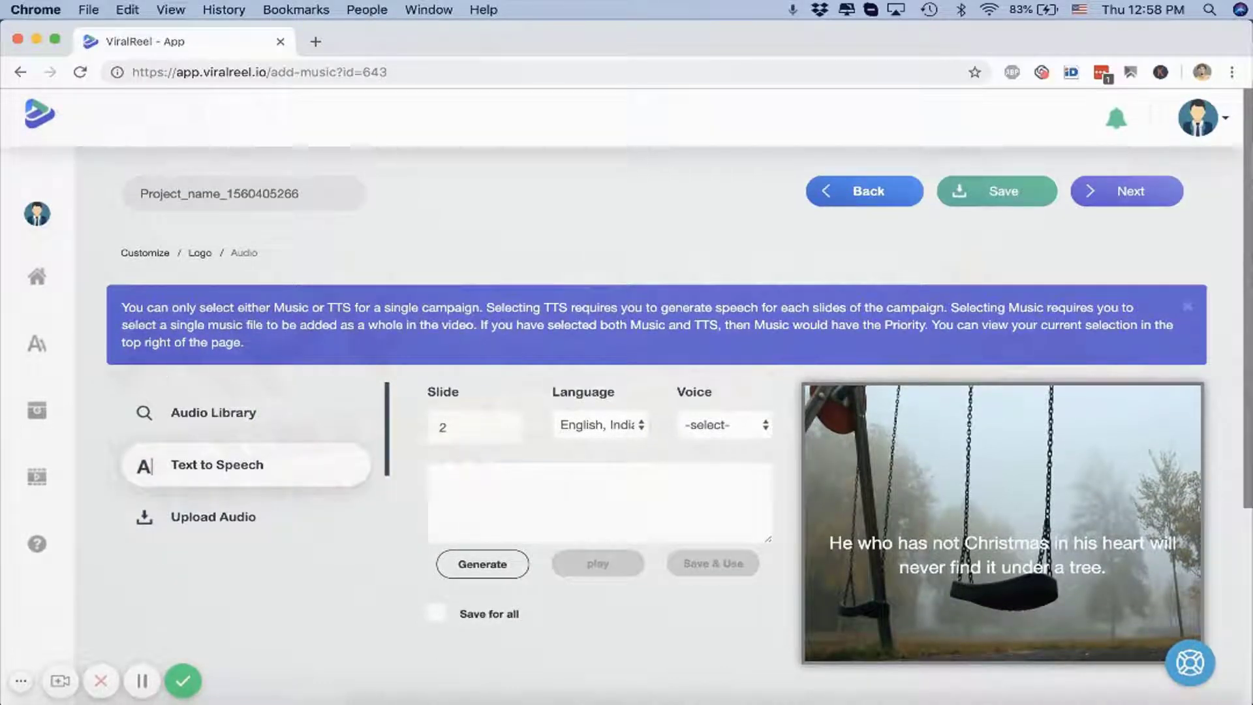
left_click(37, 411)
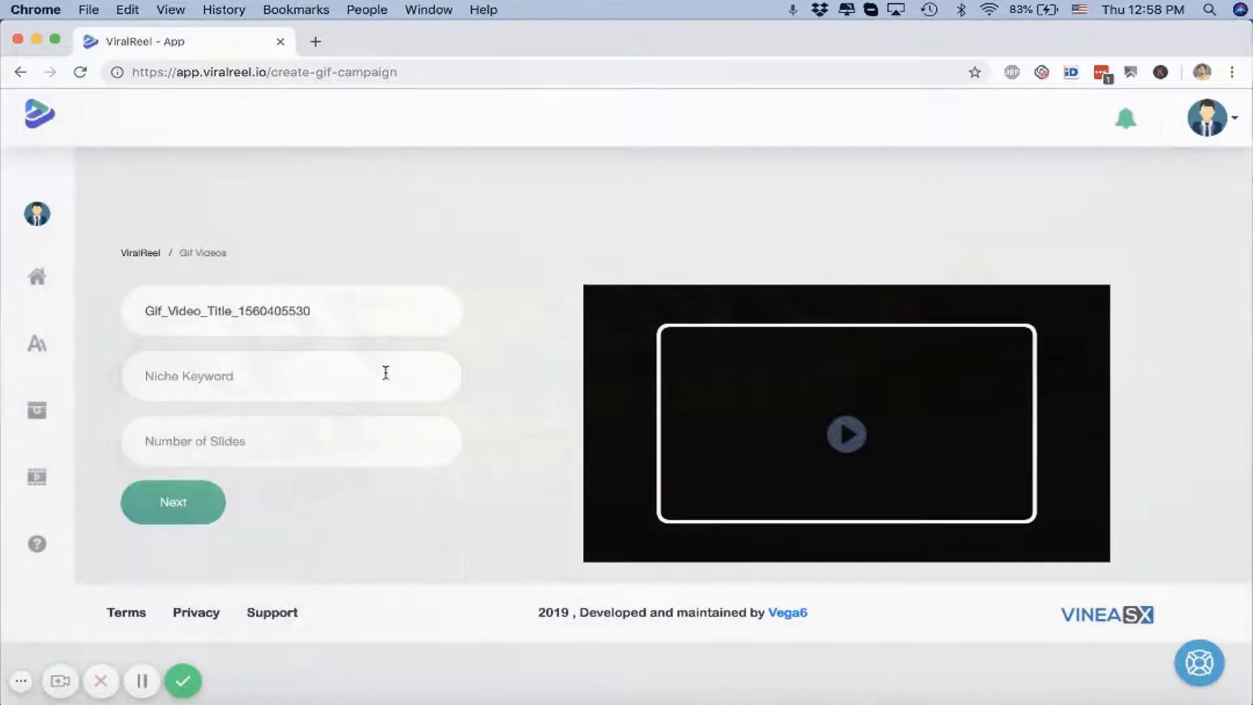
Enter niche keyword 'cats', choose 5 slides and continue to the GIF customization editor
left_click(173, 501)
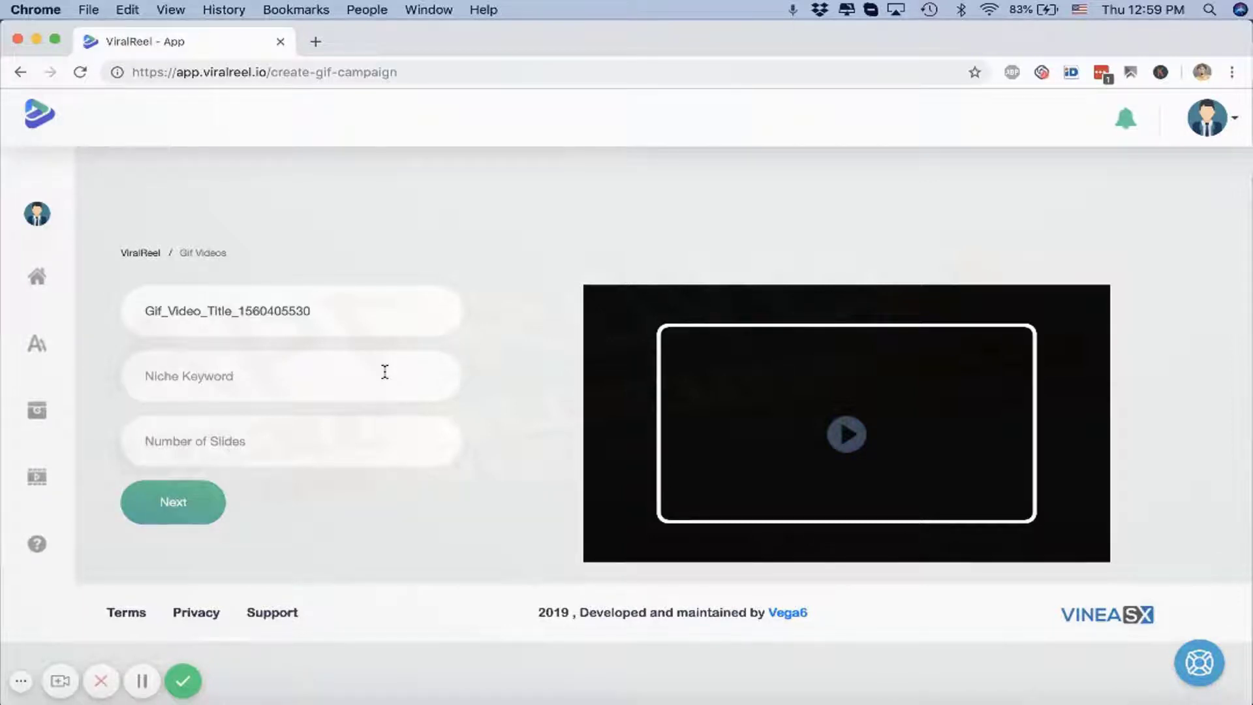
mouse_move(547, 362)
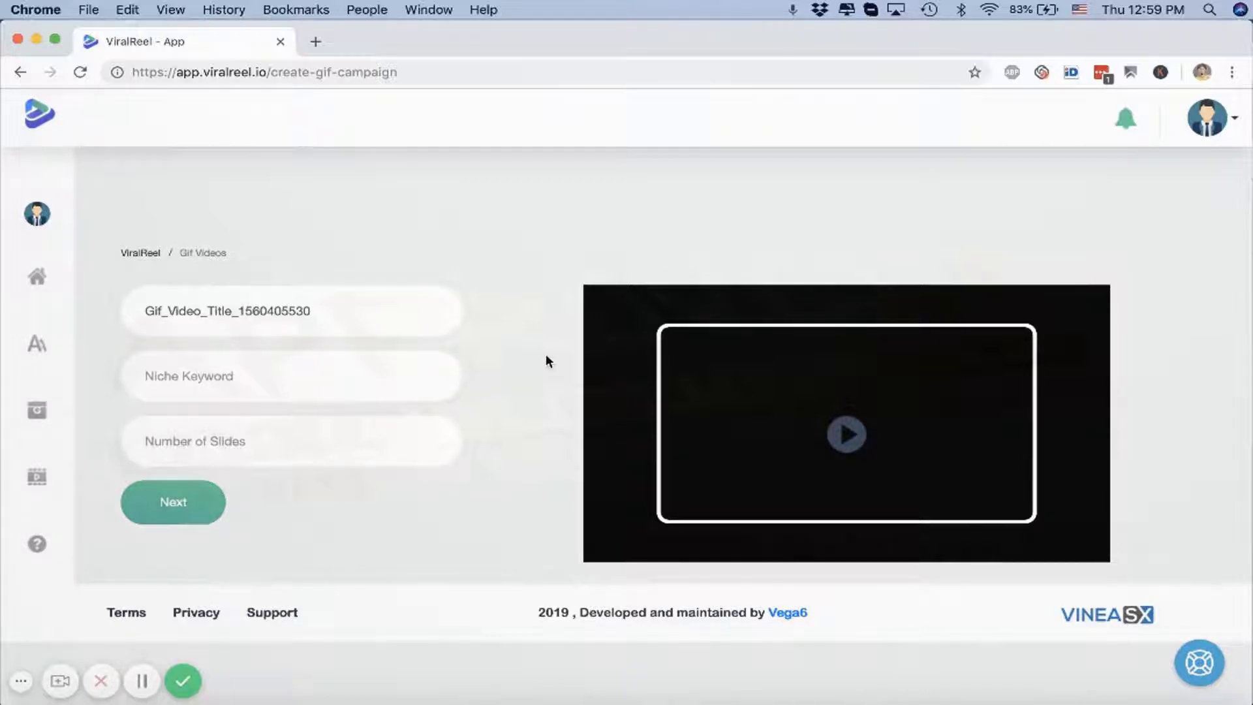
left_click(289, 376)
type("cats")
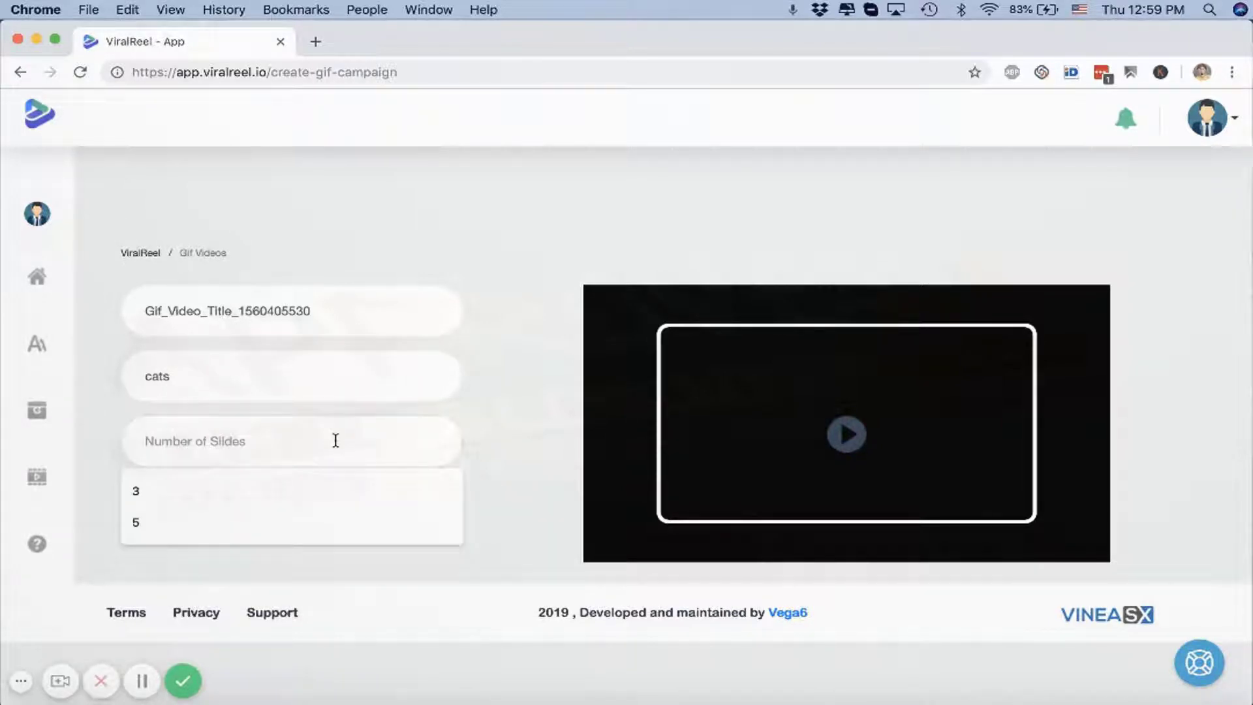
left_click(135, 522)
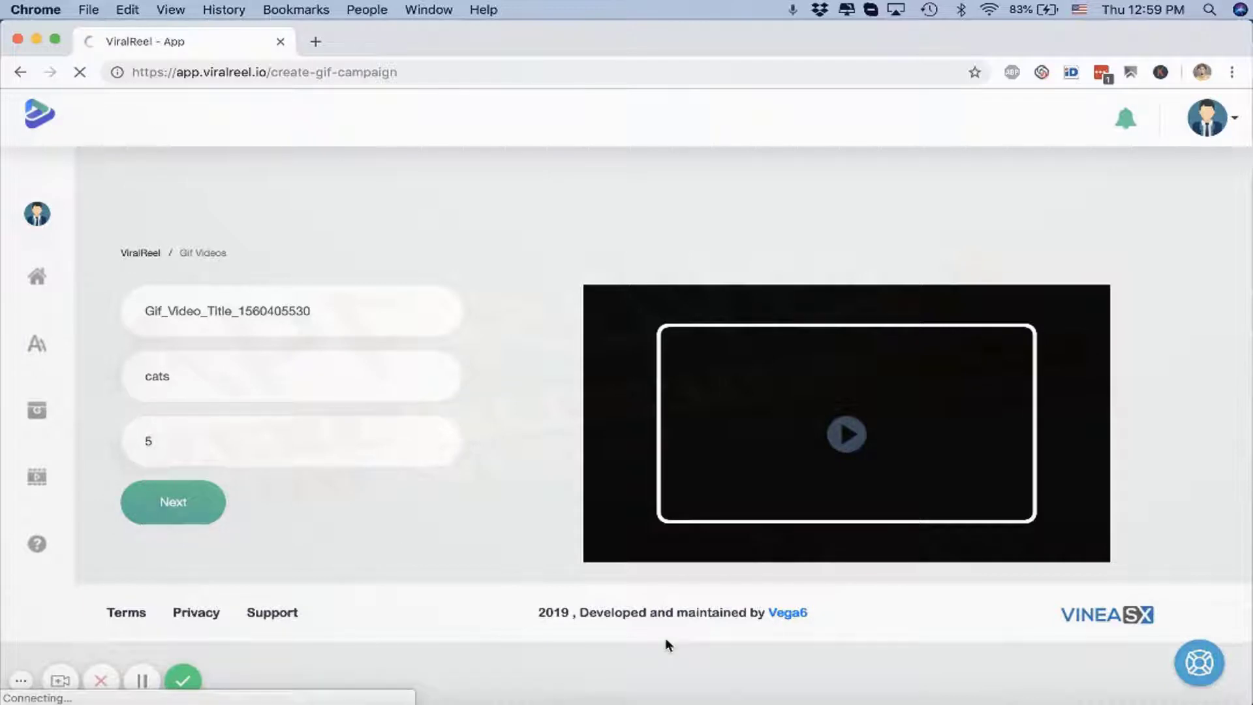
left_click(172, 502)
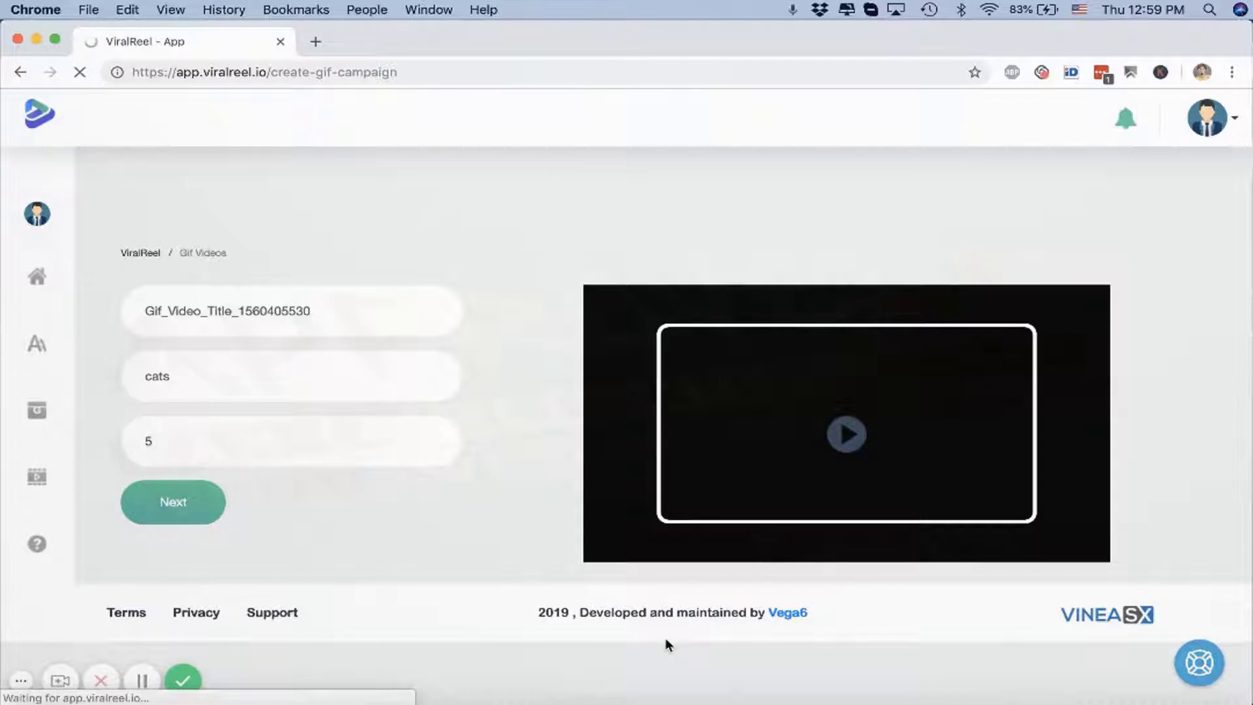
left_click(172, 501)
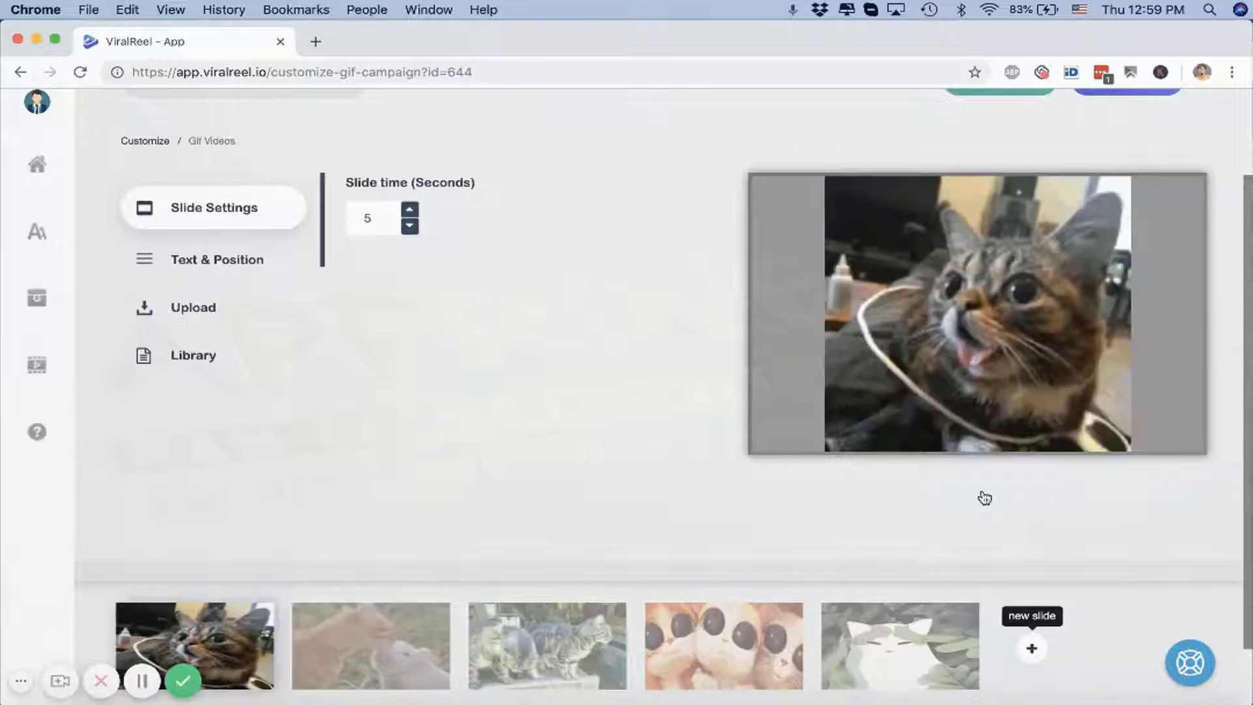
left_click(1031, 649)
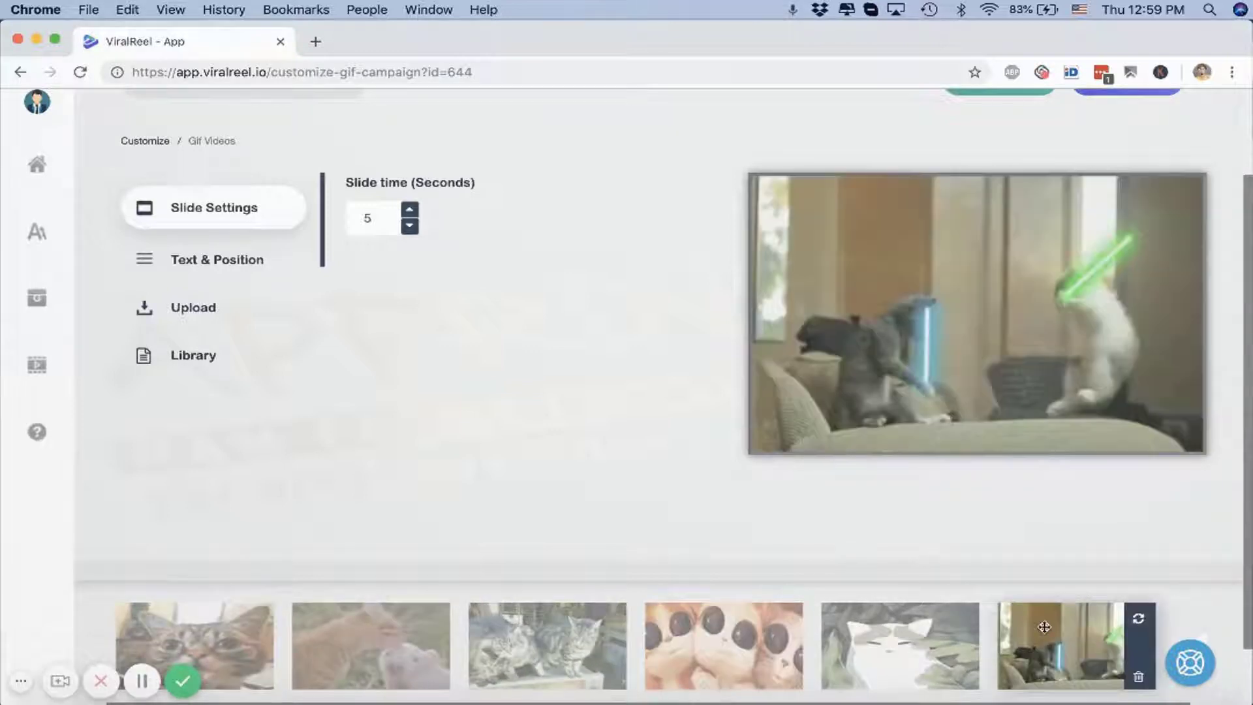
left_click(217, 258)
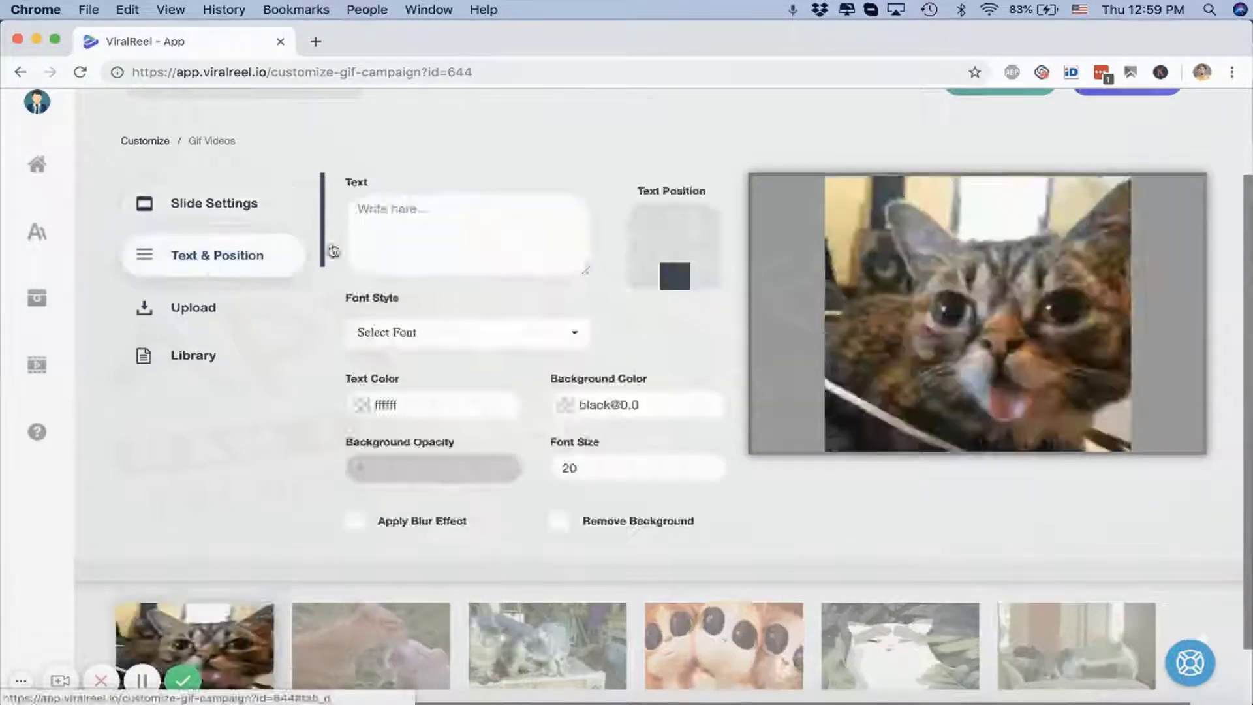
type("Cutest Cats EVER!")
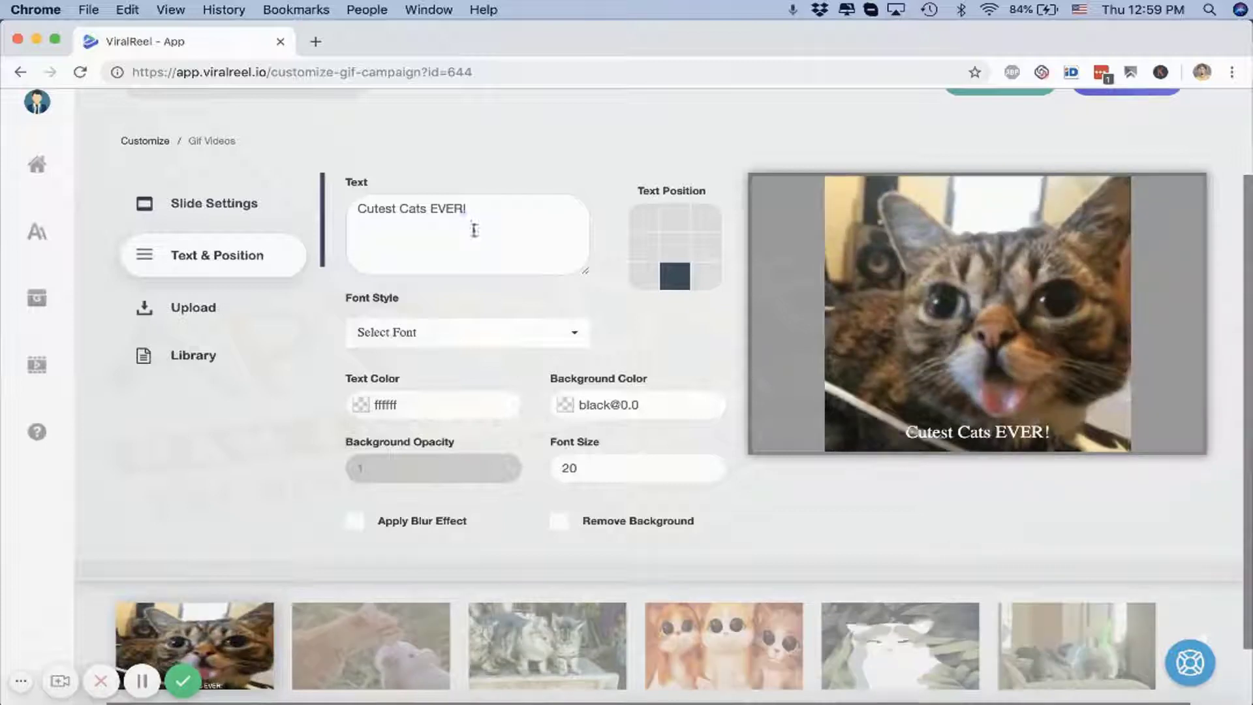
type("Support These")
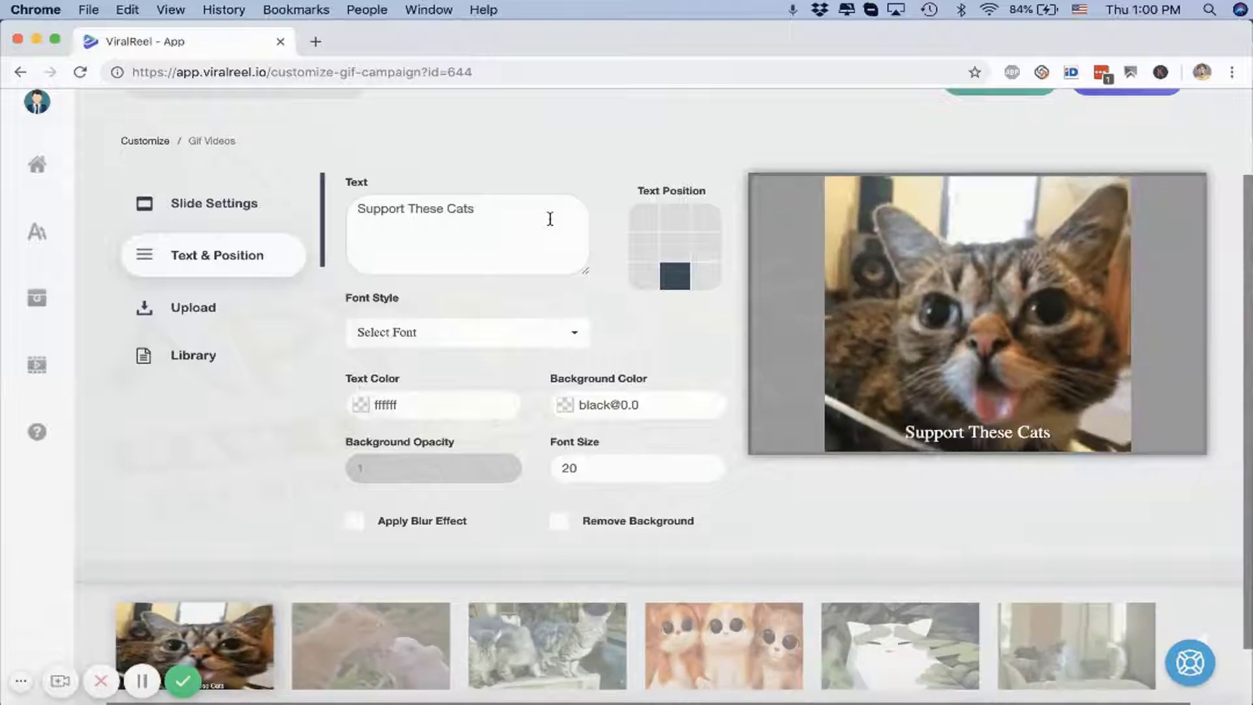
type("@ https://")
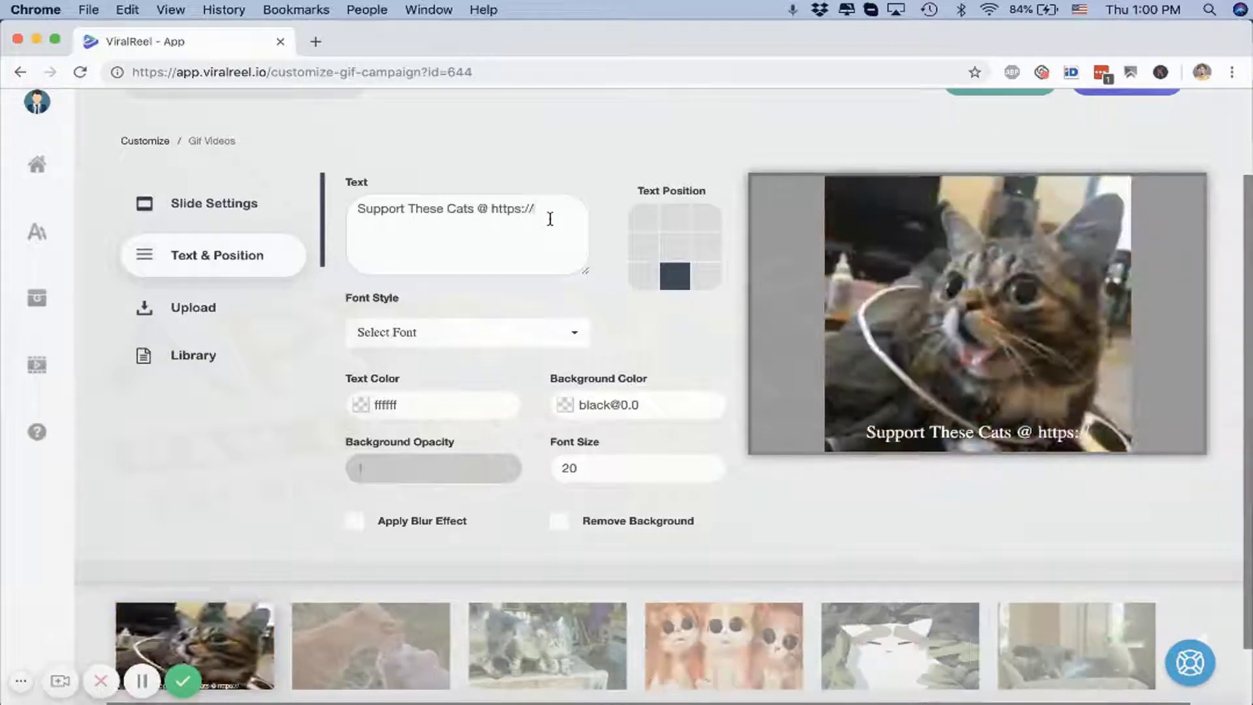
type("Paws")
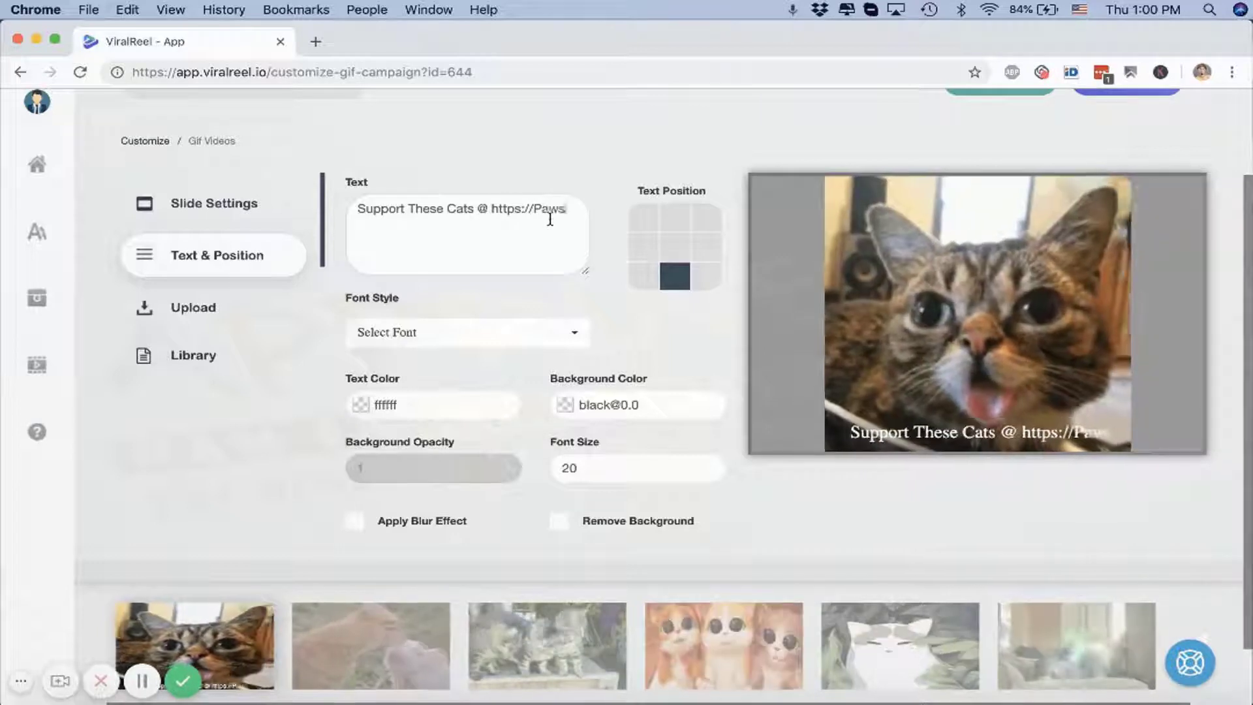
type(".com")
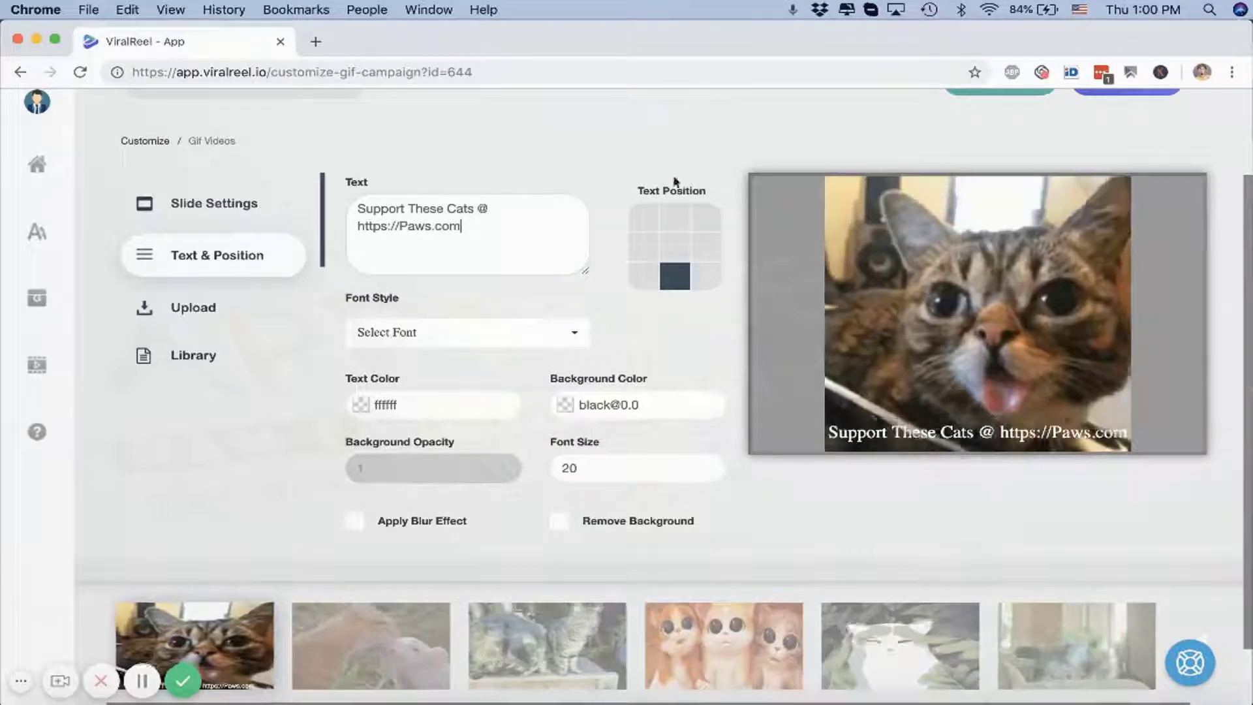
left_click(674, 215)
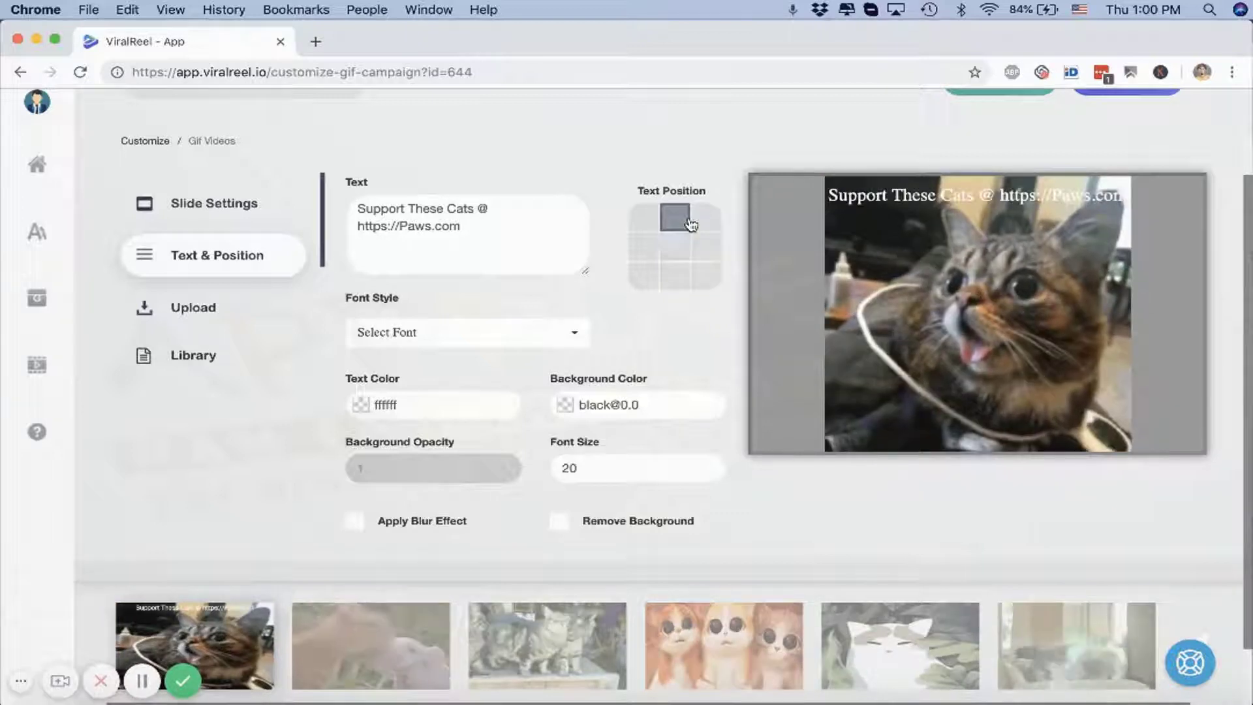
Style the caption in Abril Fatface font with a pinkish red background colour
left_click(466, 333)
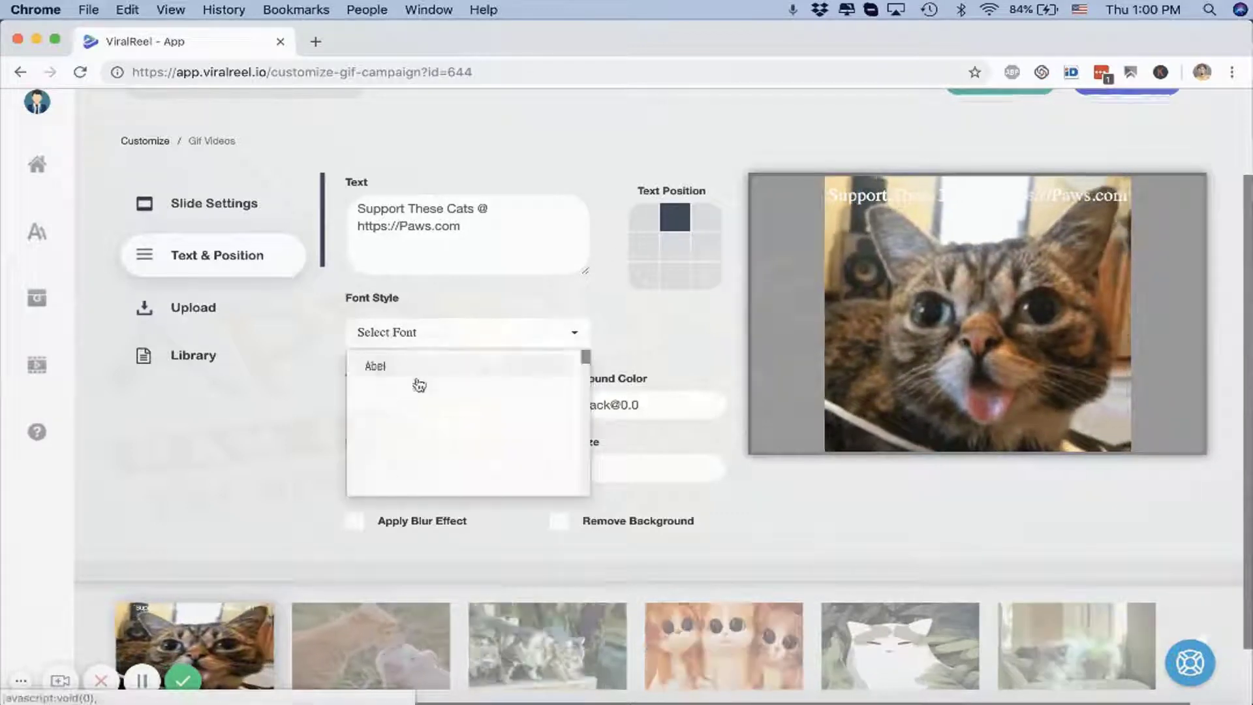
left_click(375, 366)
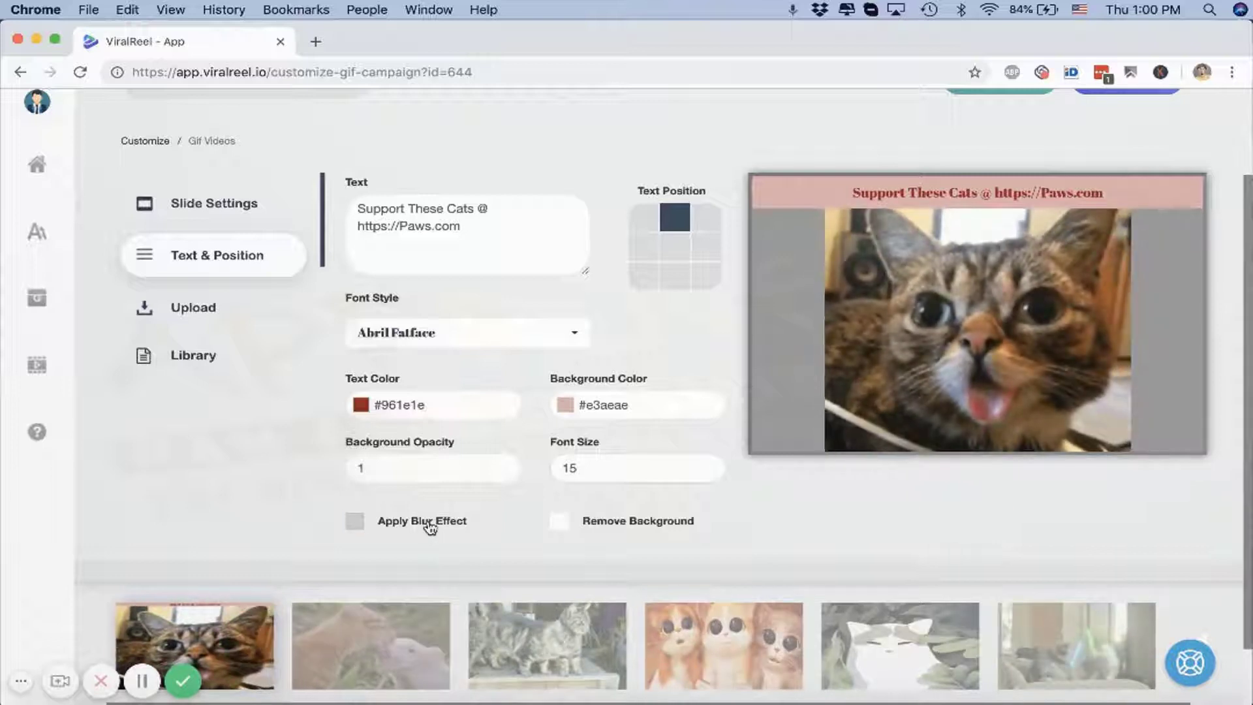
left_click(355, 521)
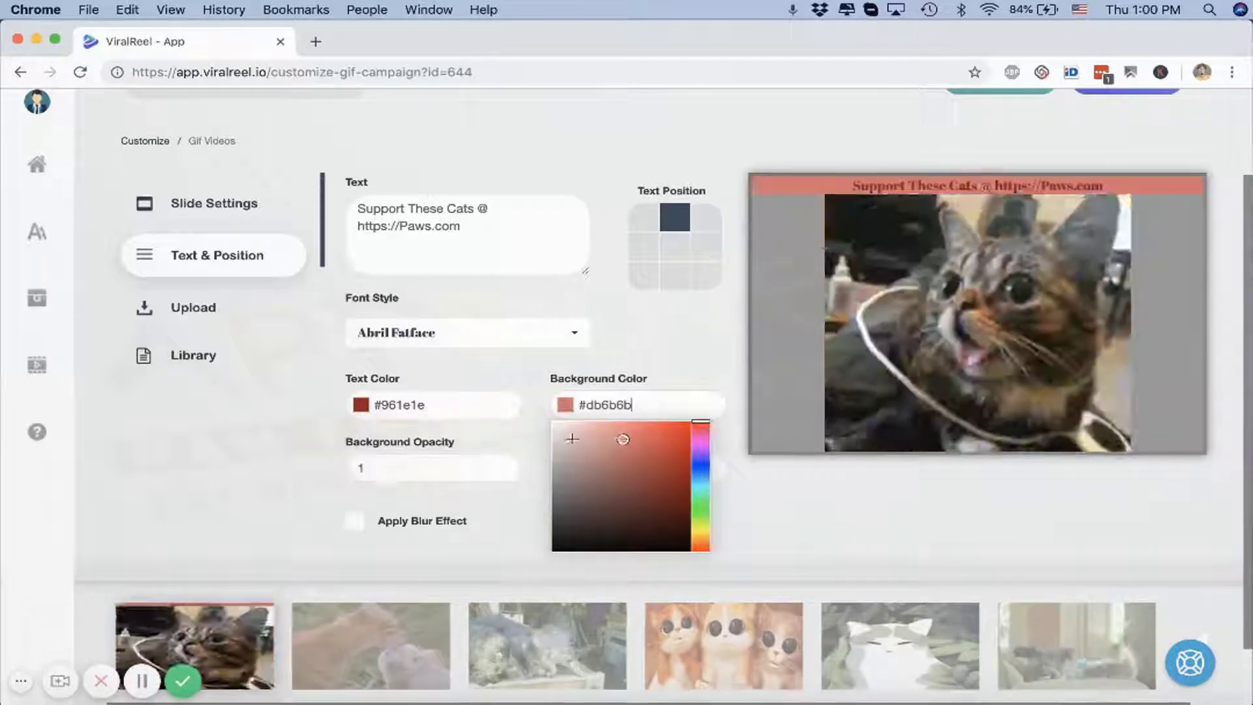
left_click(193, 301)
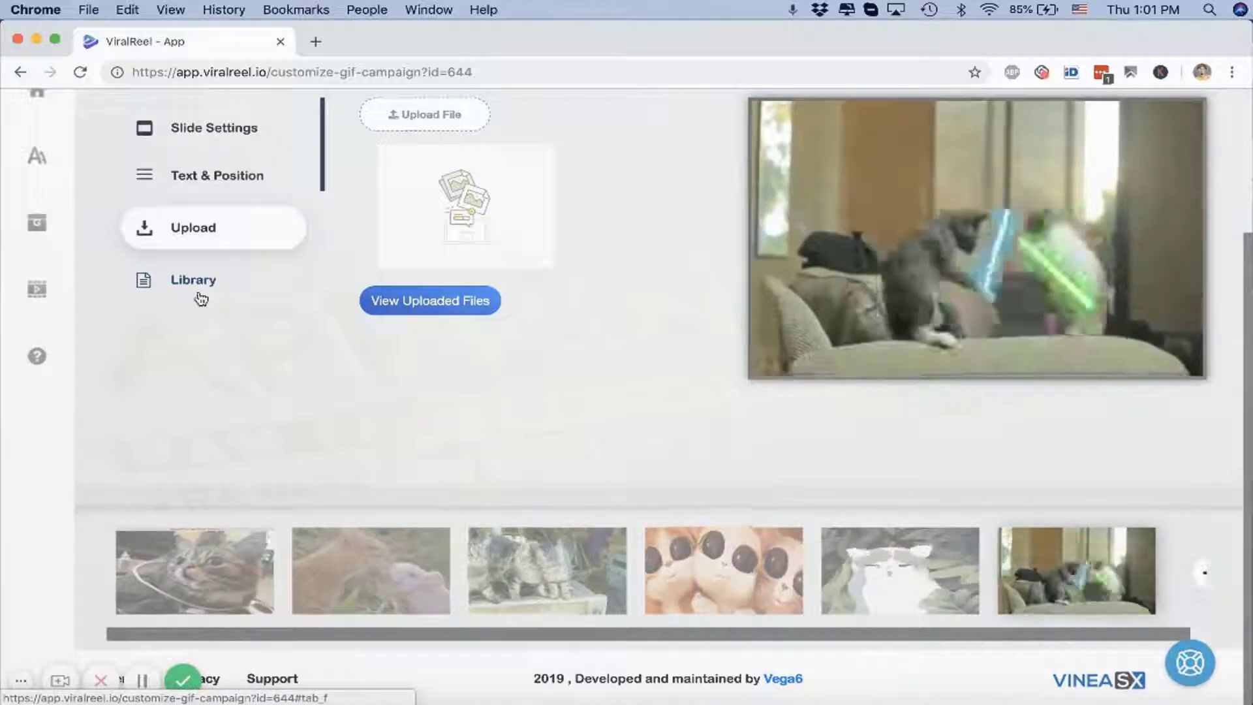
Check the media library, advance to the Logo page and skip on to the audio step
left_click(193, 279)
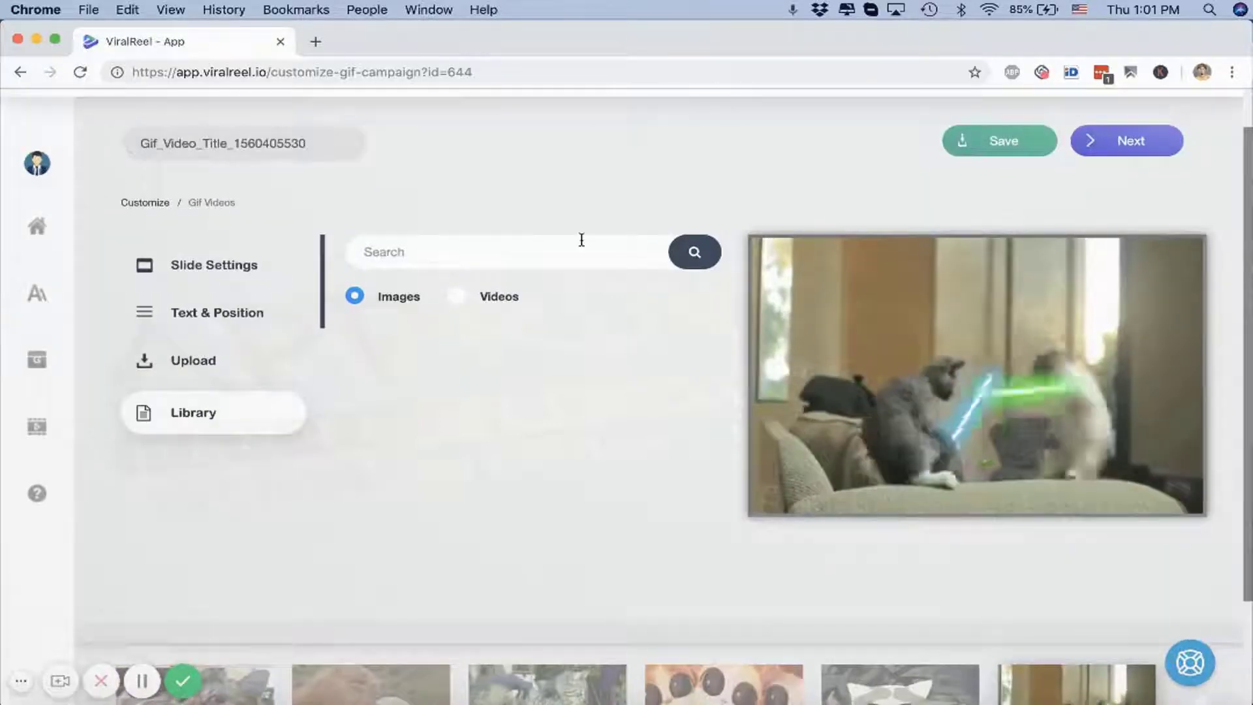
left_click(1127, 141)
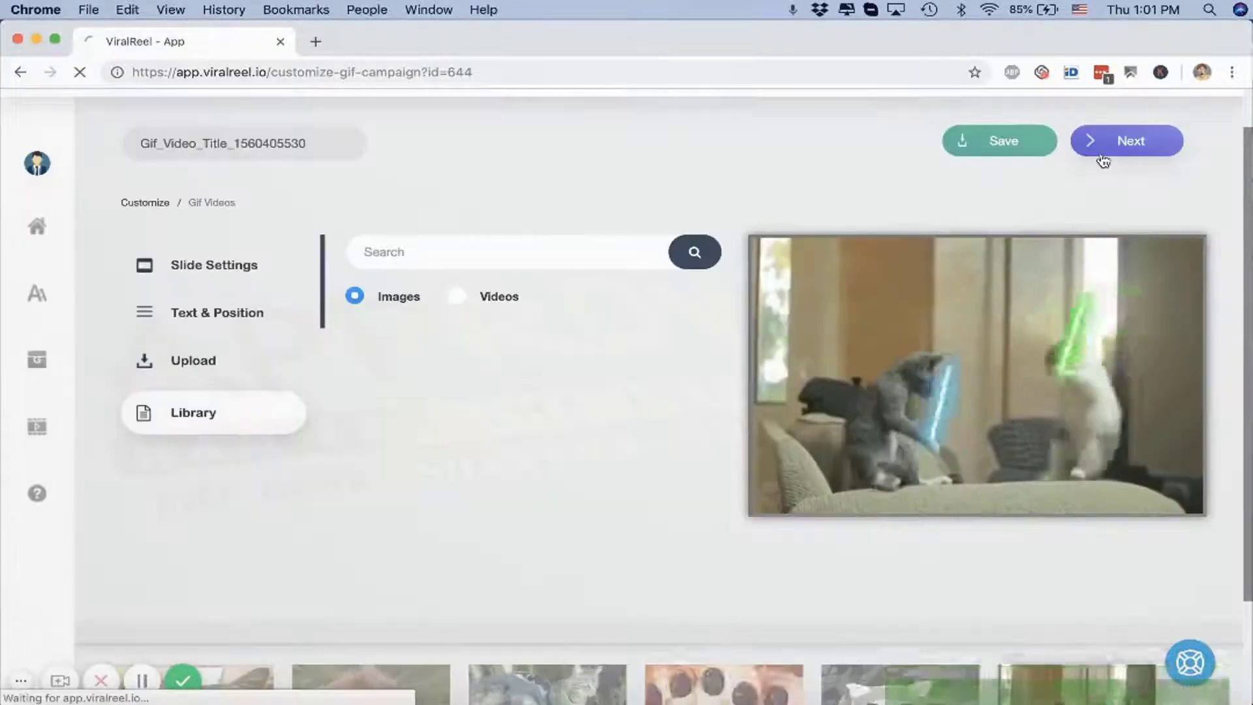
left_click(1127, 141)
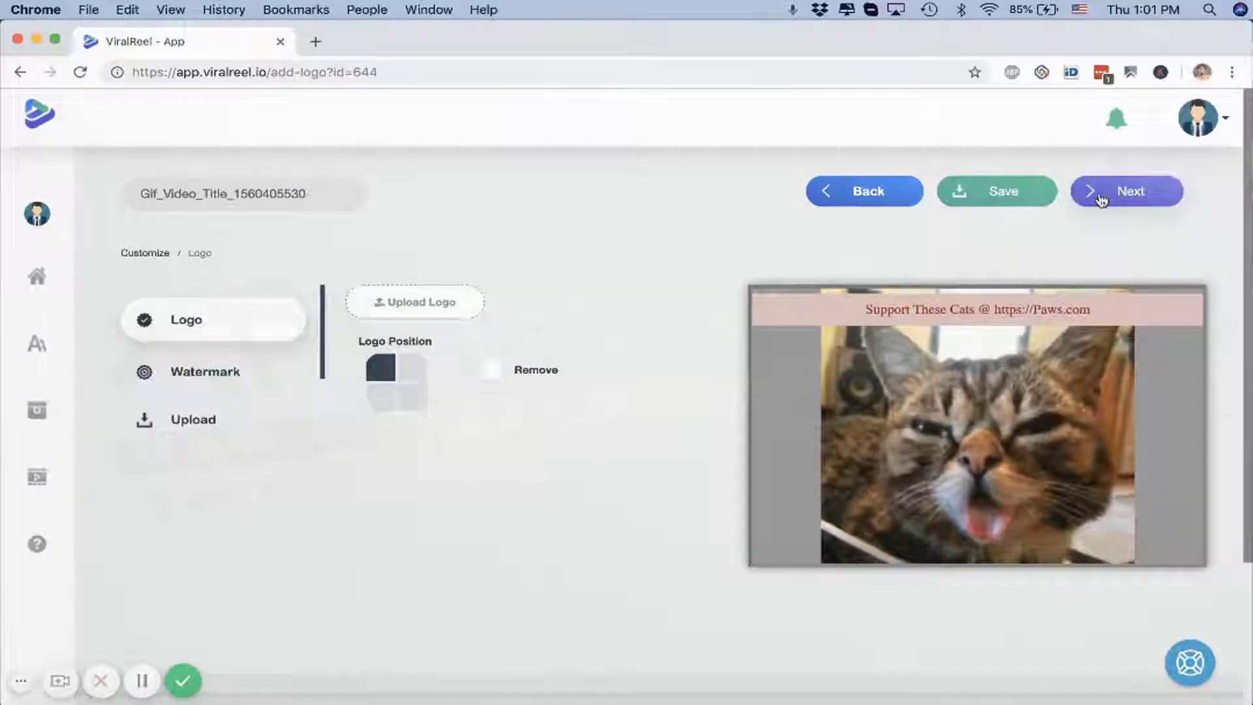
left_click(1126, 191)
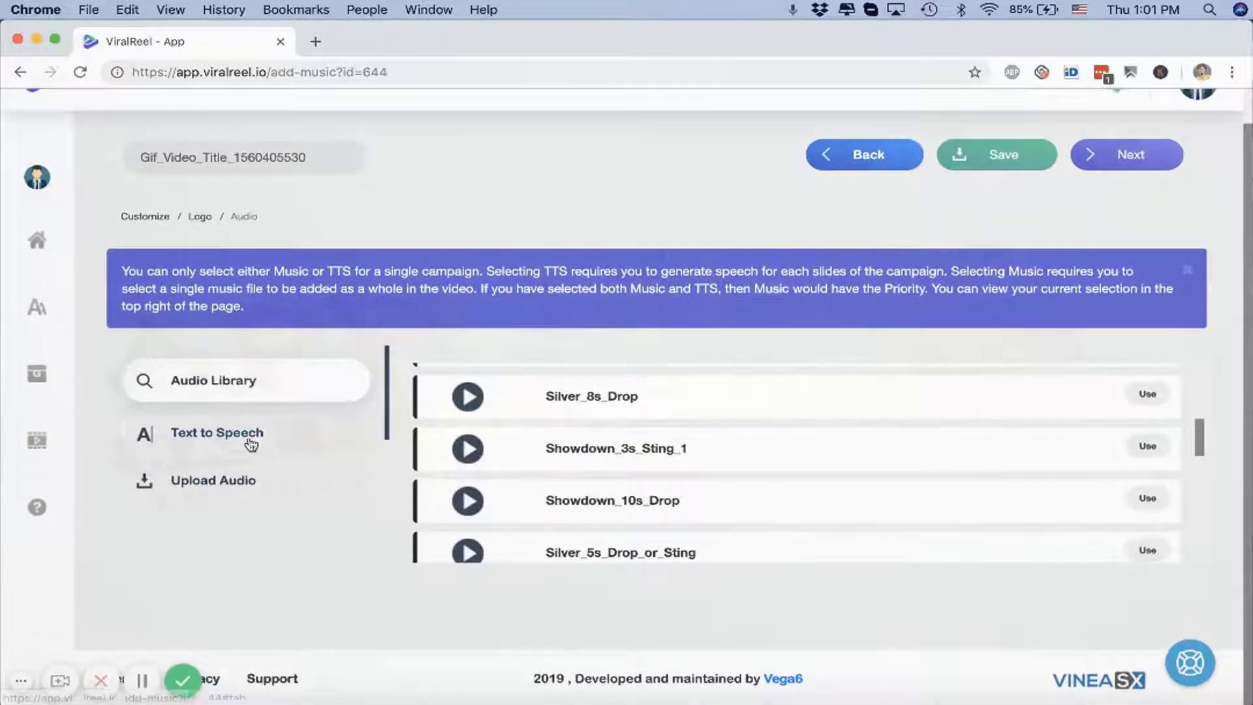
View the Text to Speech options, bring up the 720p Mp4 output dialog and dismiss it
left_click(217, 432)
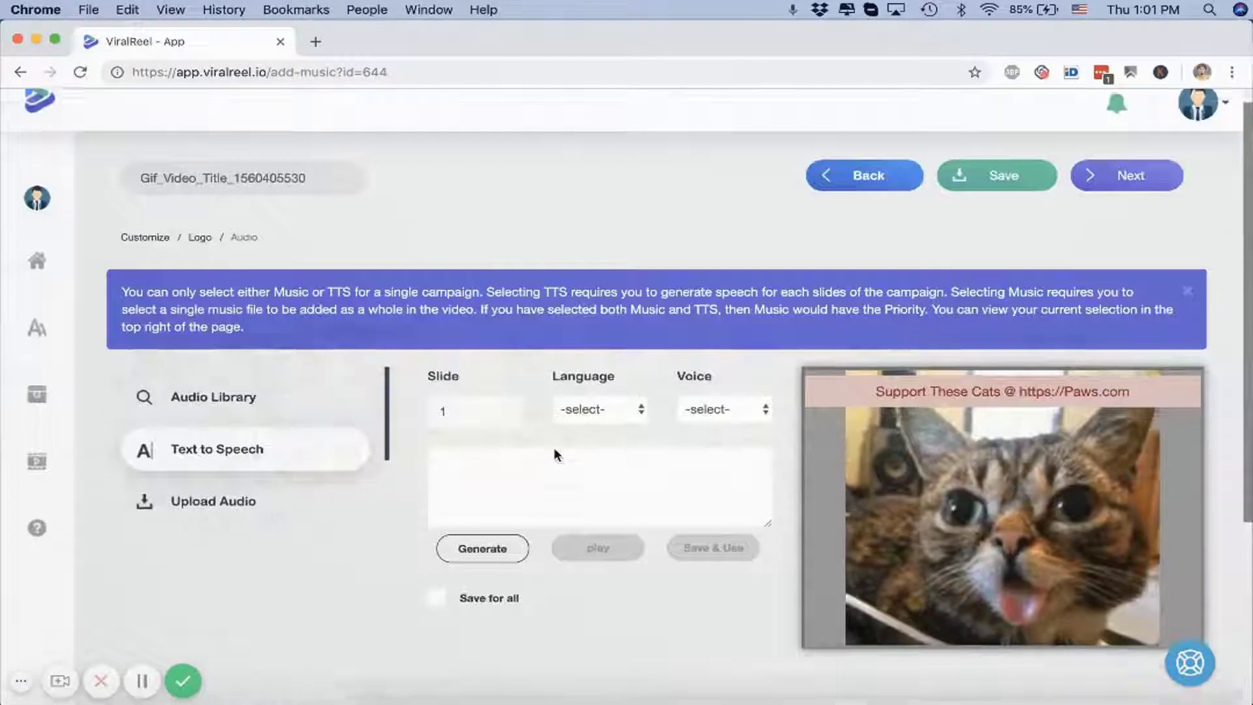
left_click(1127, 175)
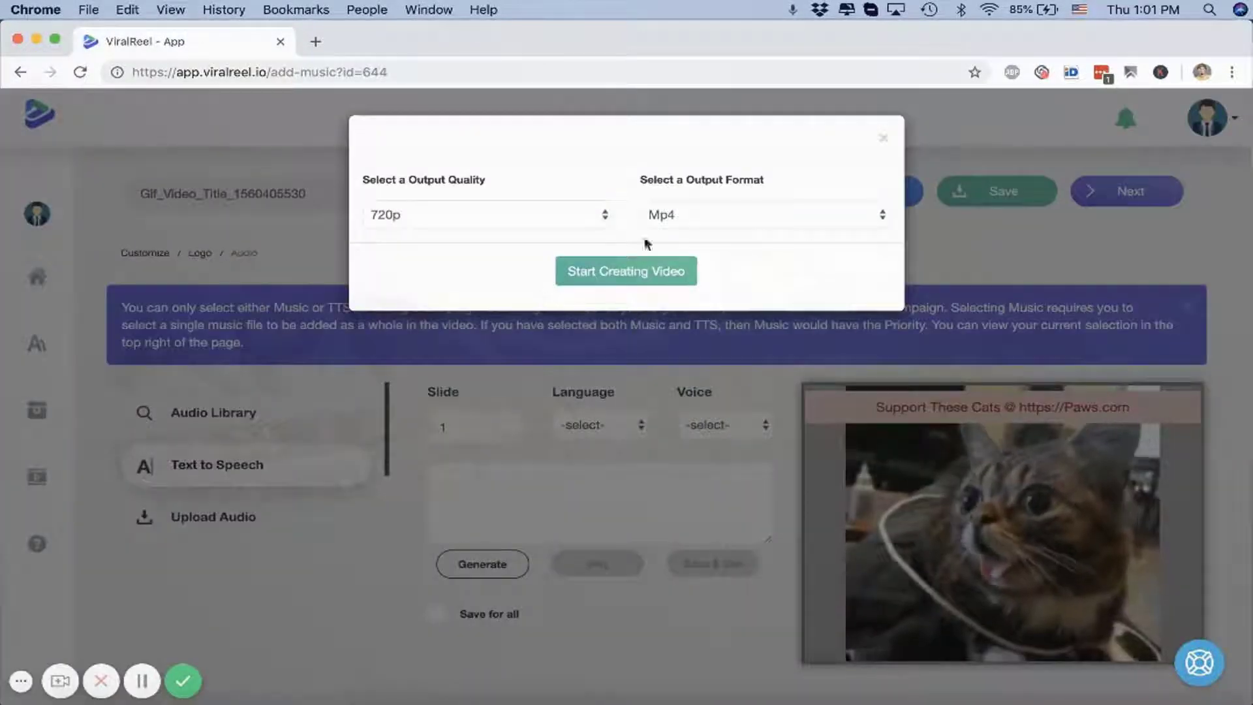
left_click(764, 214)
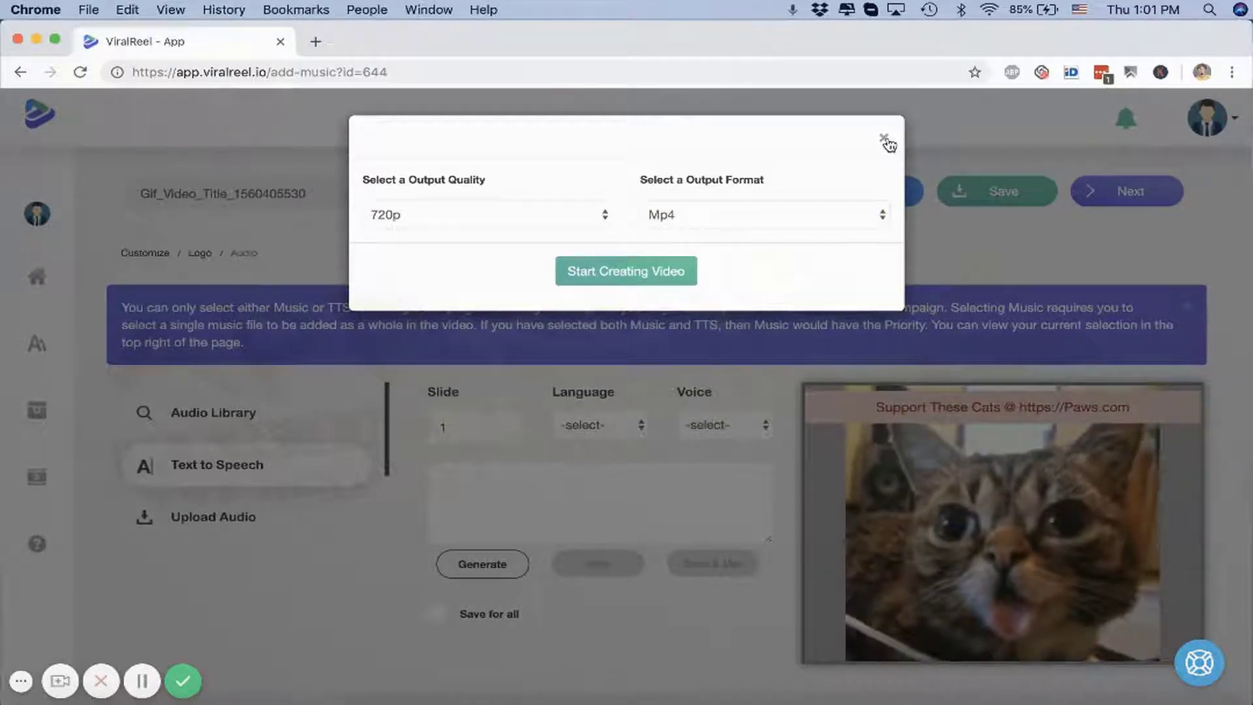
left_click(885, 140)
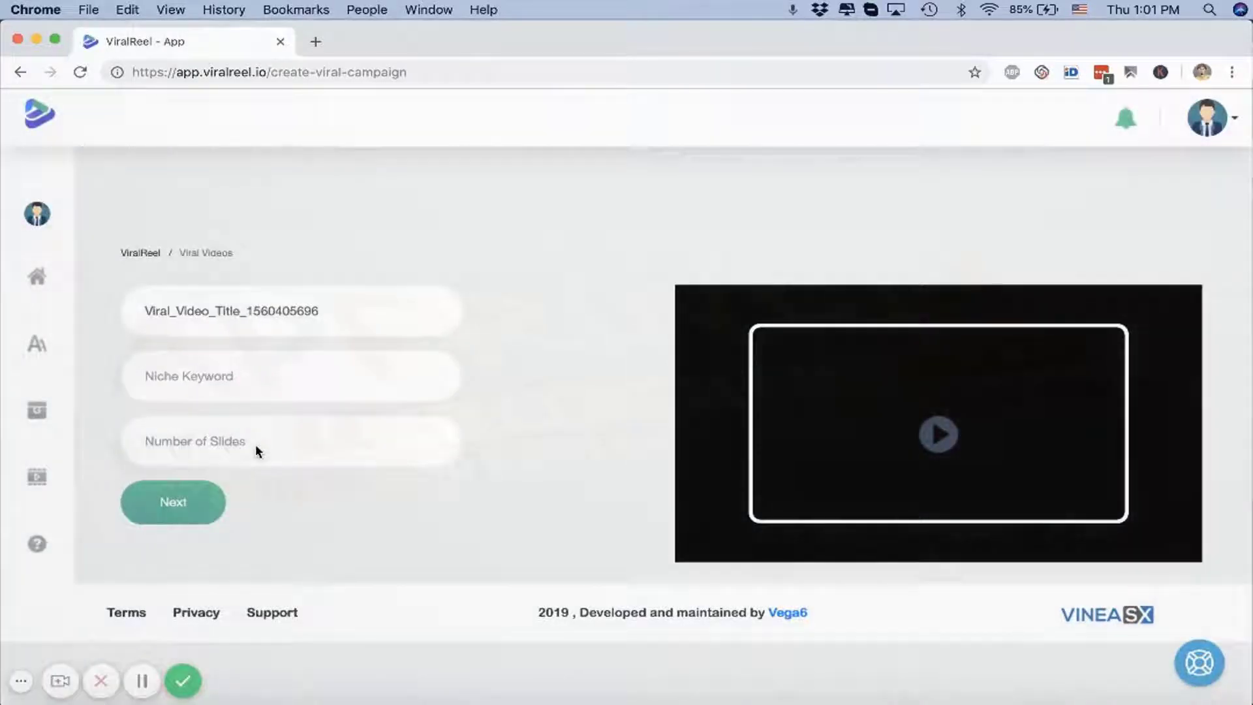
mouse_move(495, 506)
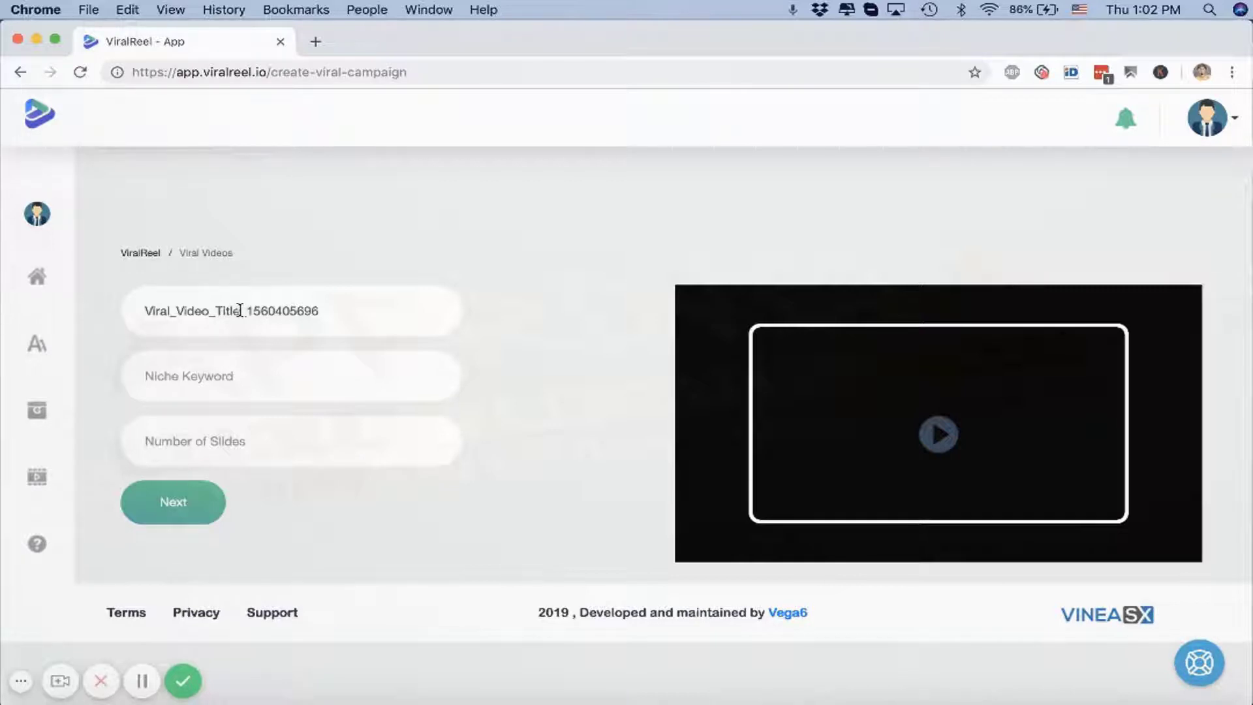
Enter niche keyword 'cats', choose 3 slides and continue to the viral video editor
type("cats")
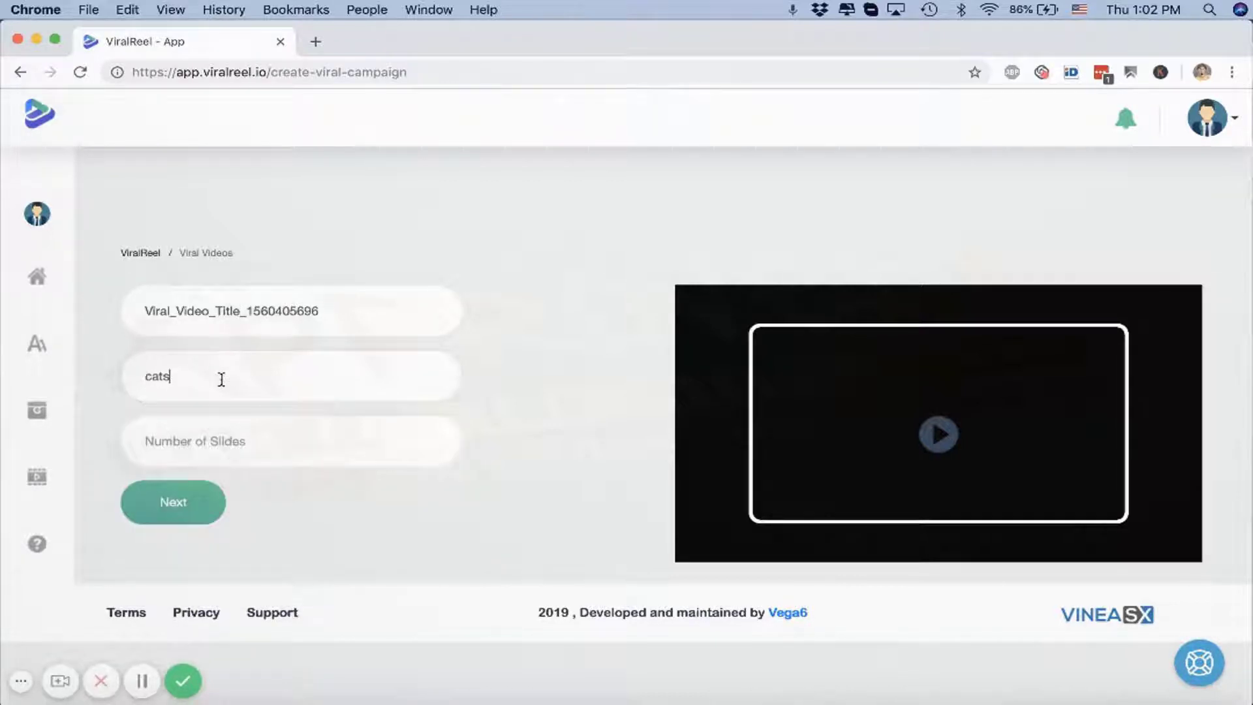
mouse_move(314, 439)
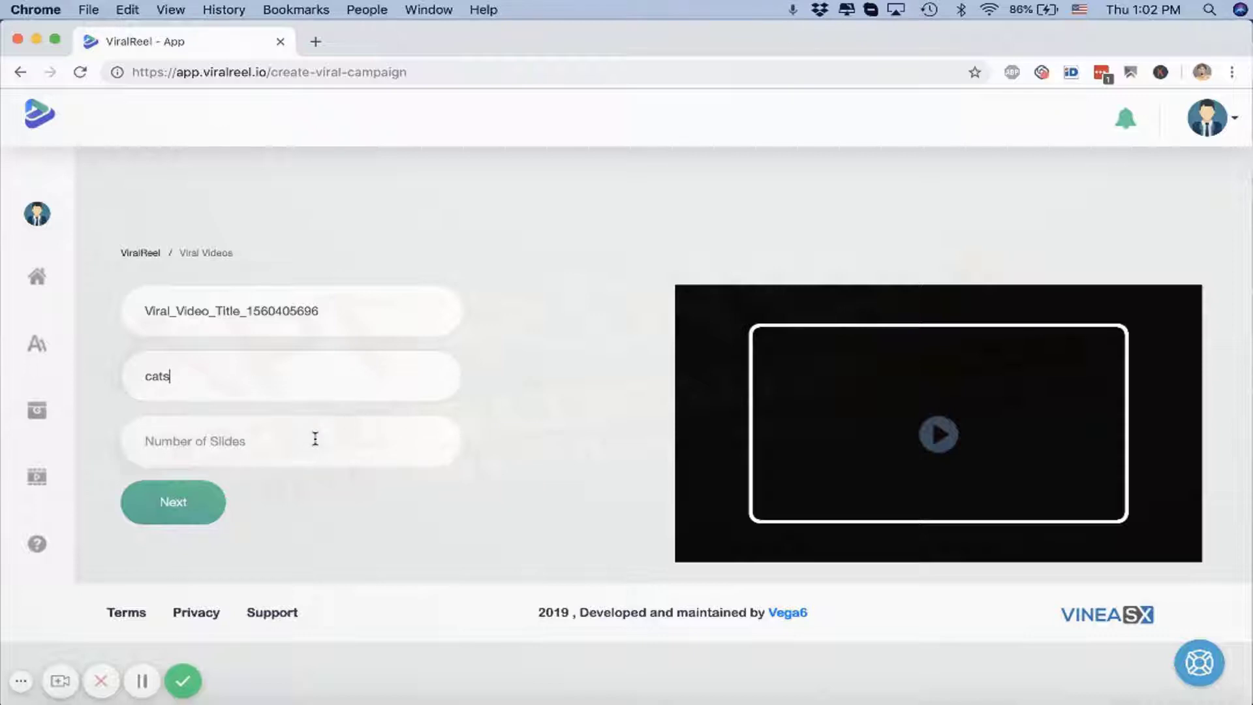
left_click(291, 440)
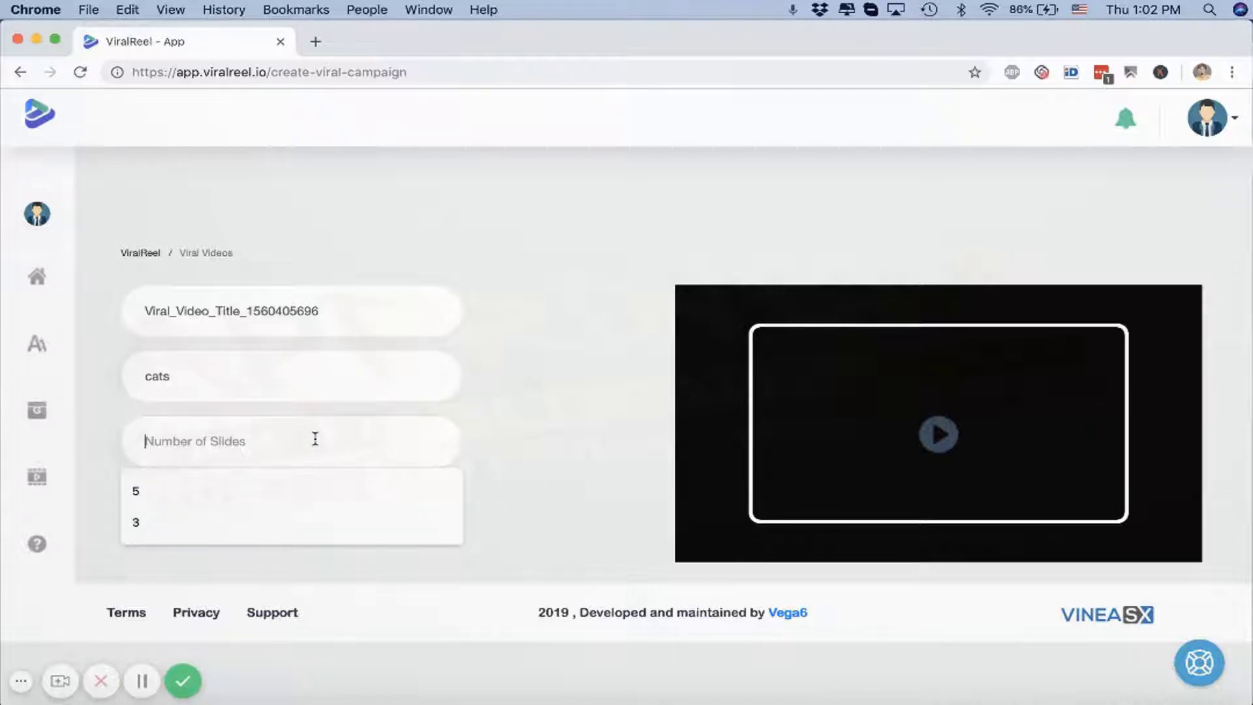
left_click(135, 523)
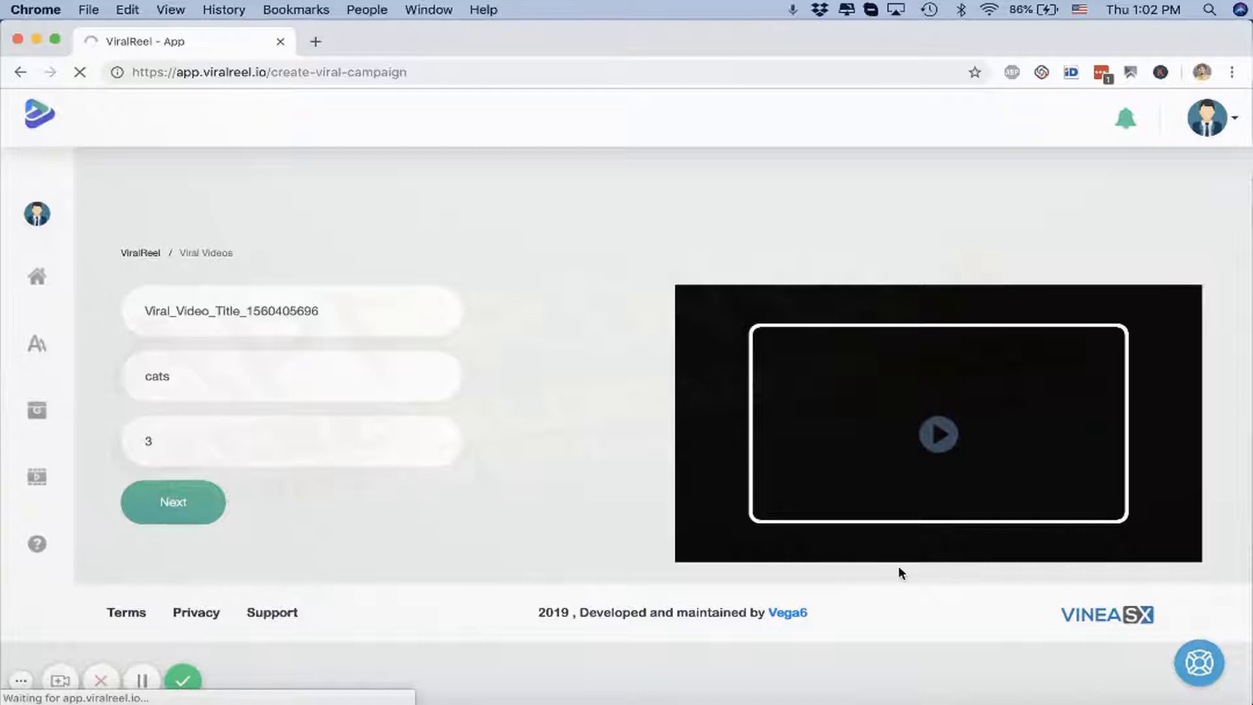
left_click(173, 501)
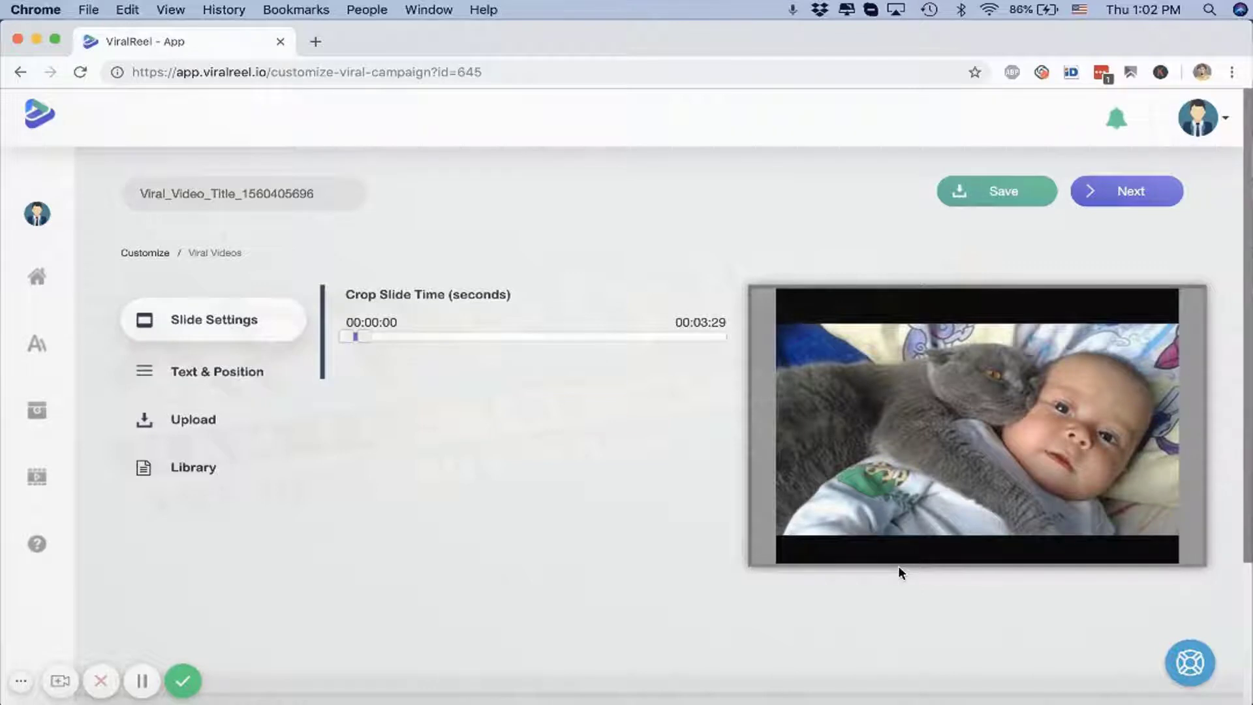
Trim the first cat-and-baby clip to start at 11 seconds, preview it and select the kittens clip
scroll("down", 3)
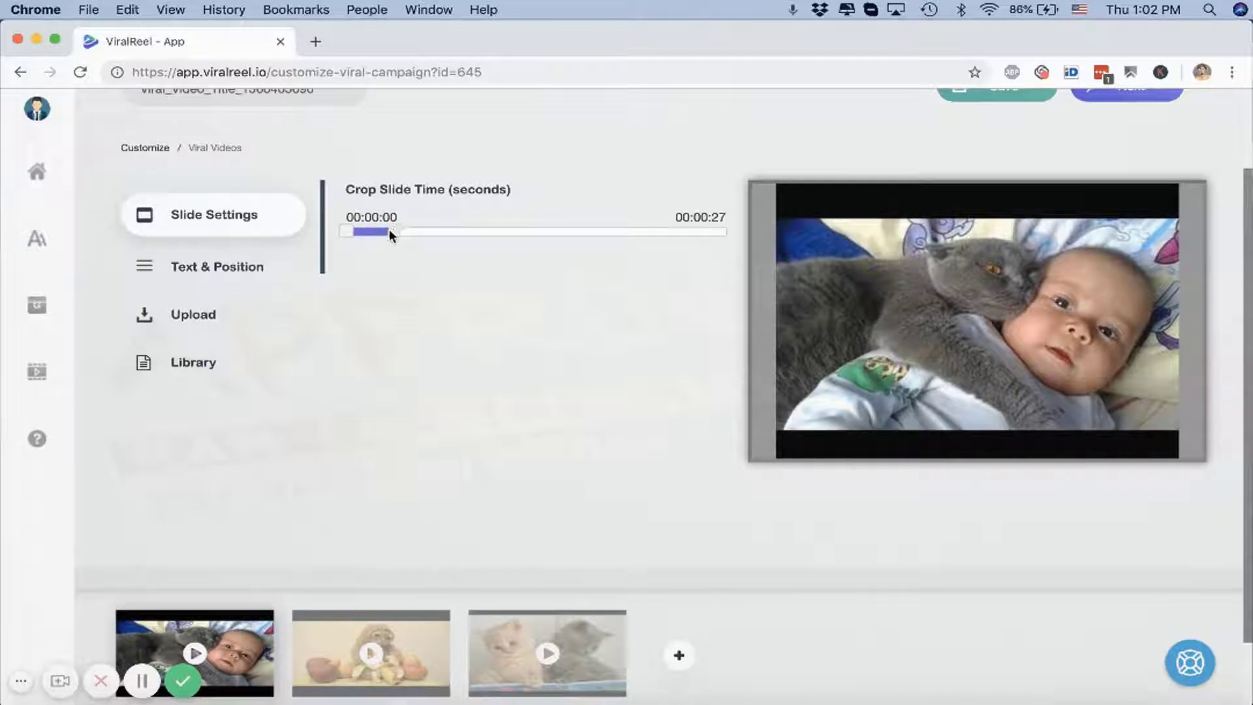
left_click_drag(344, 233, 392, 232)
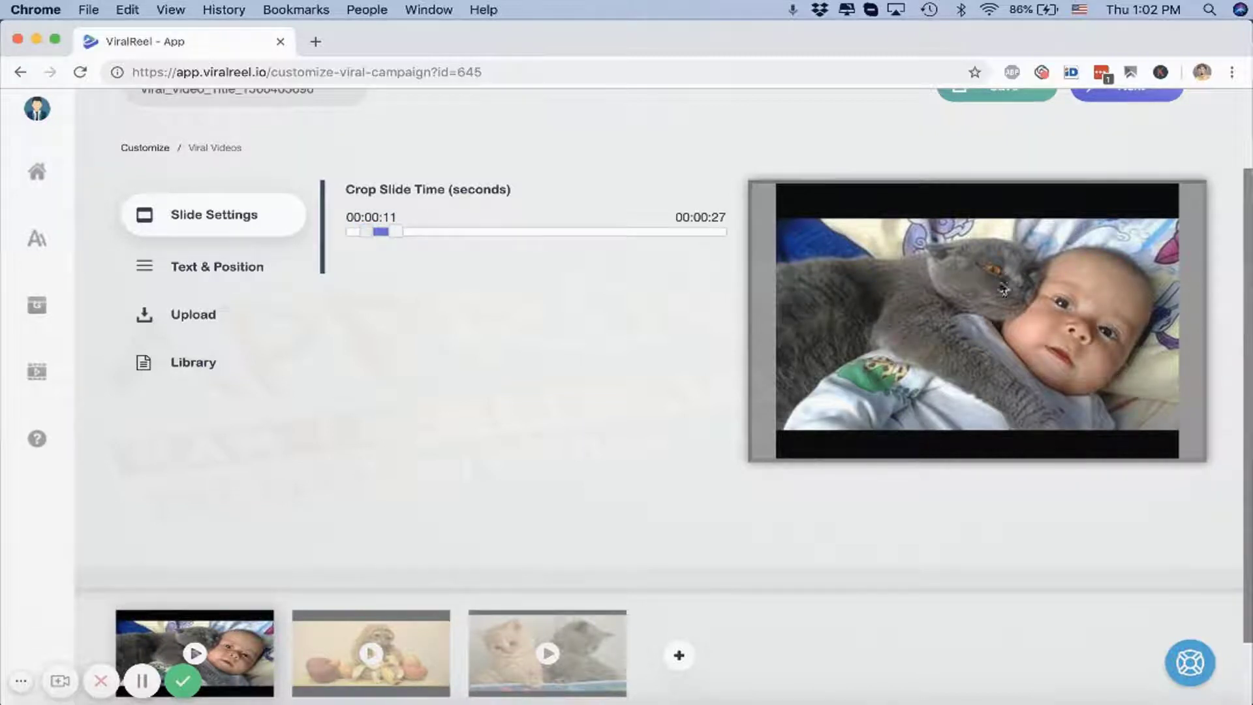
left_click(194, 653)
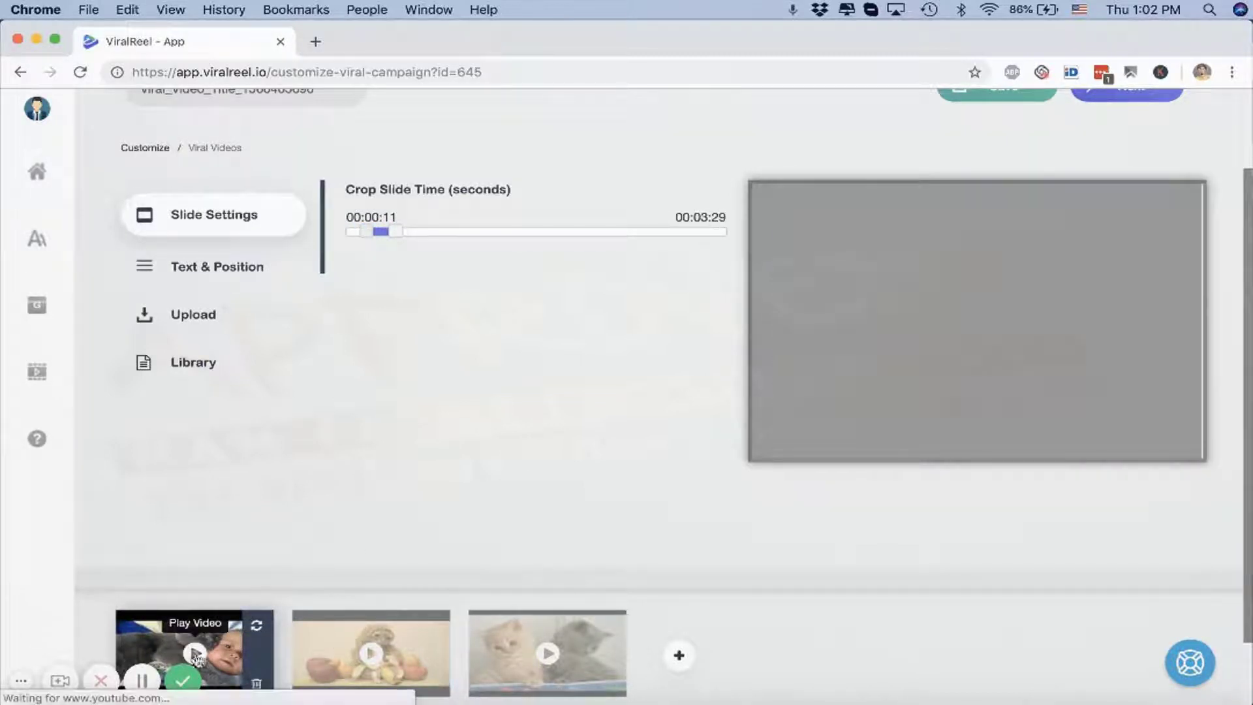
left_click(195, 650)
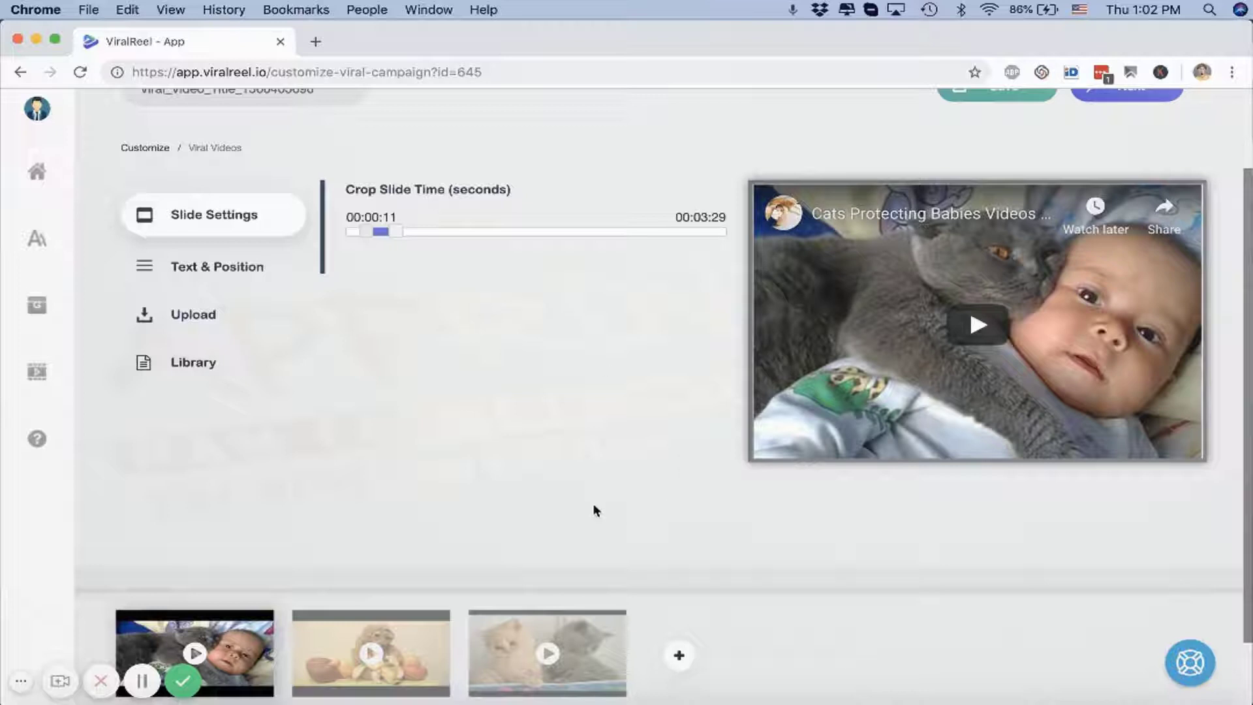
mouse_move(821, 171)
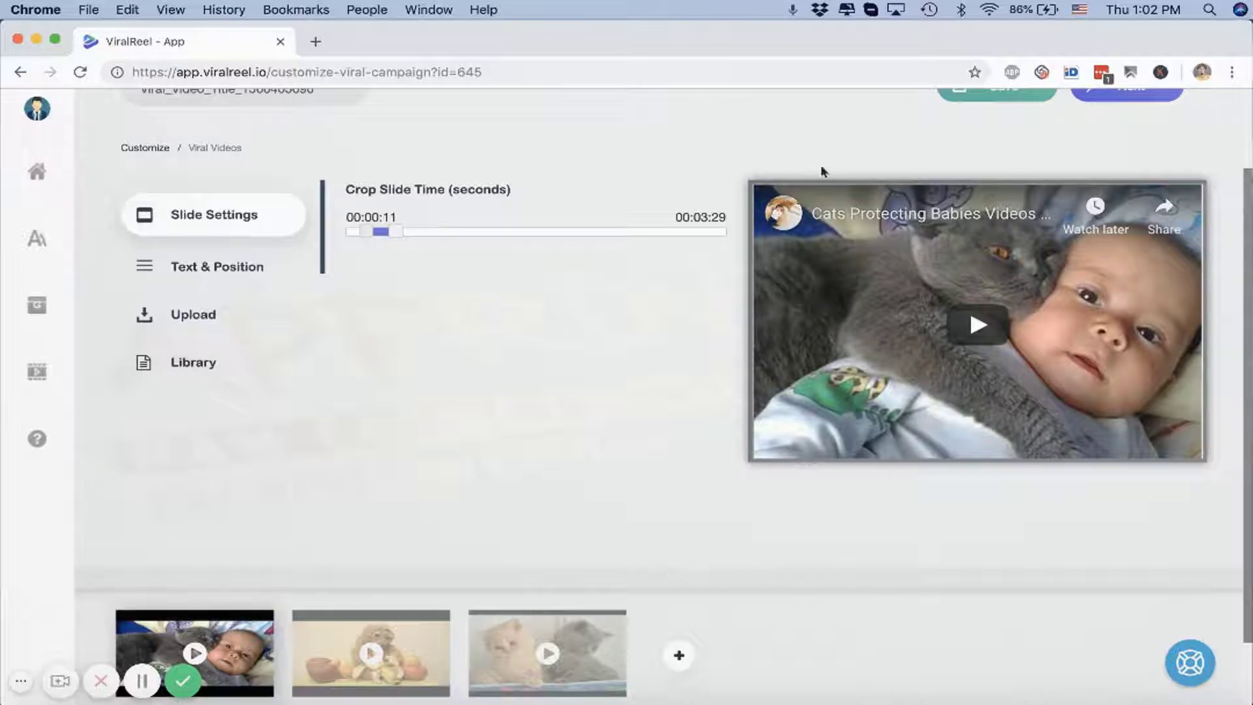
mouse_move(995, 377)
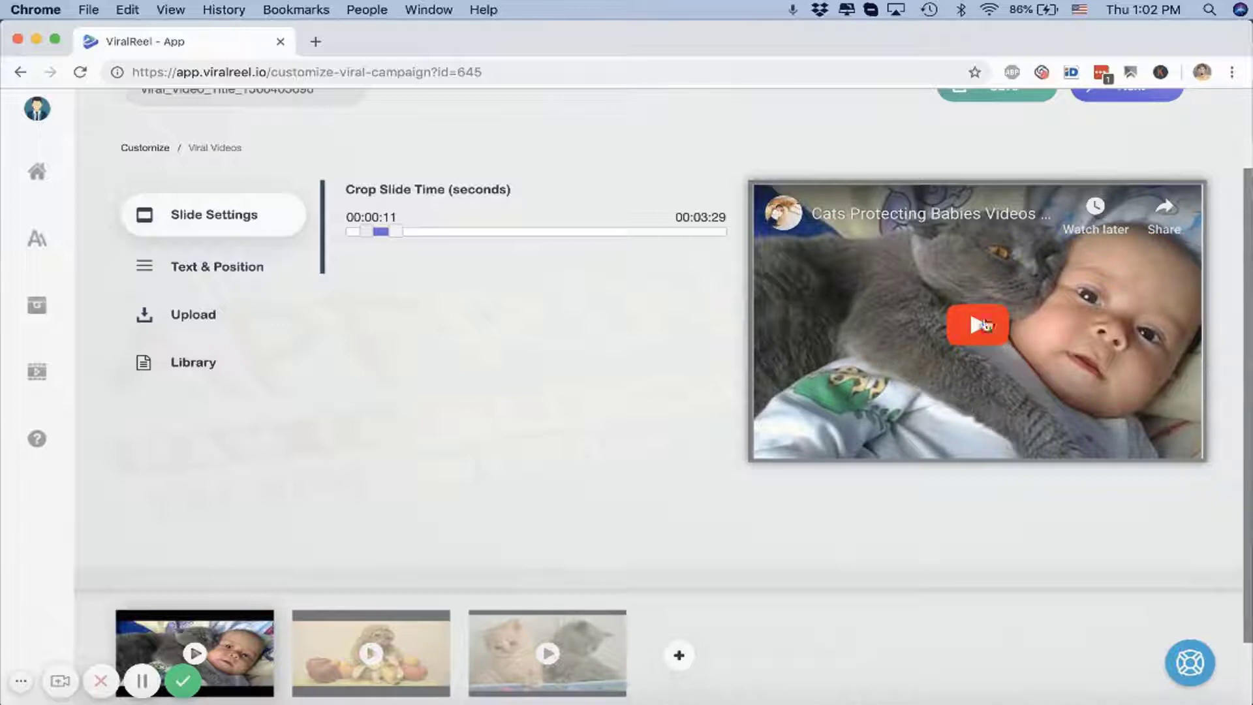
mouse_move(1036, 440)
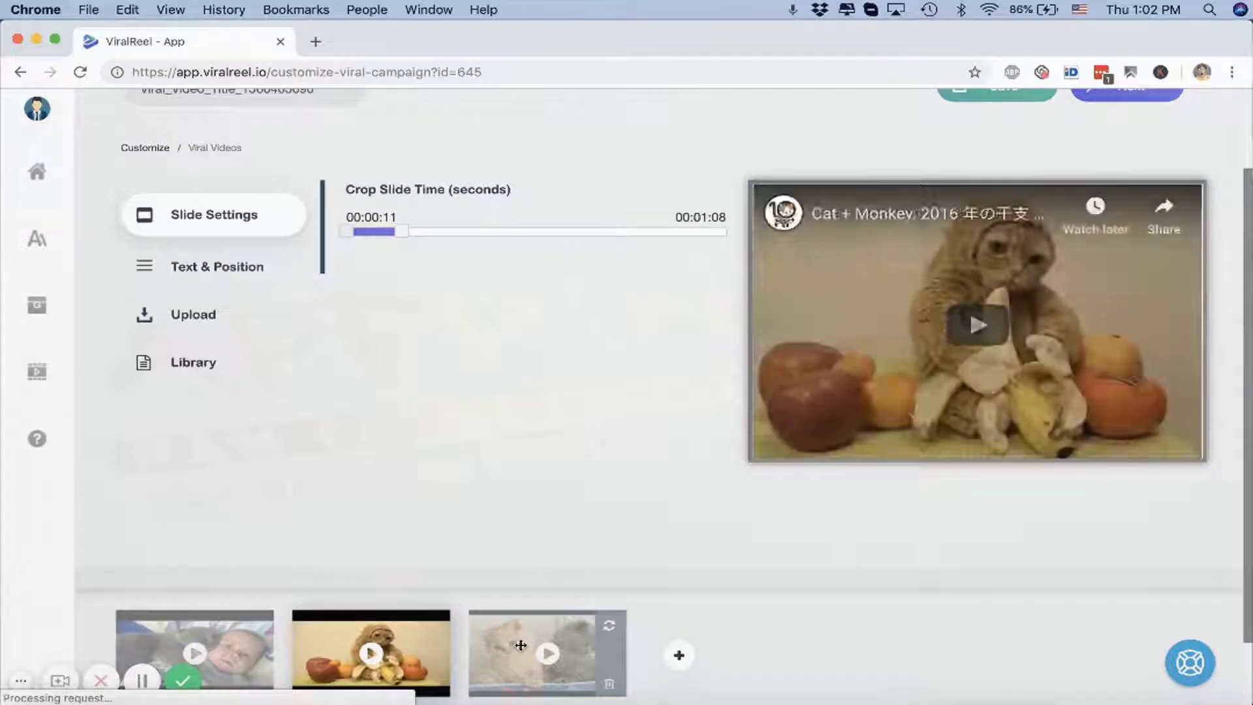
left_click(547, 651)
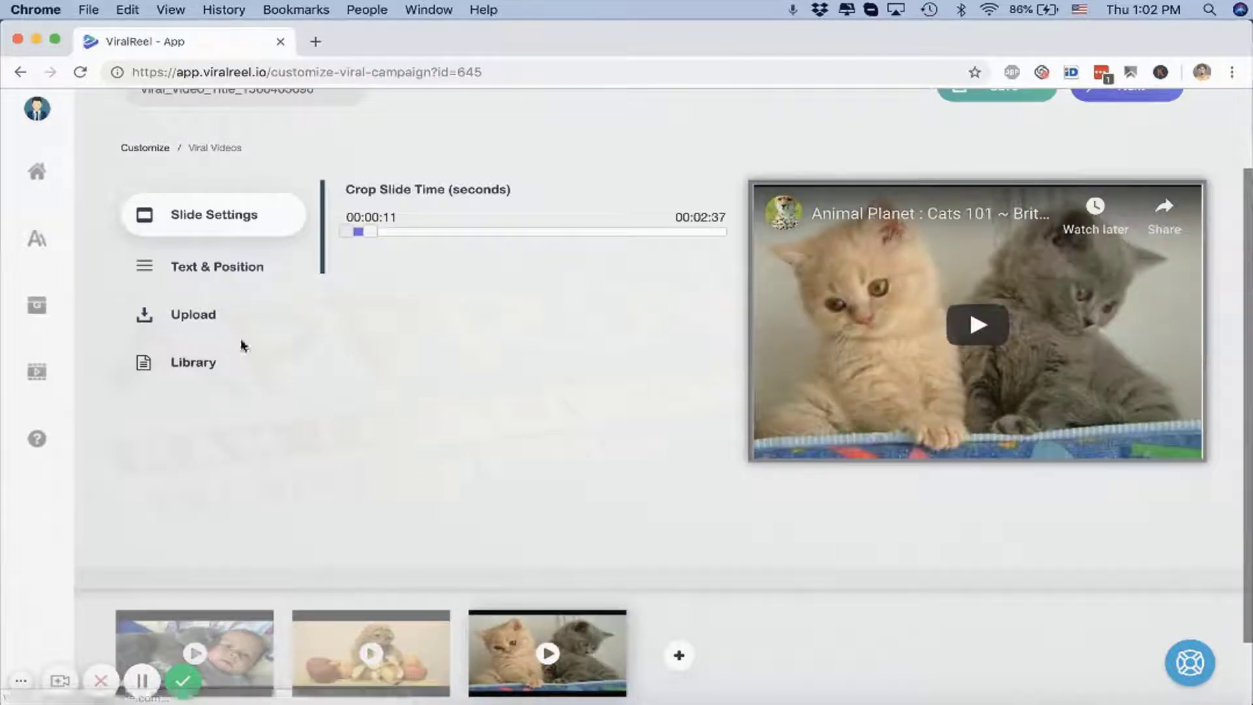
Caption the kittens clip 'Supprot our Cause @ Paws.com' in Text & Position
left_click(217, 266)
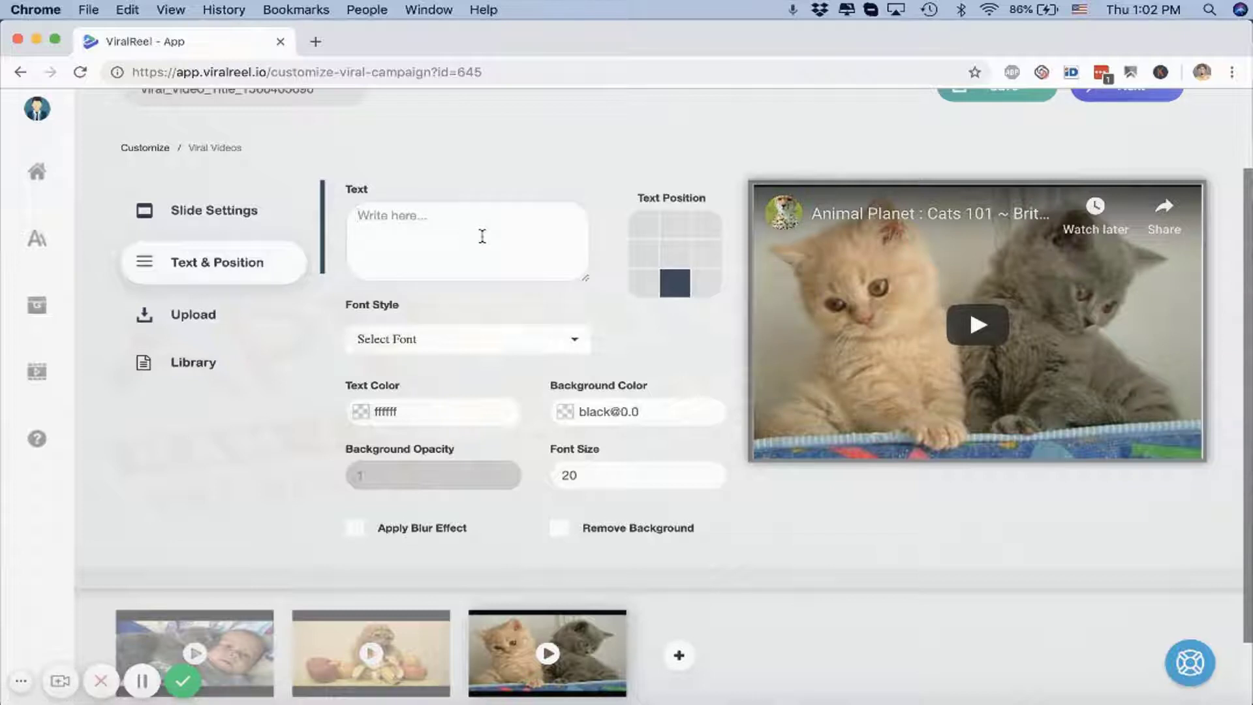
type("P")
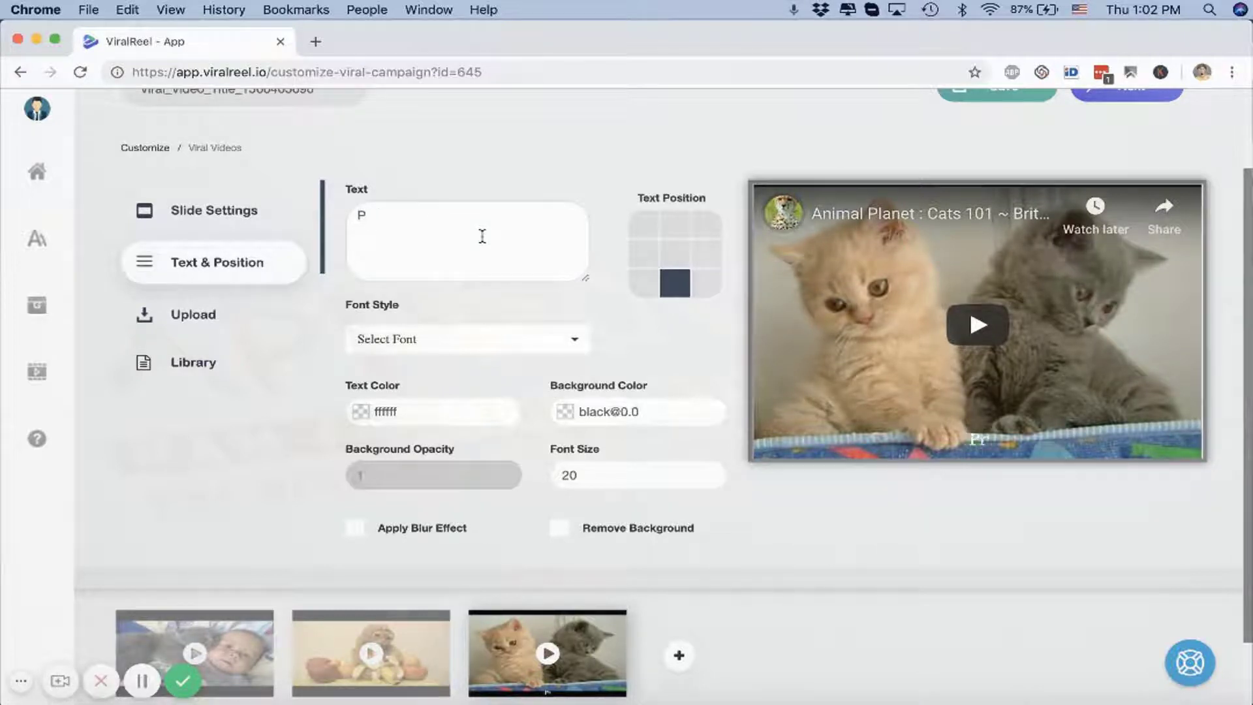
type("Supprot our")
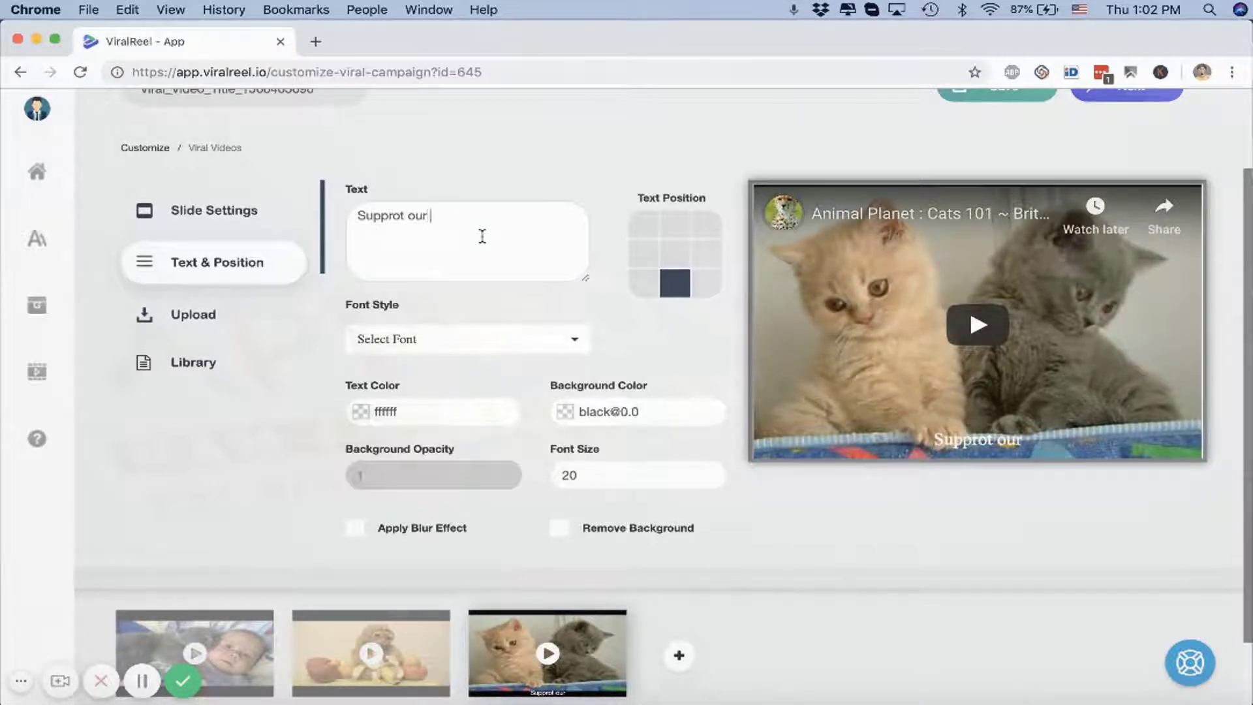
type("Cause @")
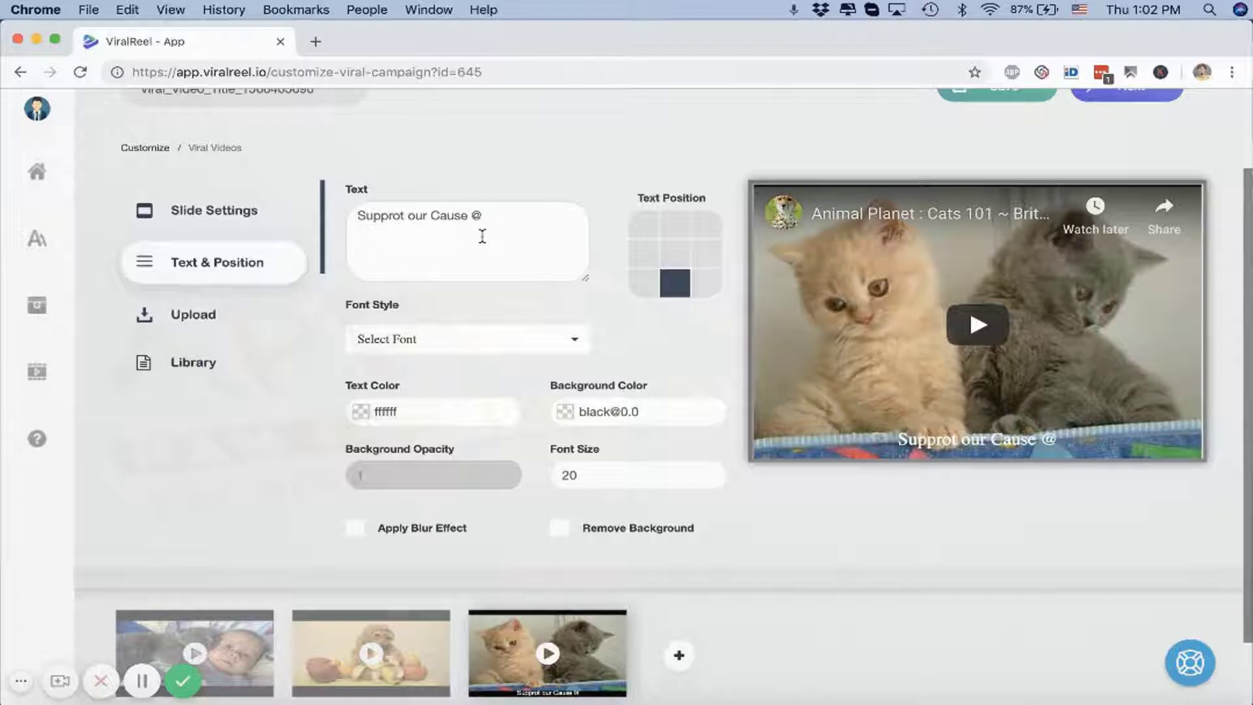
type("Paws.com")
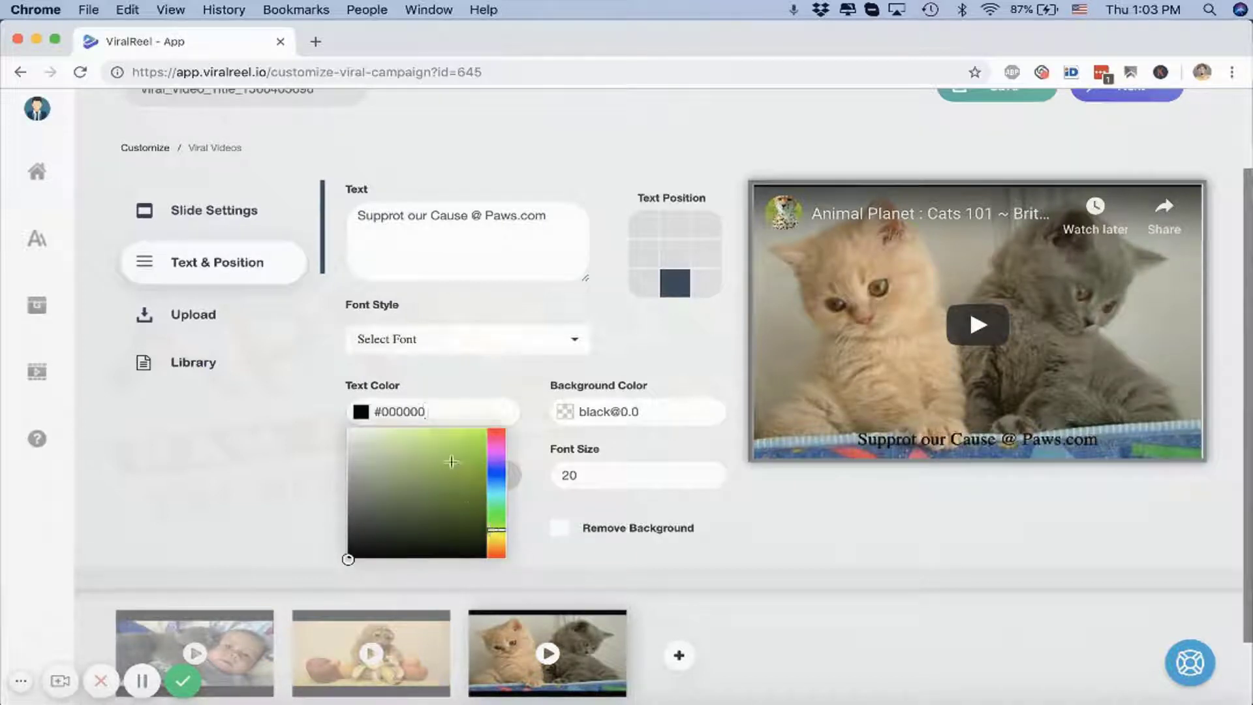
Colour the caption green #8dbd2d in Abril Fatface, leave the blur effect off
left_click(453, 463)
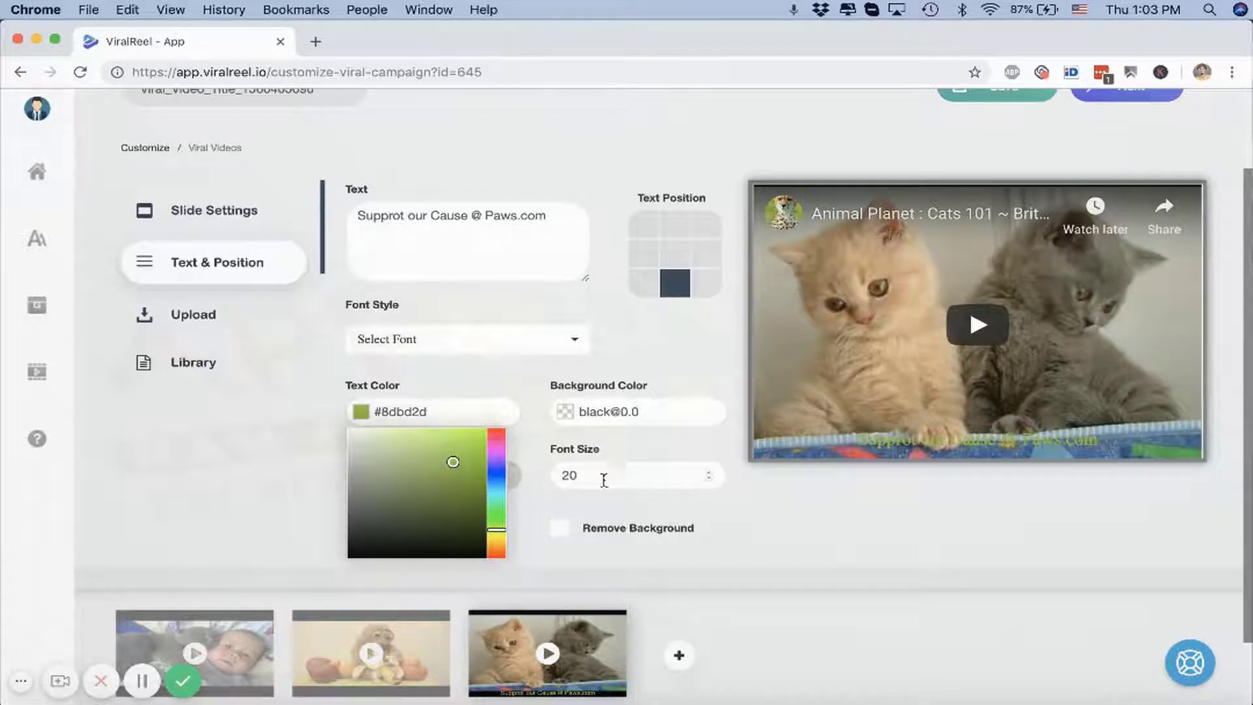
left_click(466, 340)
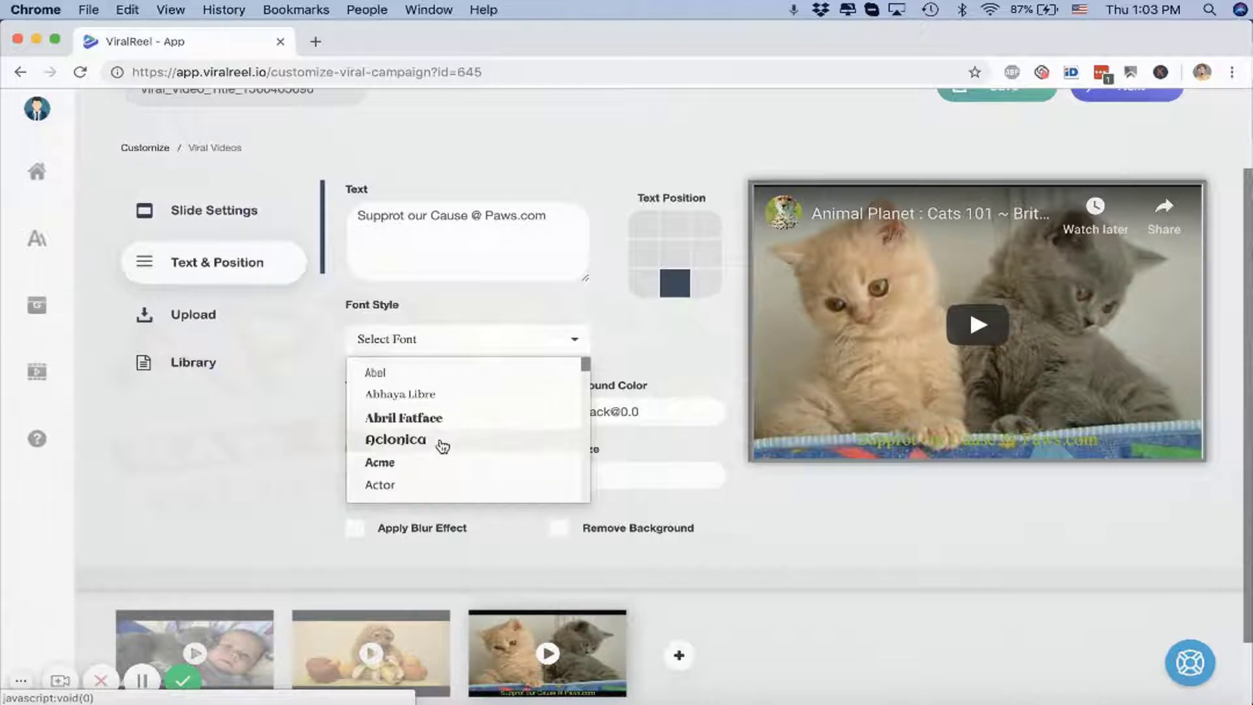
left_click(403, 418)
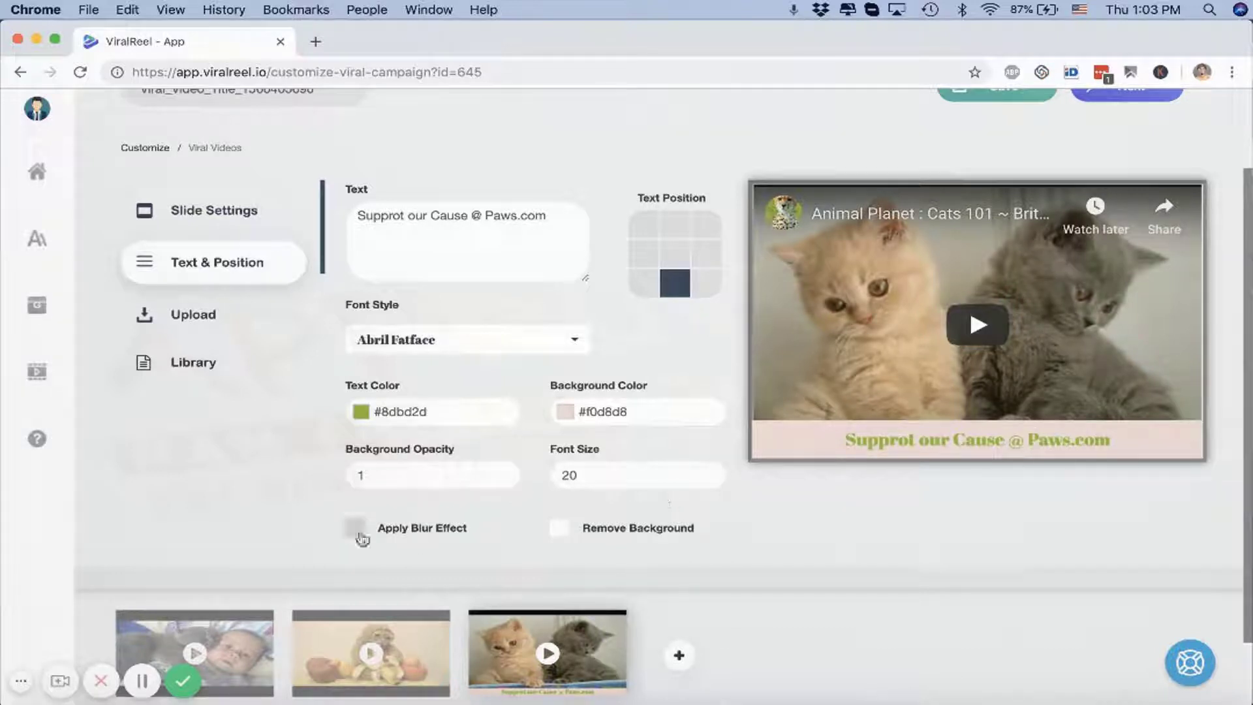
left_click(355, 528)
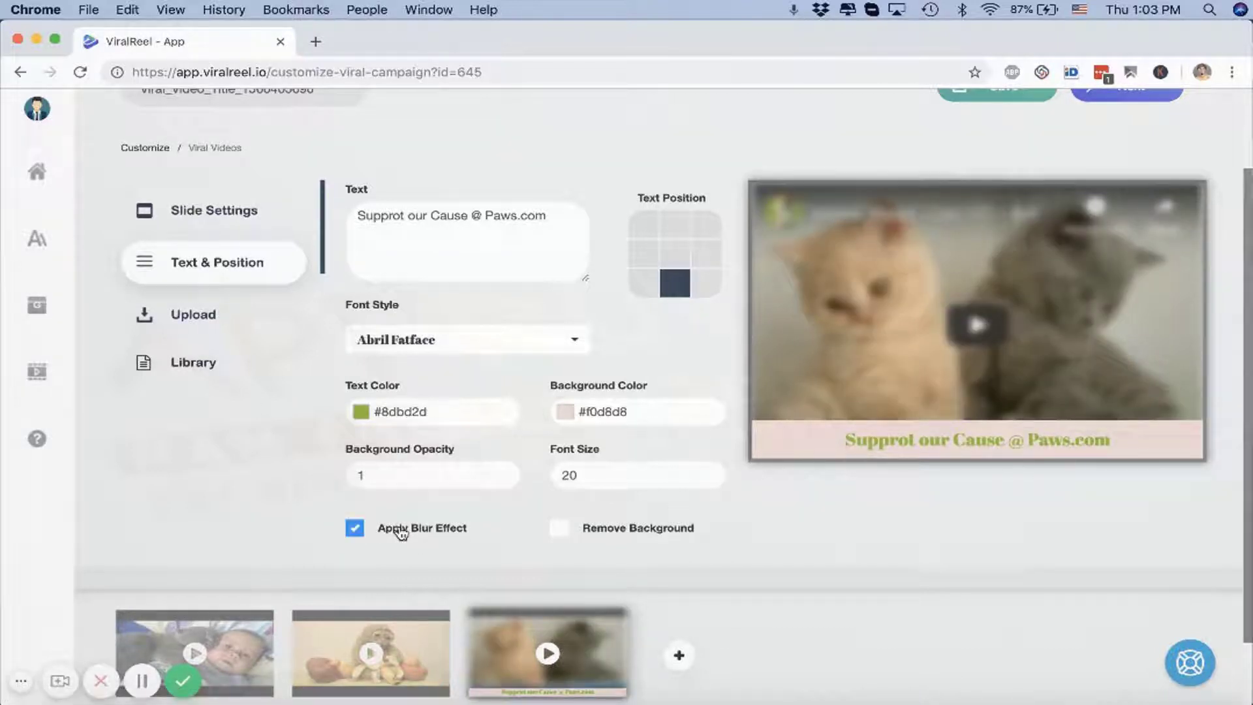
left_click(355, 529)
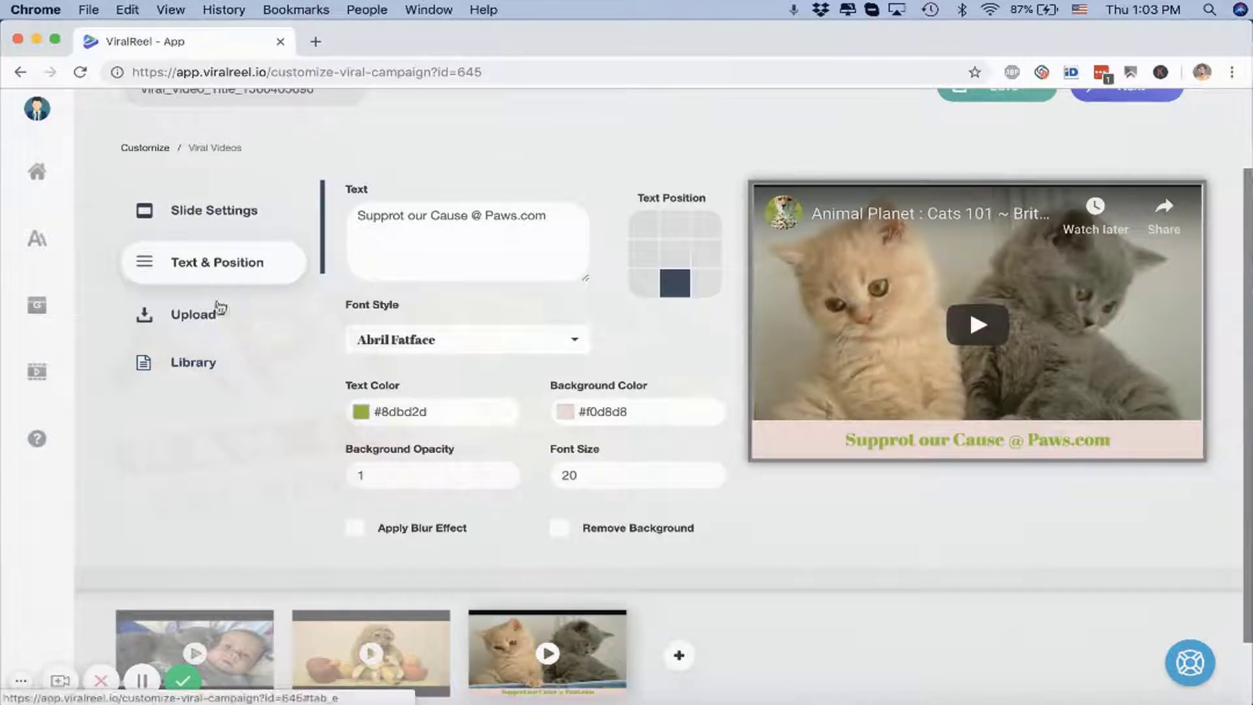
left_click(192, 311)
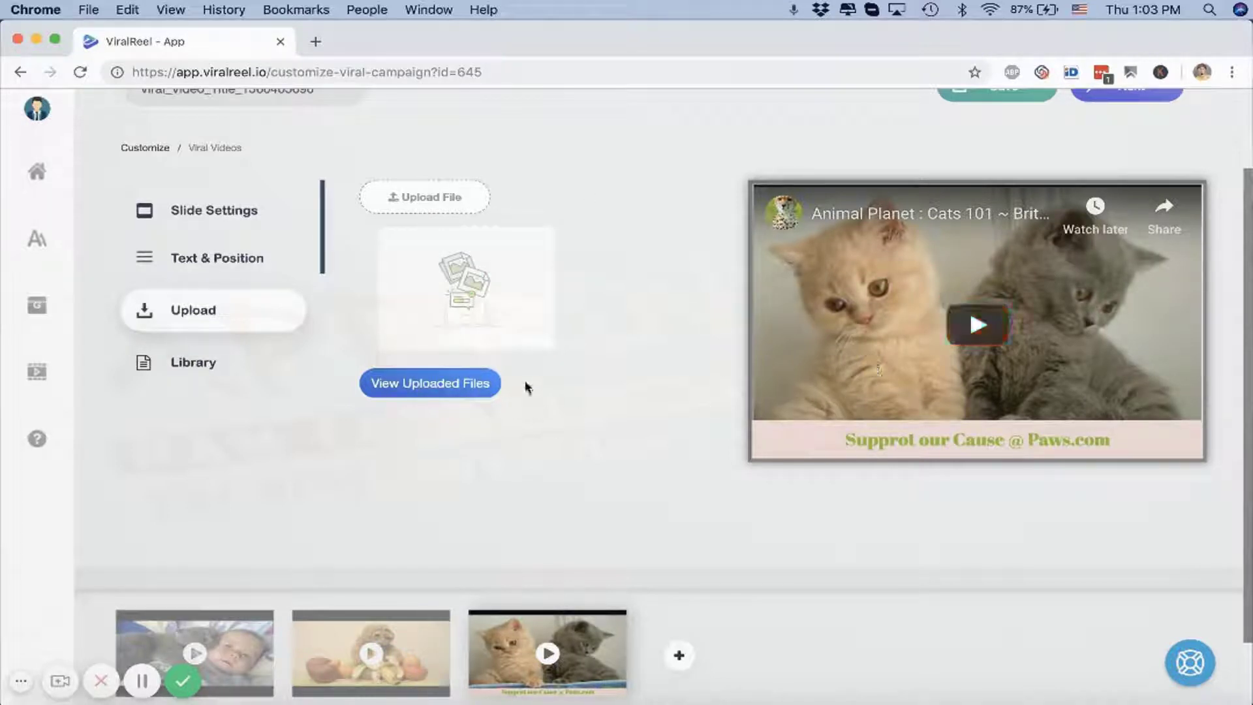
Save the logo and audio steps and start rendering the video as 720p Mp4
left_click(1068, 226)
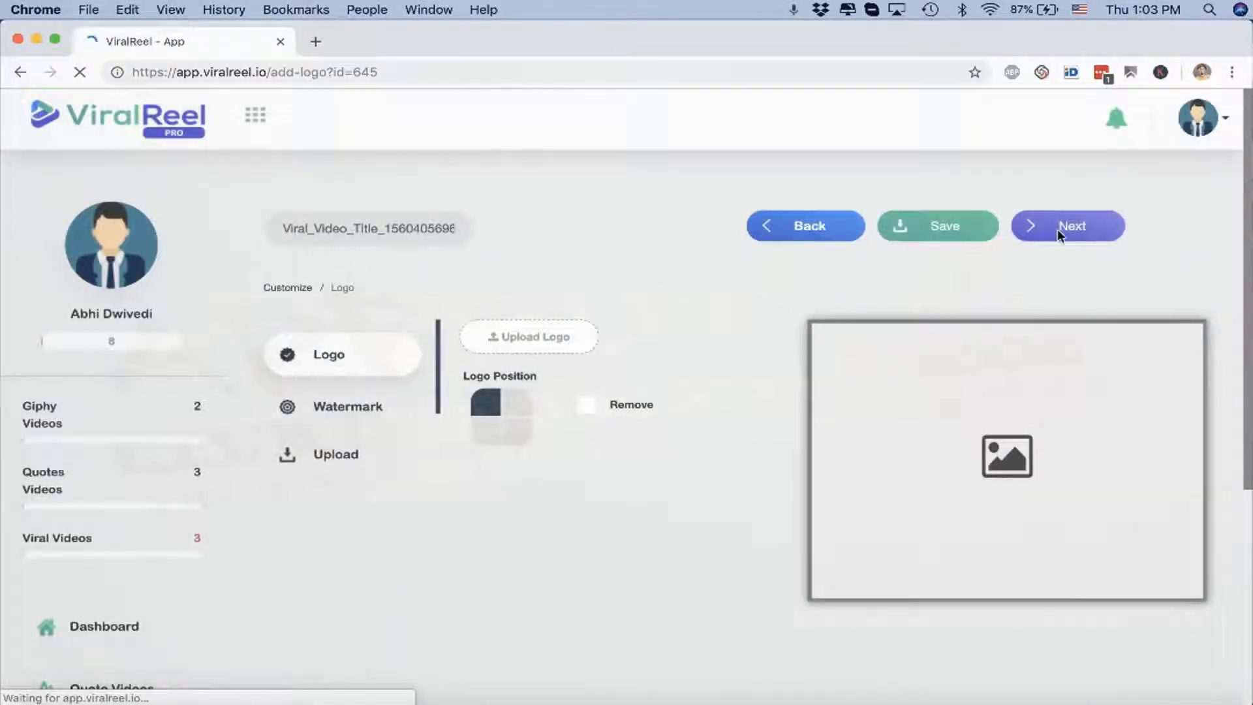
left_click(938, 226)
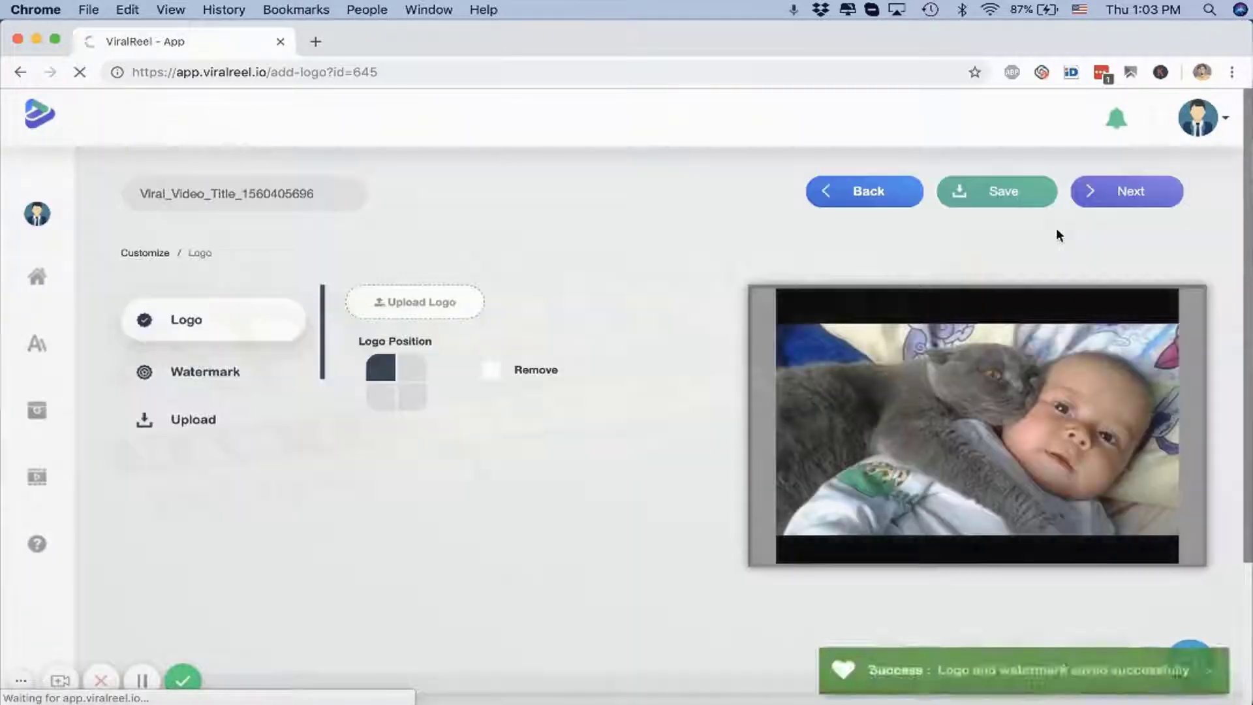
left_click(1127, 191)
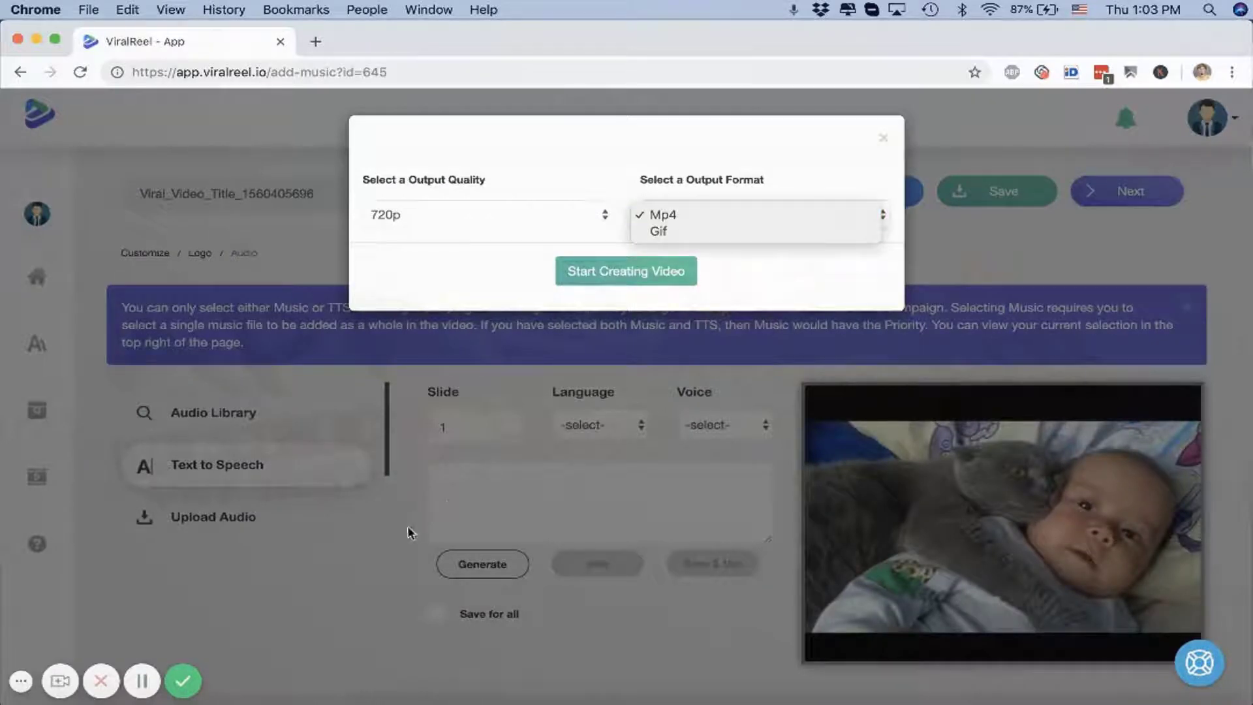
left_click(883, 137)
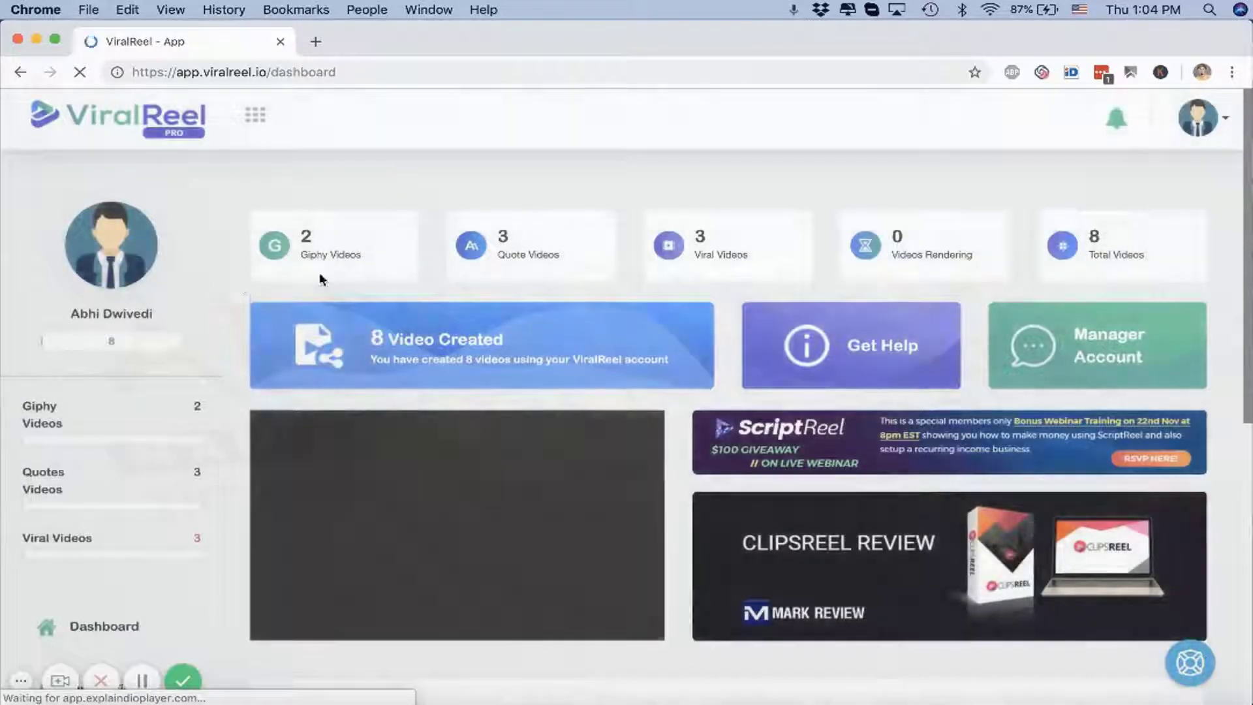
scroll("down", 3)
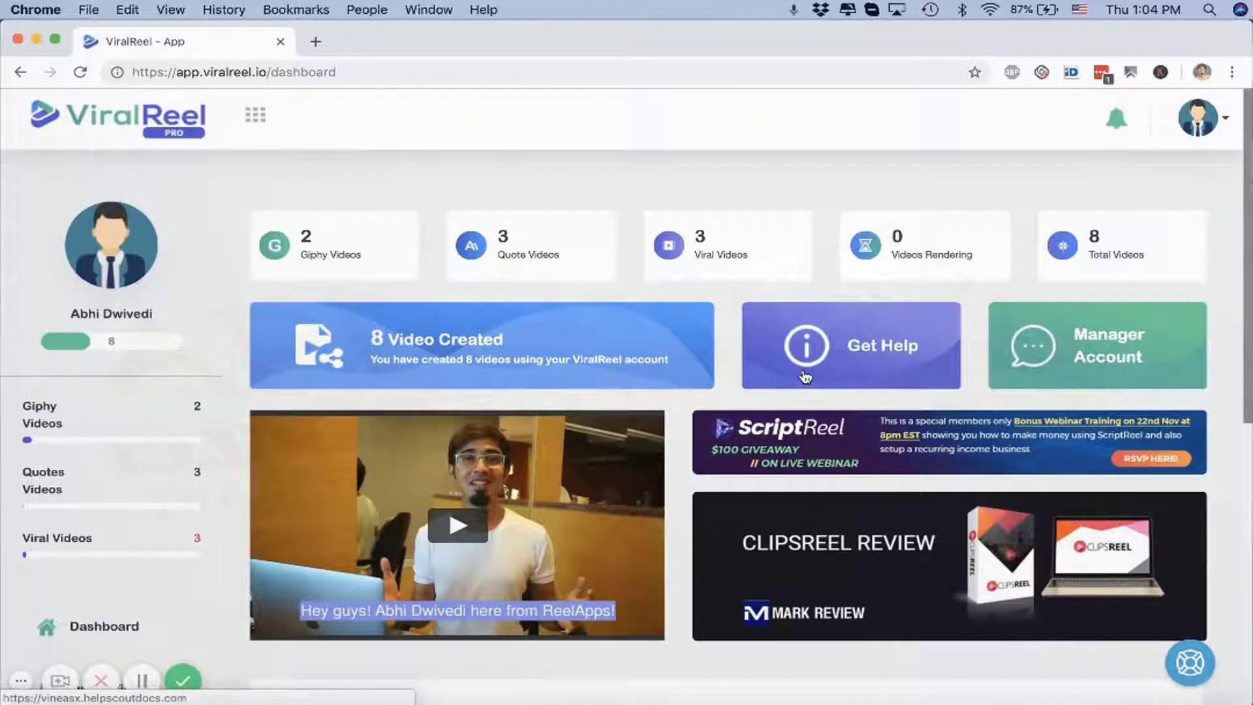
scroll("down", 3)
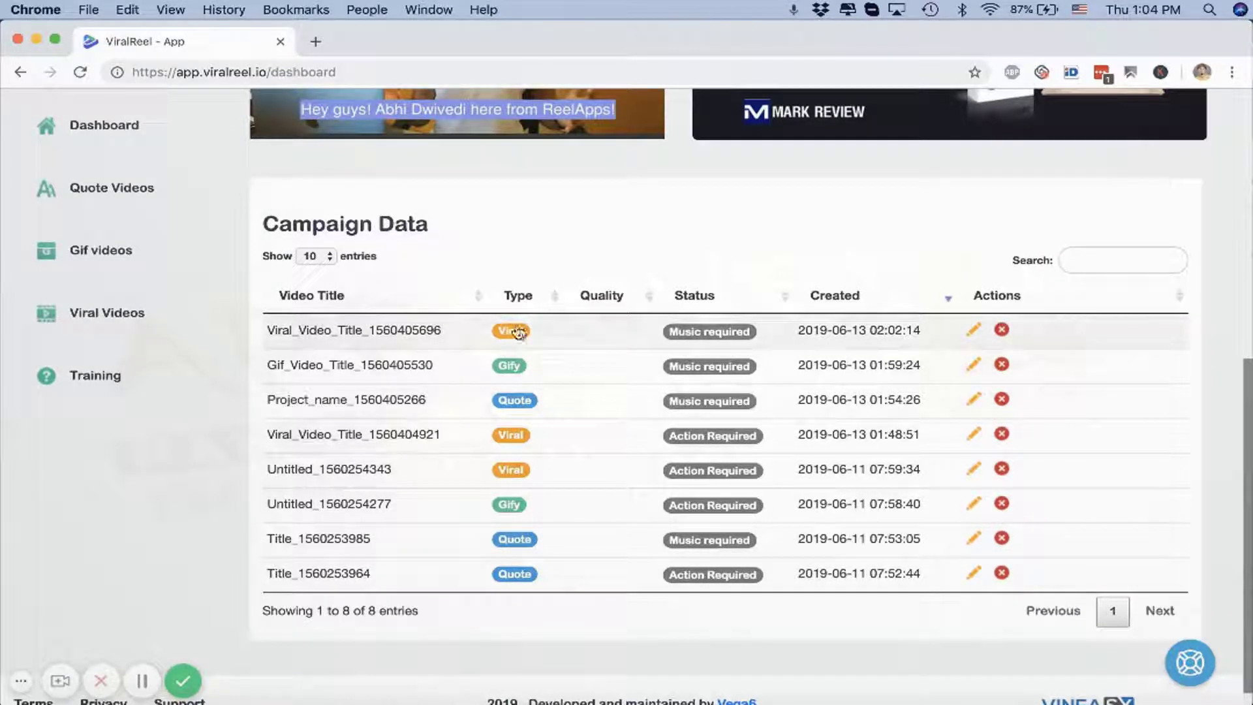
mouse_move(614, 362)
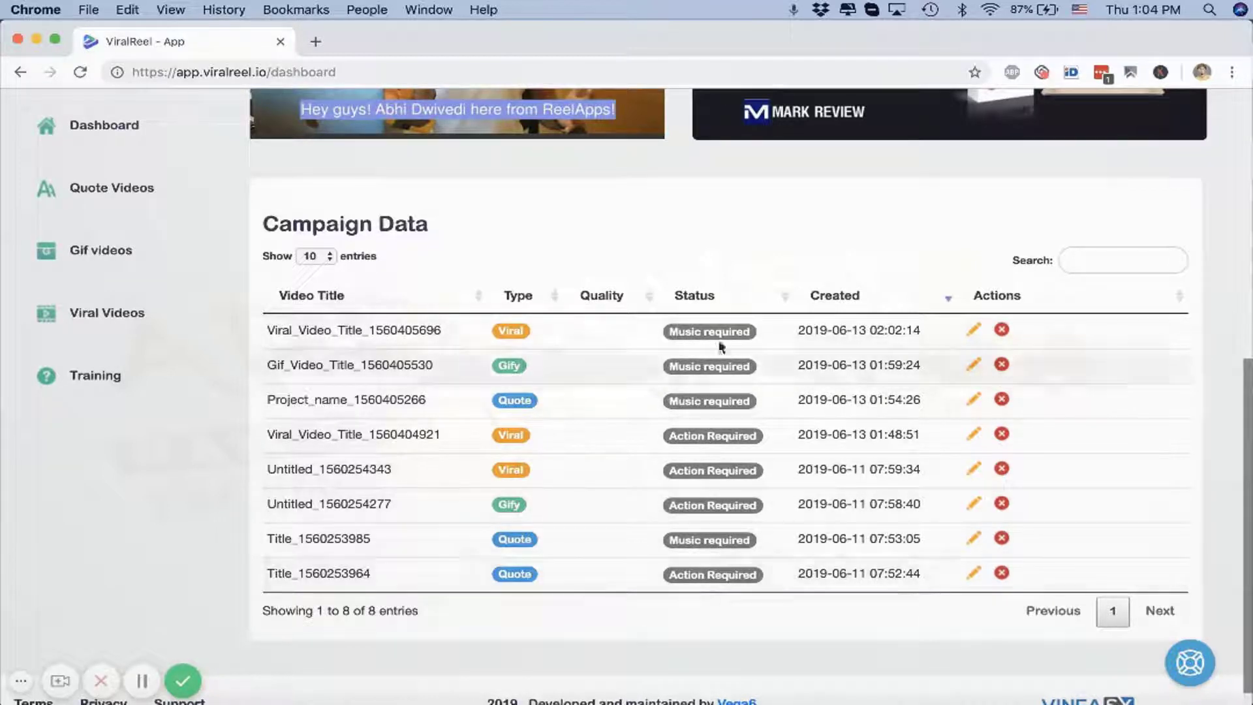
mouse_move(718, 389)
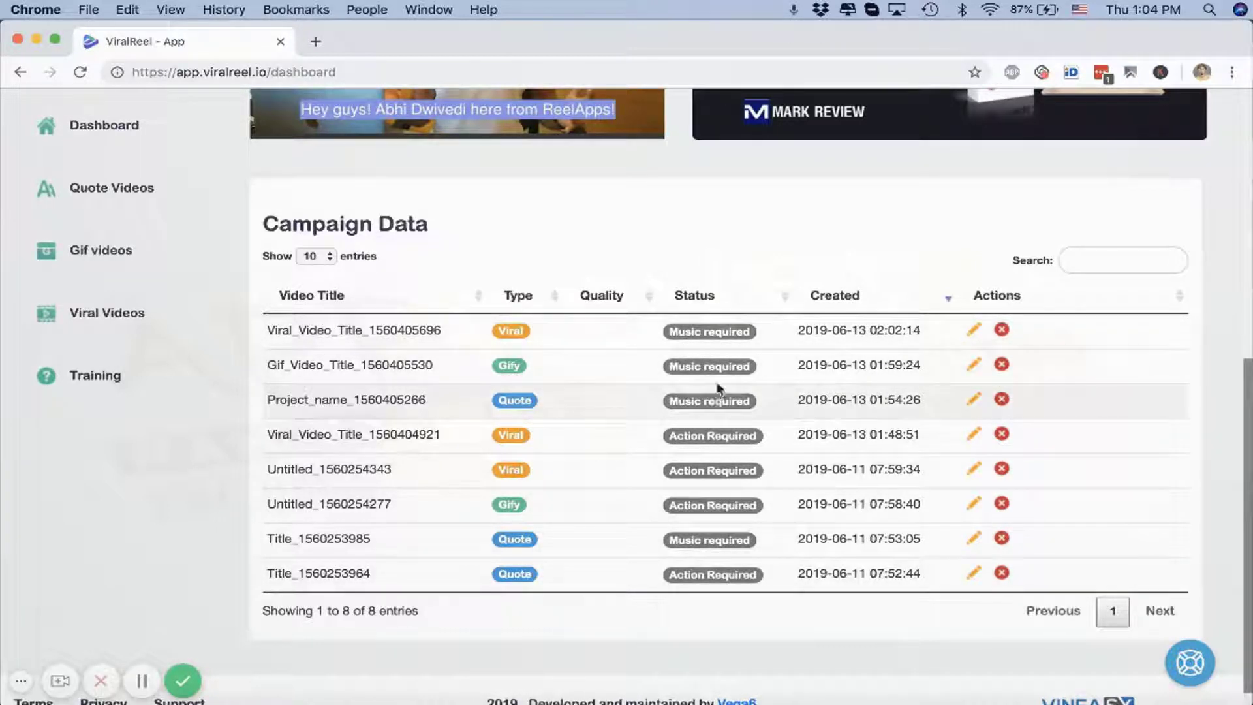
mouse_move(1060, 324)
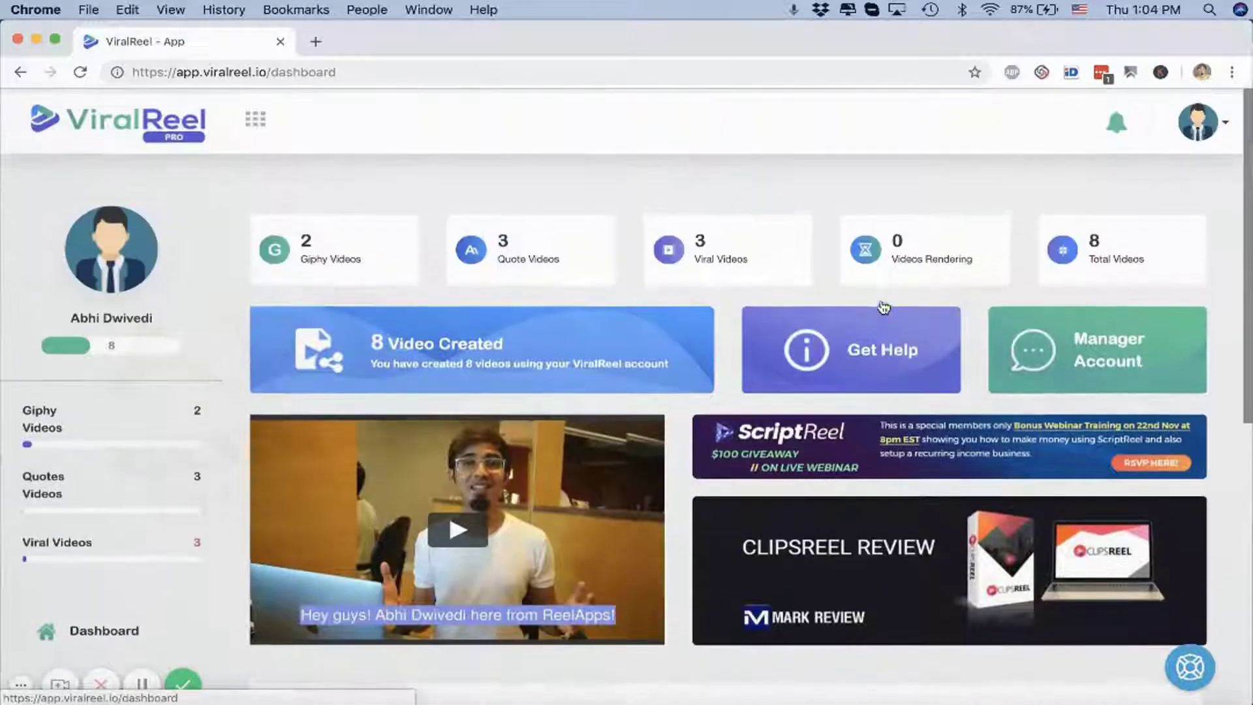
Open the help search from the beacon icon at the bottom right of the dashboard
scroll("down", 3)
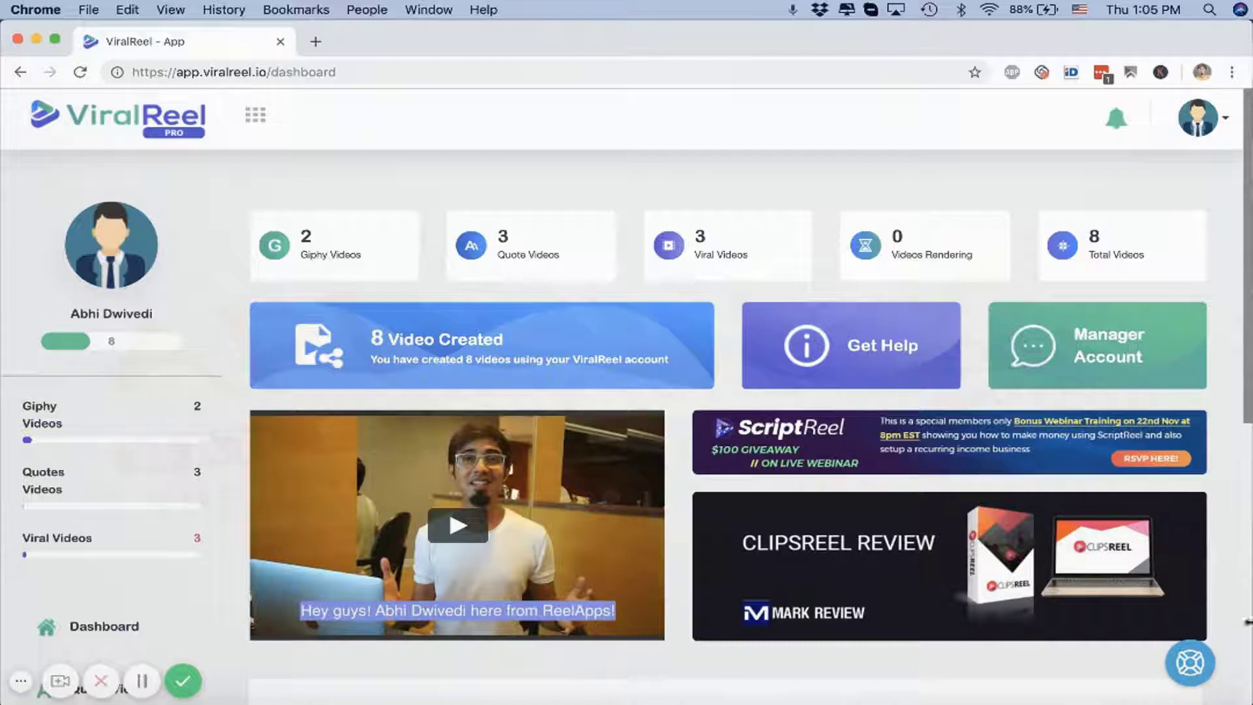
left_click(1190, 661)
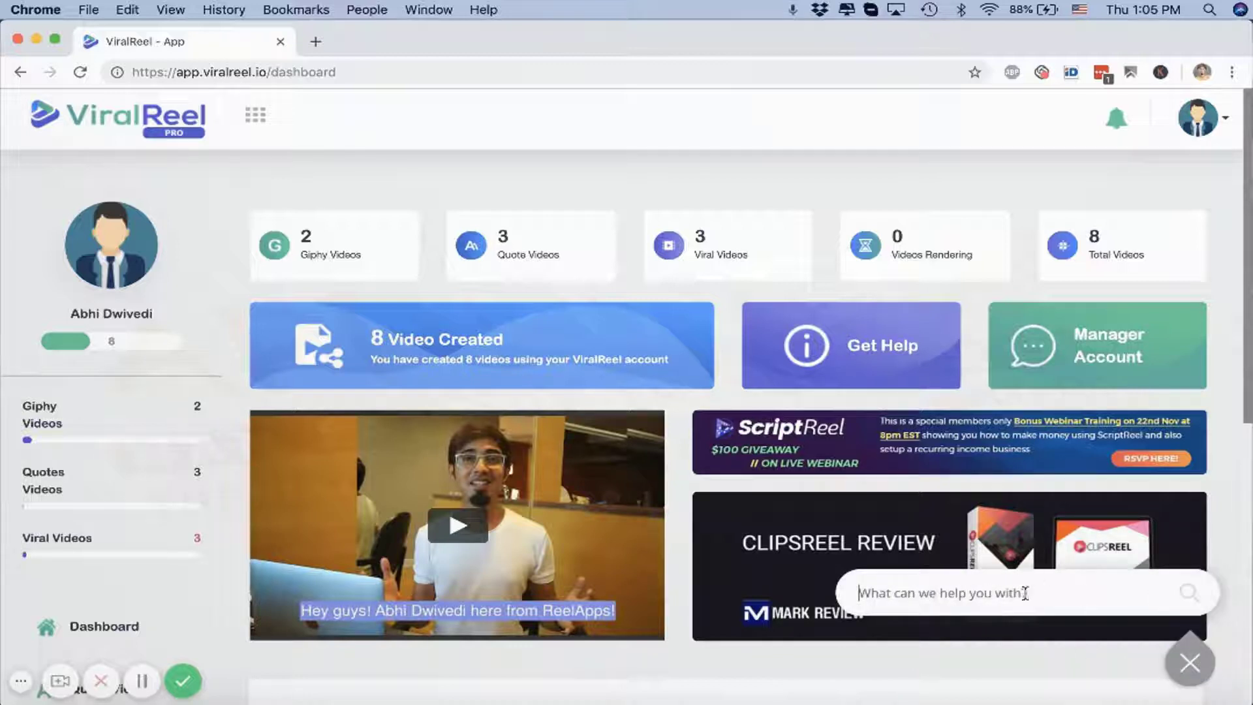